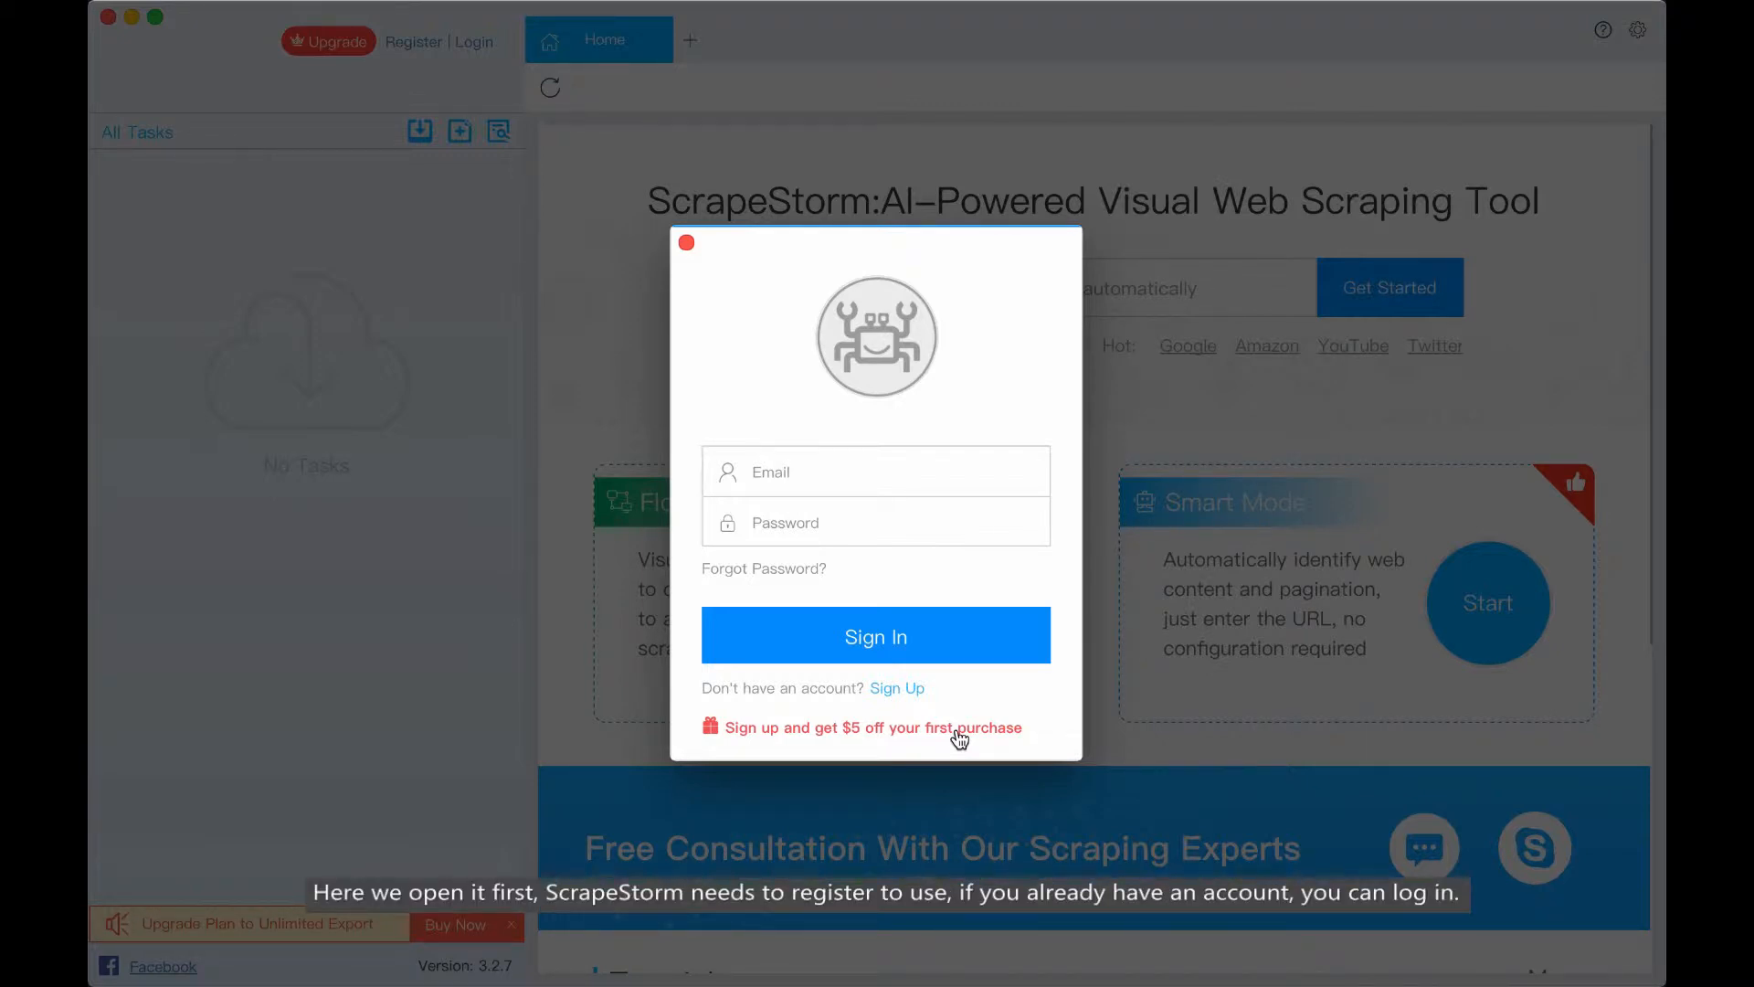
pyautogui.moveTo(750, 492)
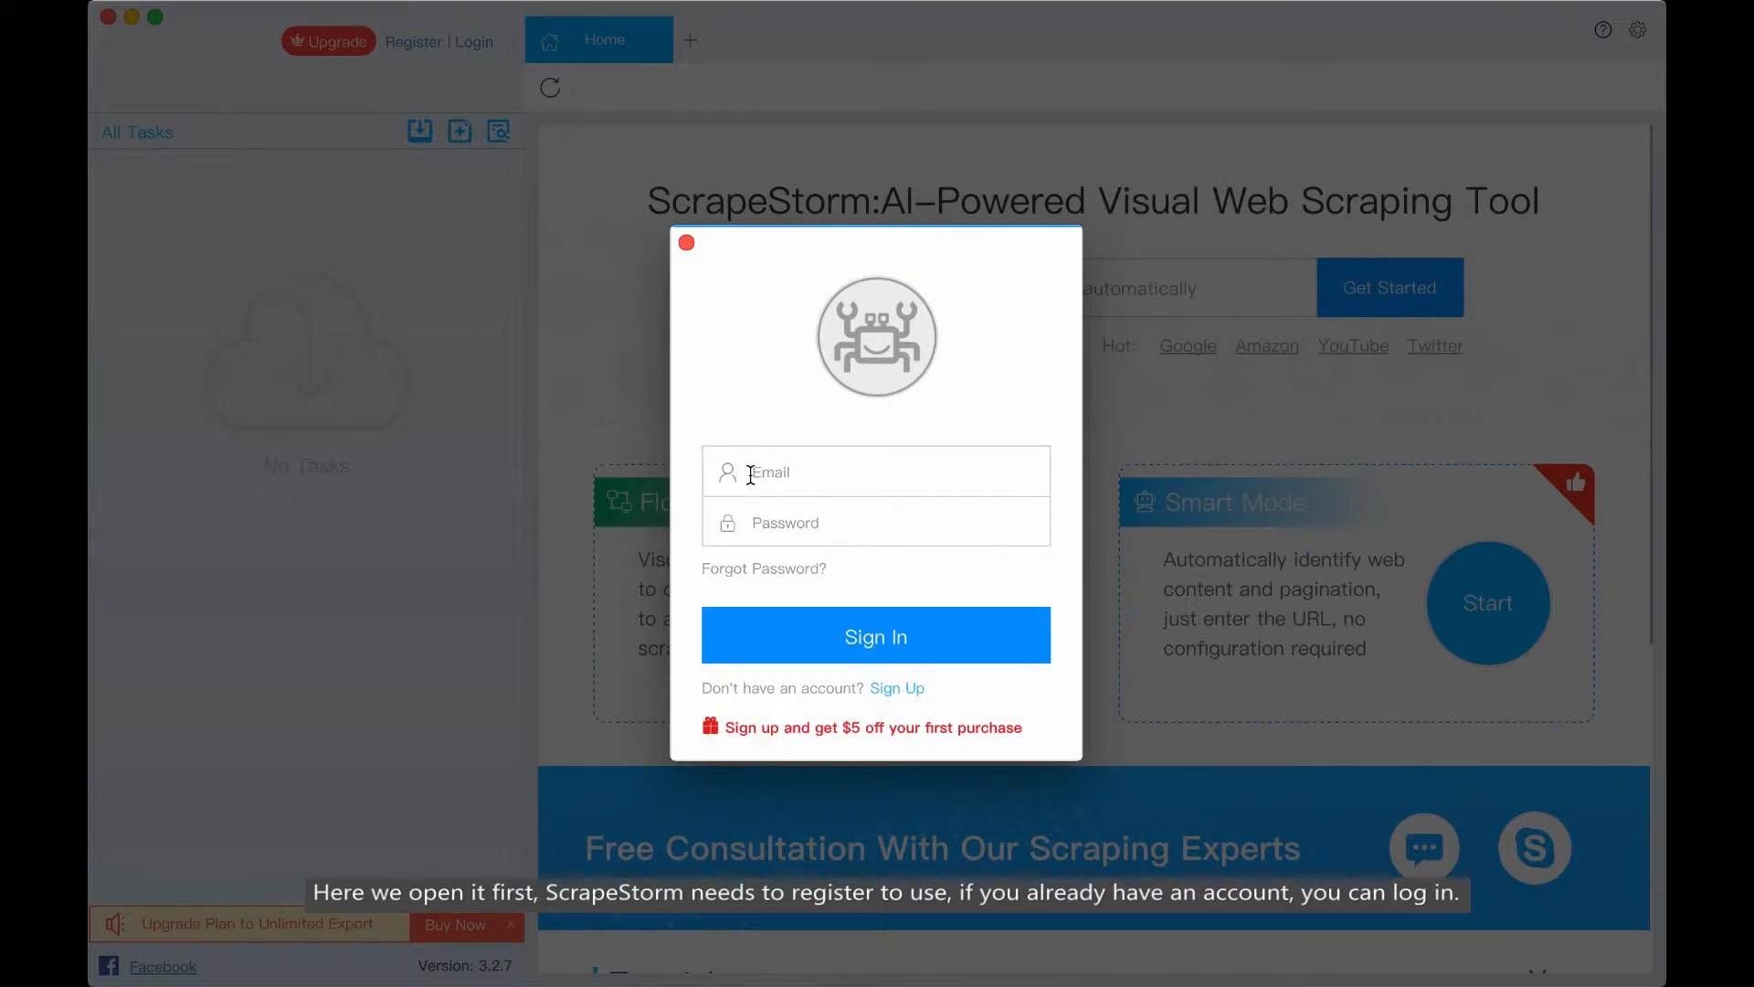
# - Switch from the Sign In form to the Create an Account form via the Sign Up link
pyautogui.click(764, 568)
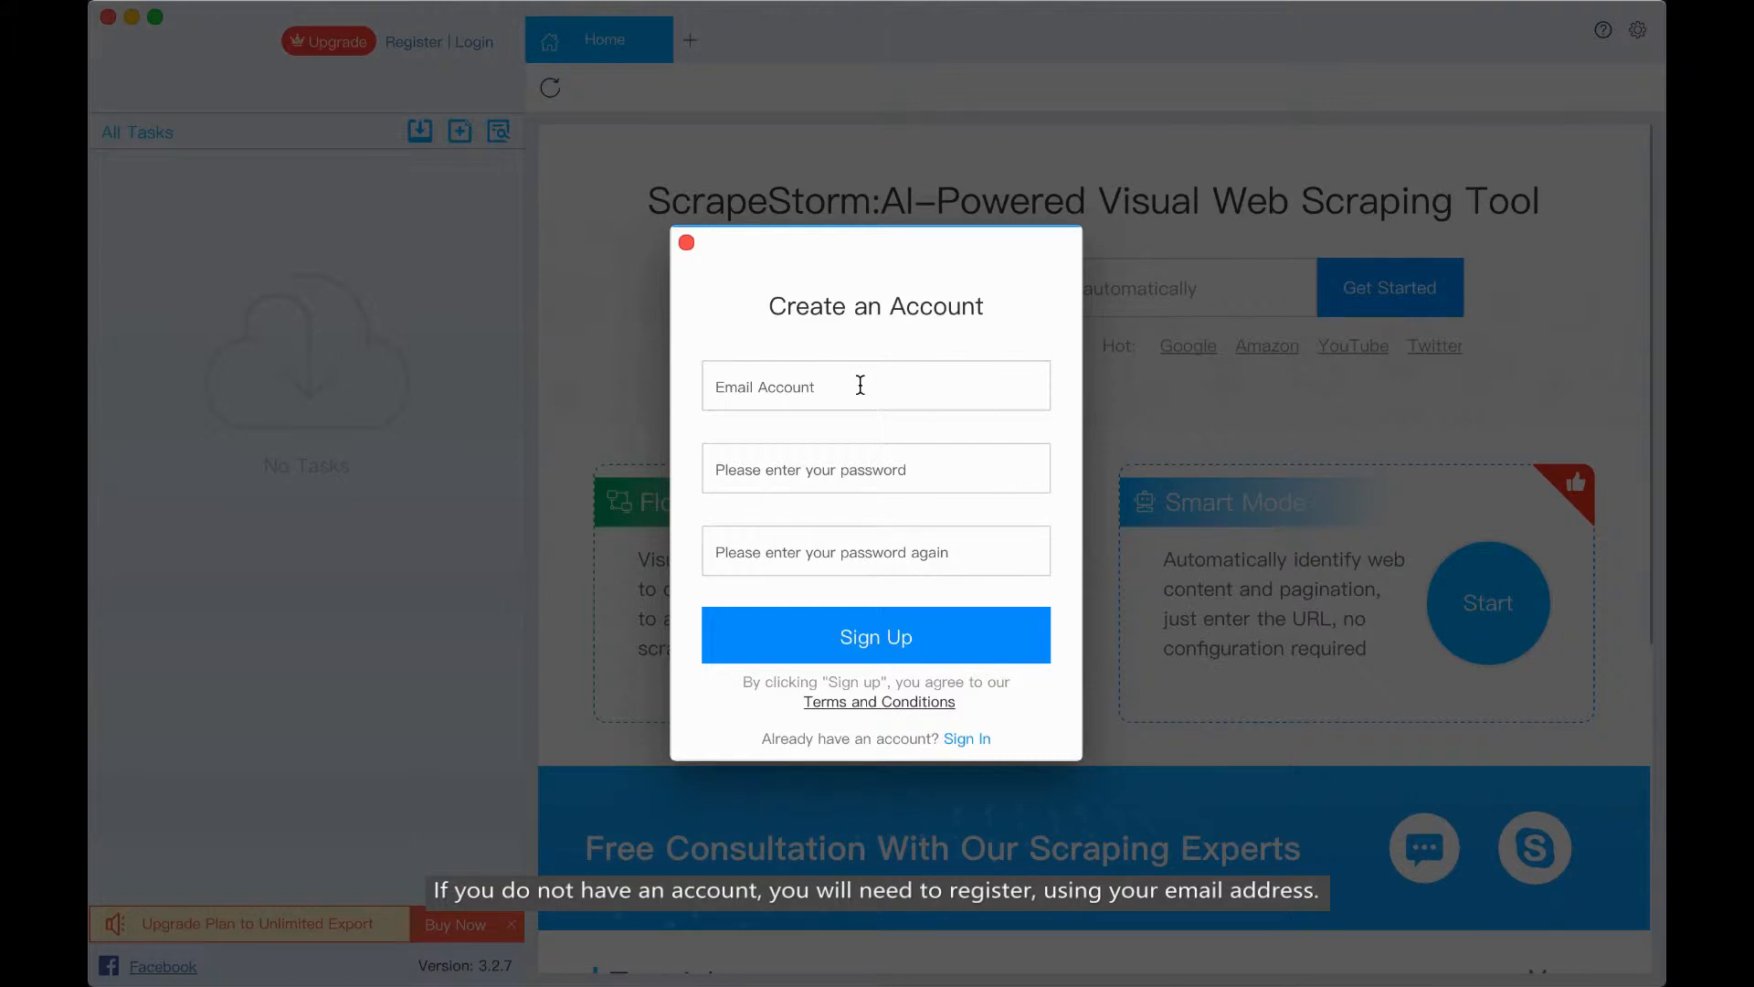
pyautogui.moveTo(917, 649)
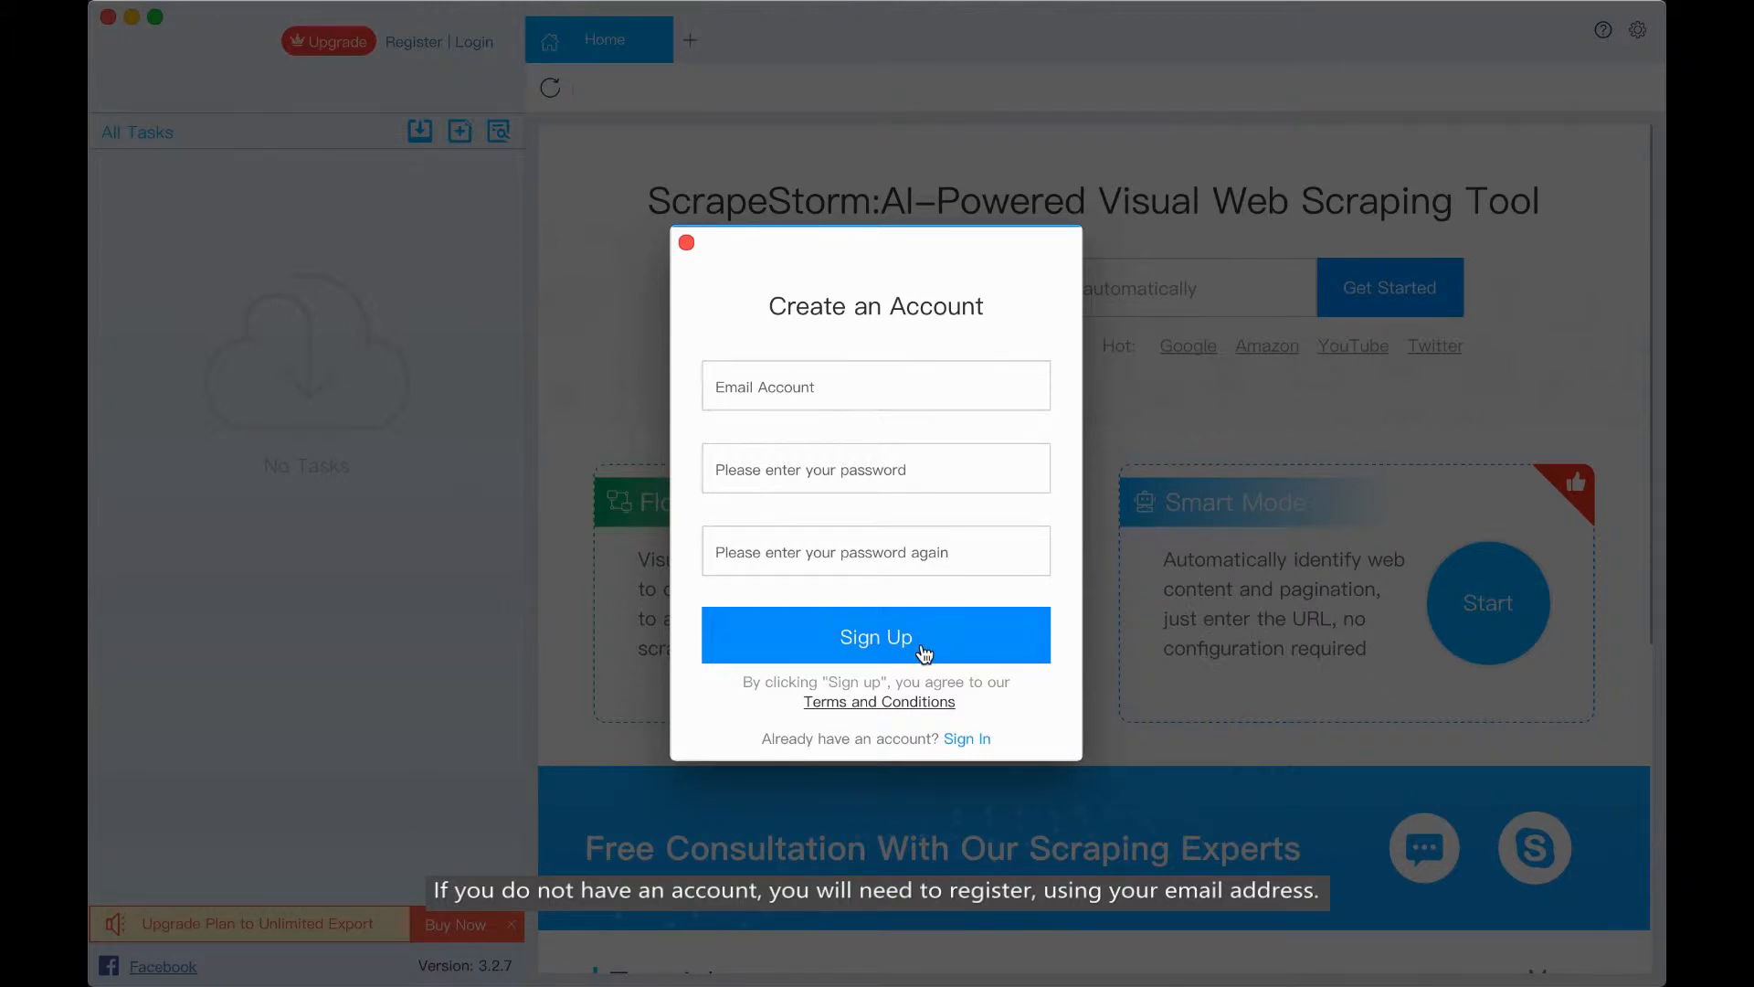
# - Return to the Sign In form, enter the support email and password, and sign in
pyautogui.click(966, 738)
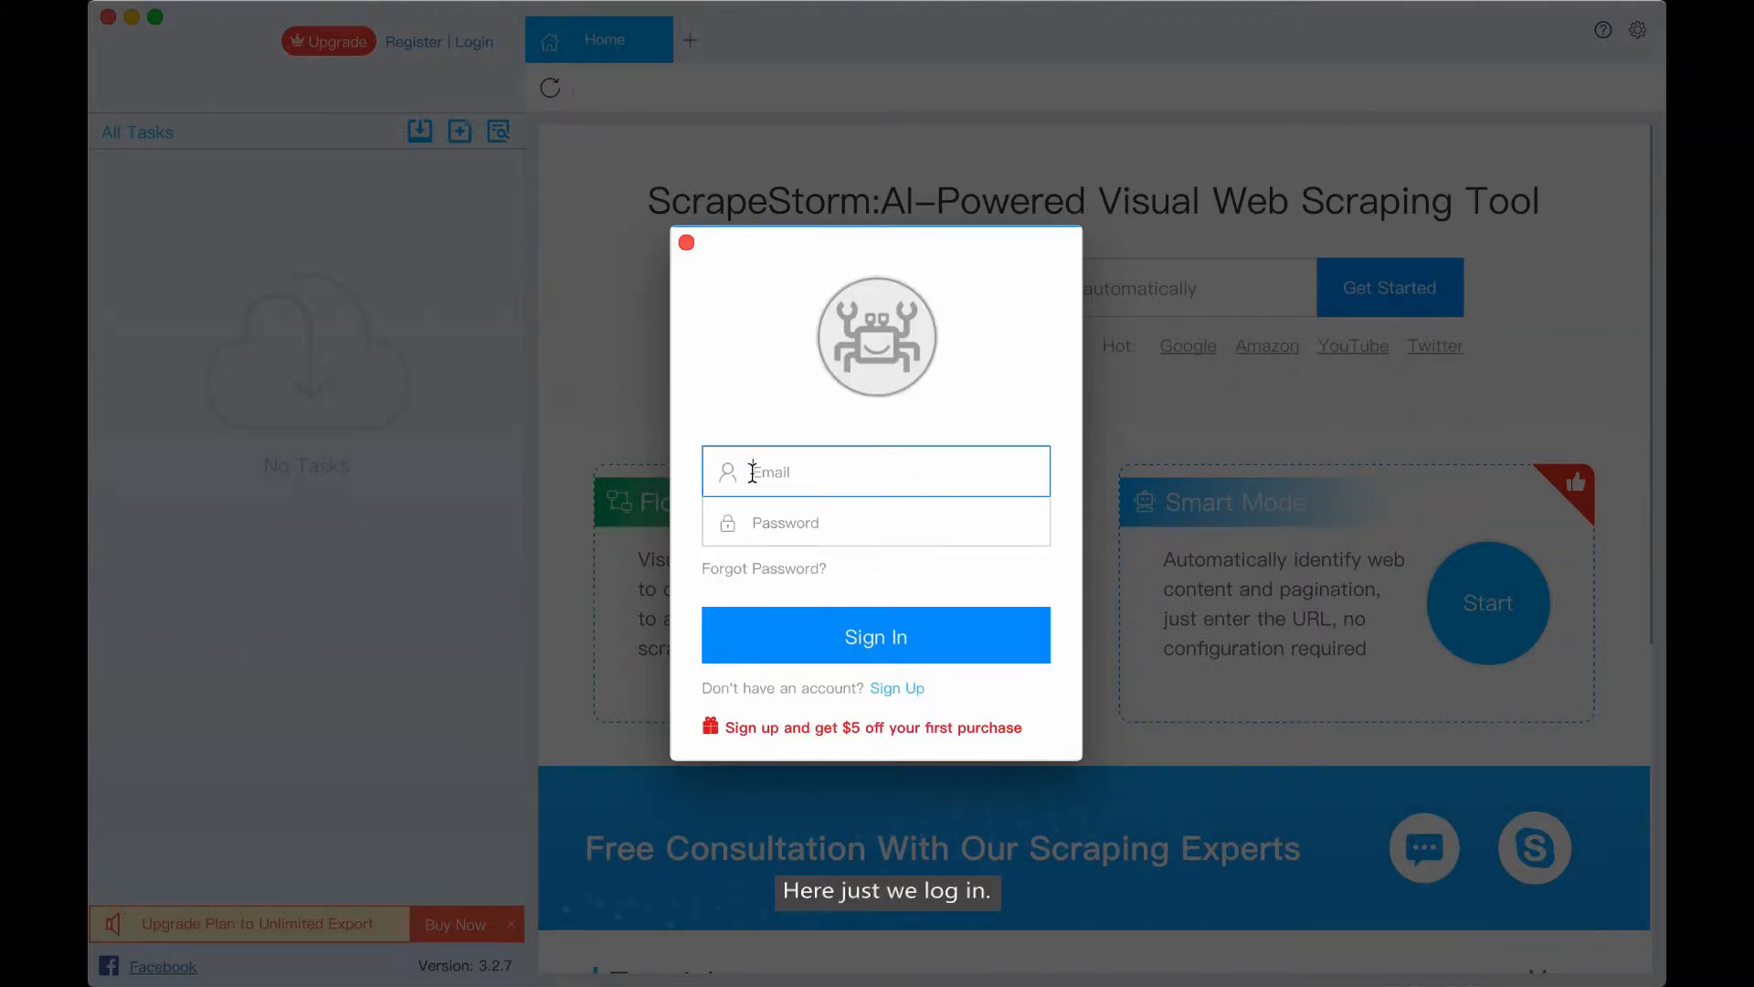
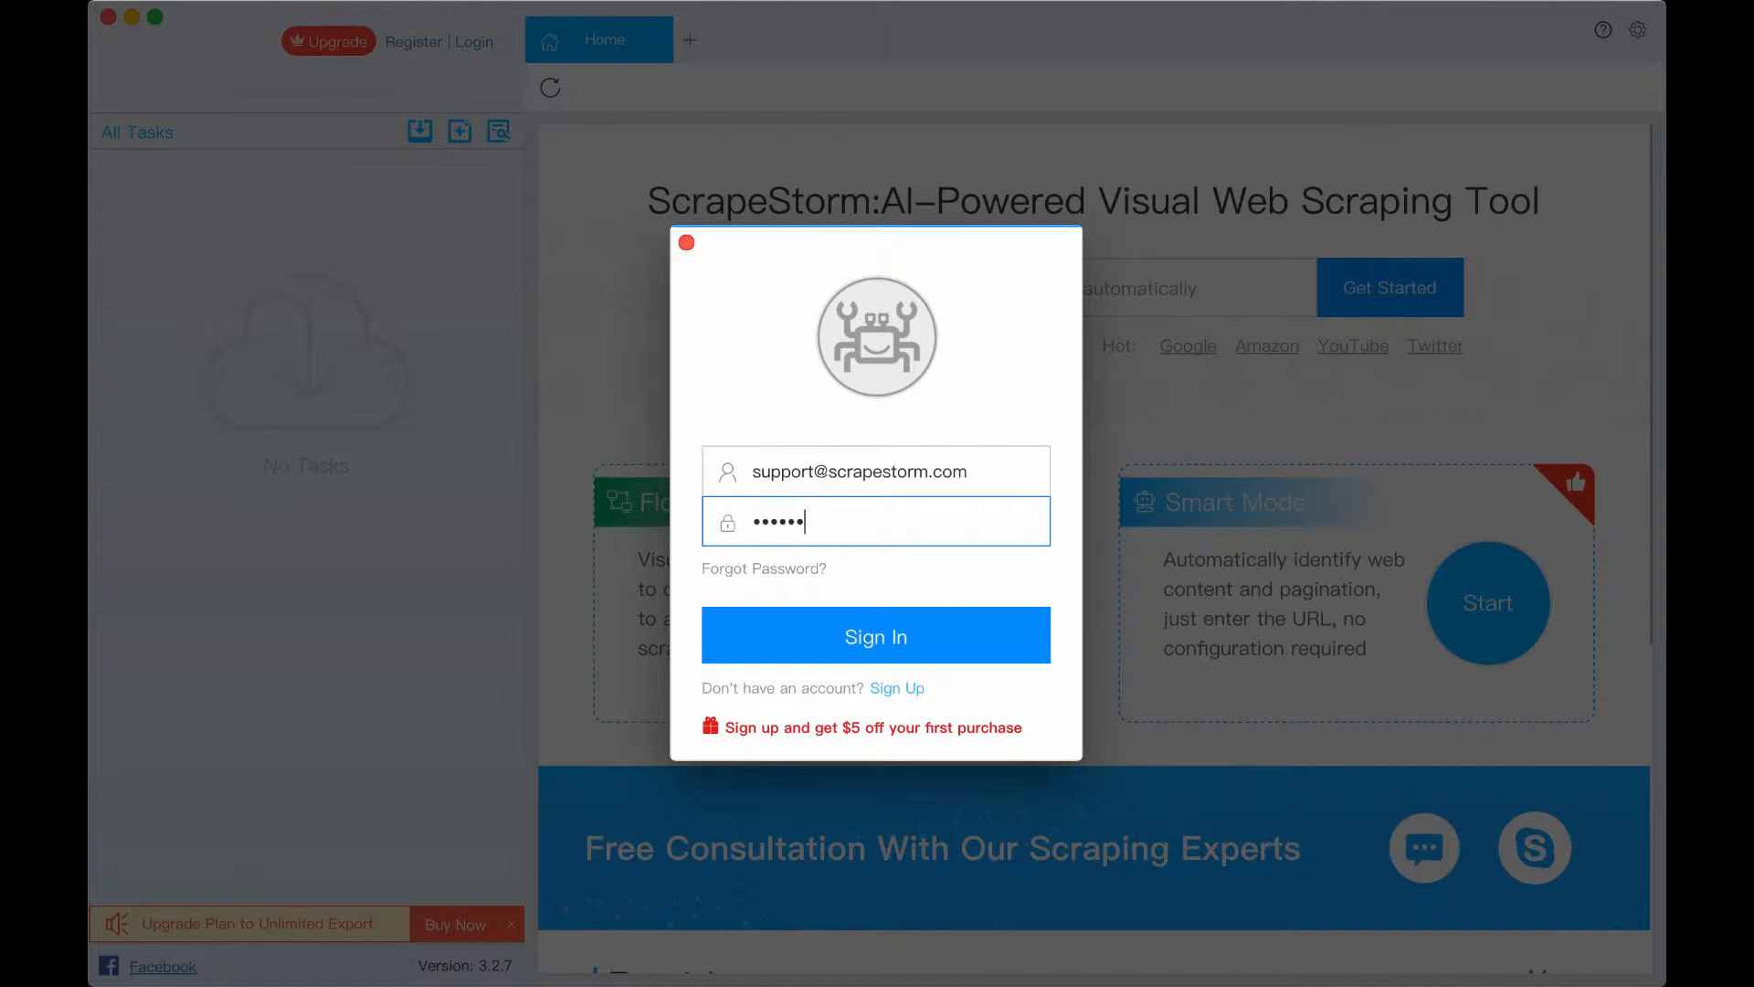
pyautogui.click(875, 636)
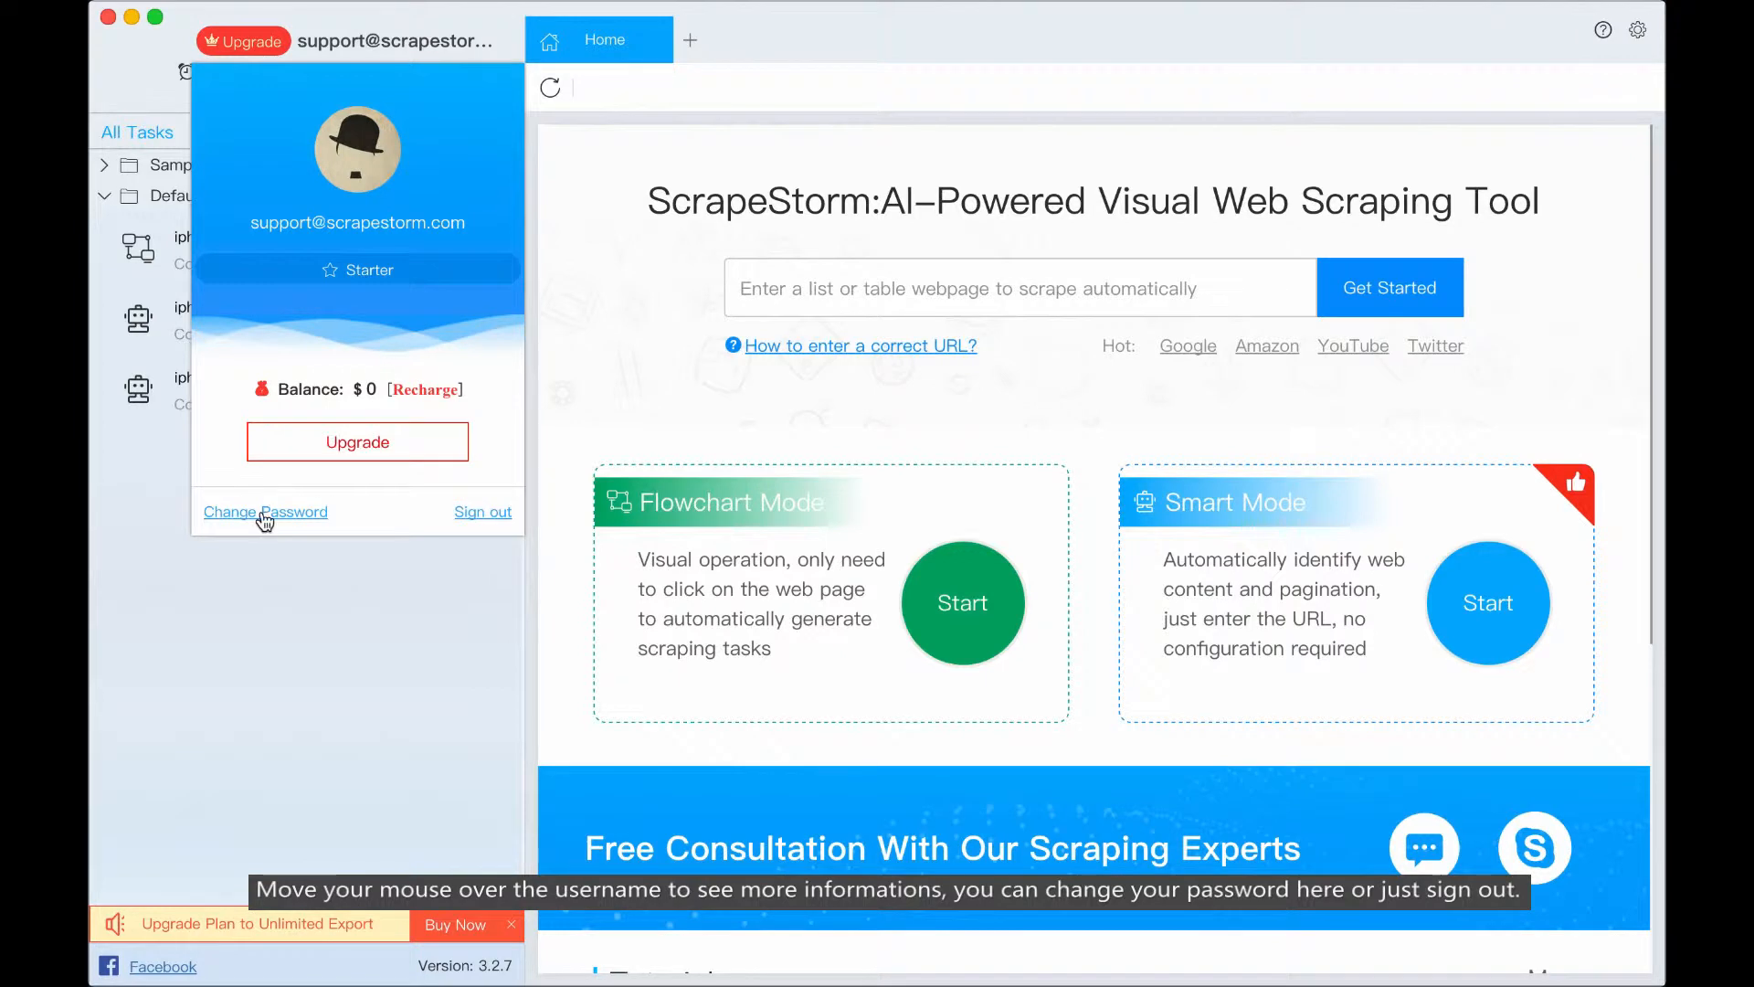
# - Bring up the Change Password form and dismiss it without making changes
pyautogui.click(265, 511)
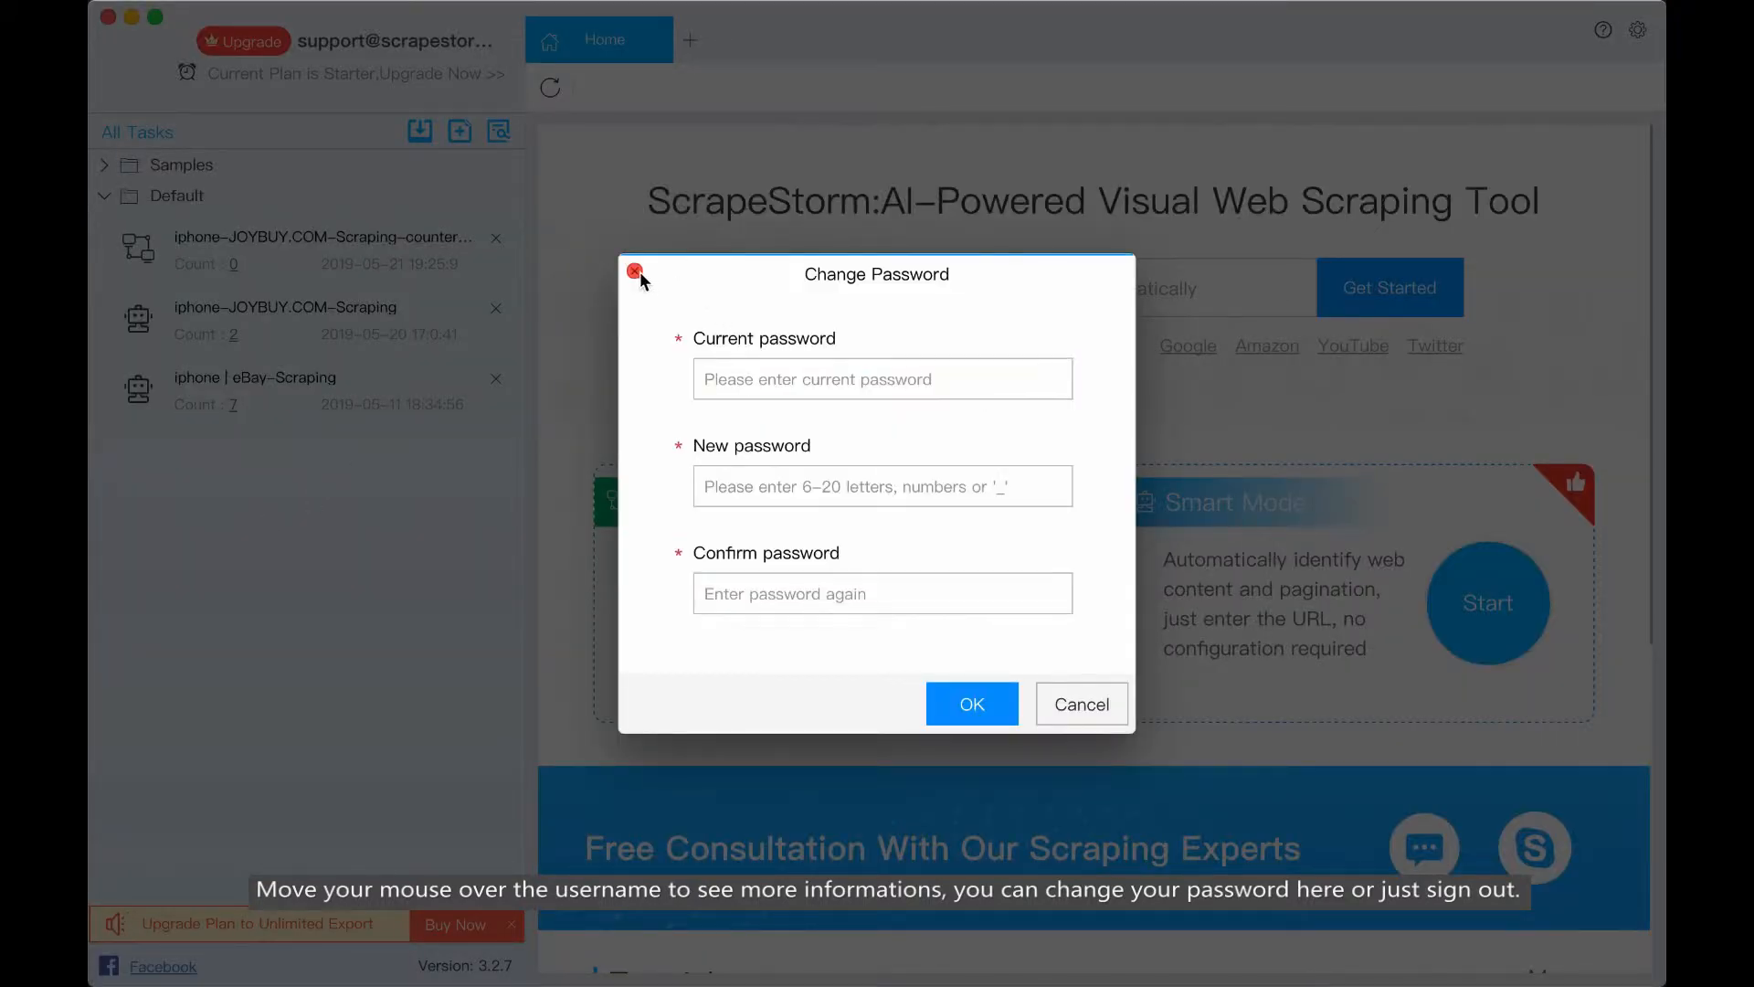
pyautogui.click(636, 272)
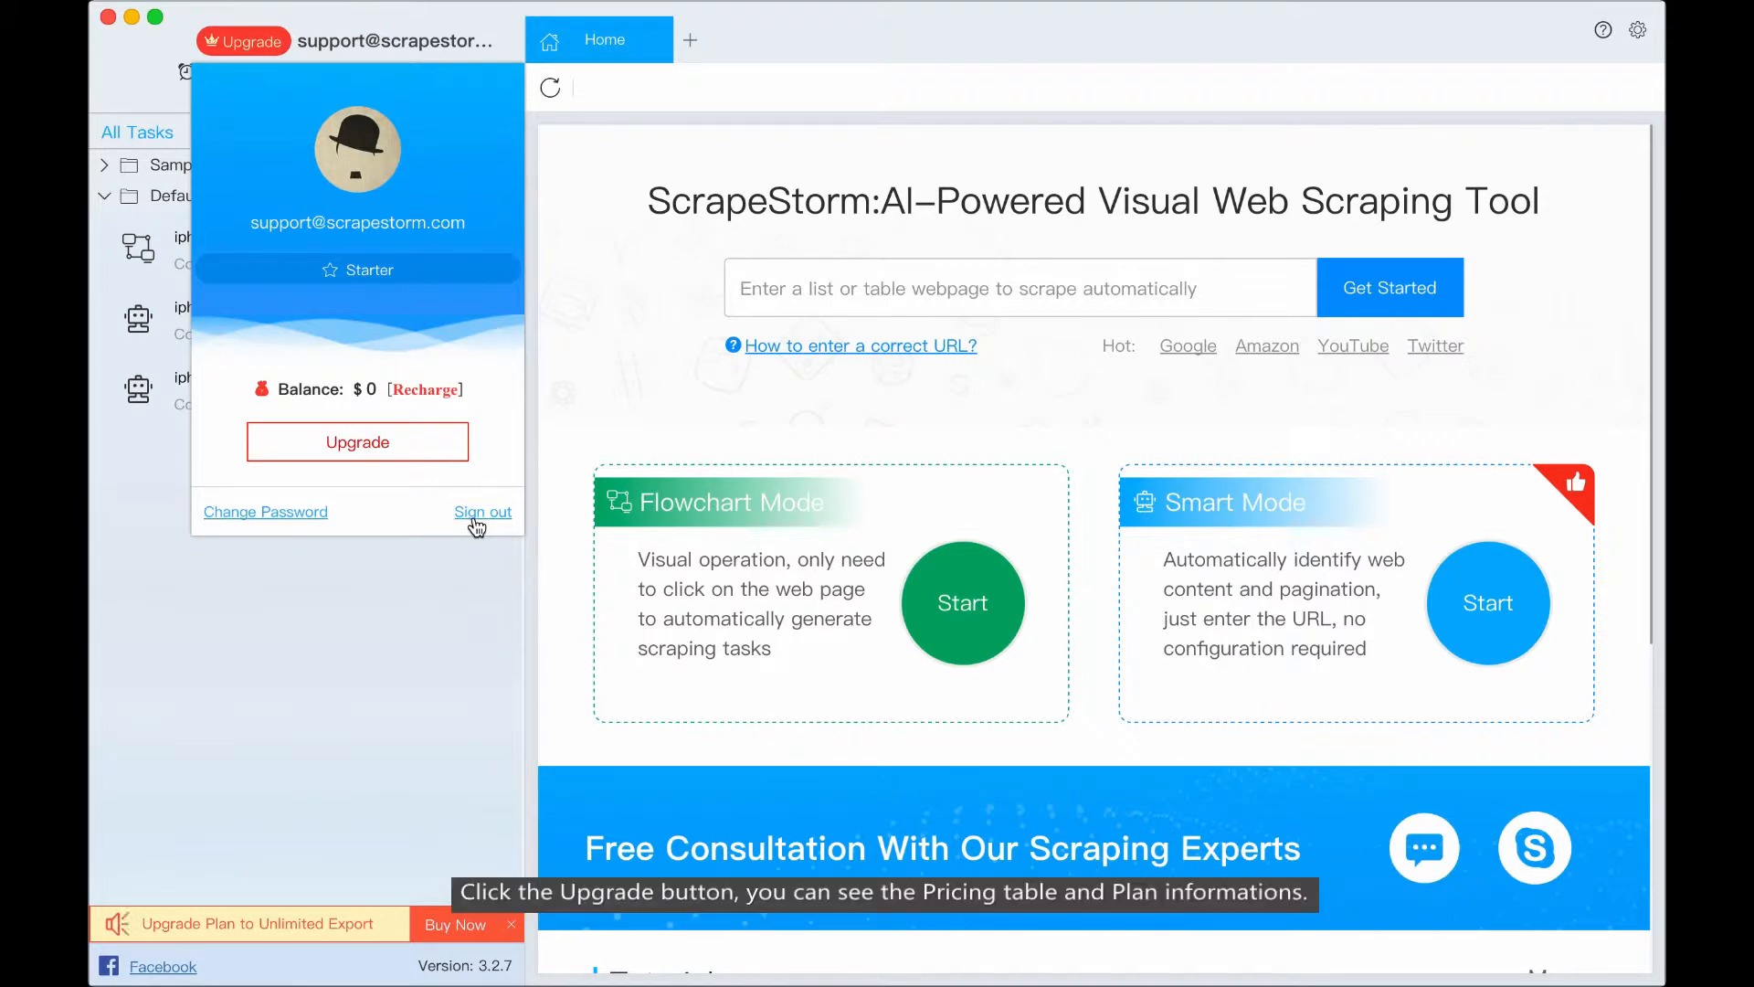
# - Show the Pricing & Plans page via Upgrade and browse down to the FAQ and back
pyautogui.click(356, 440)
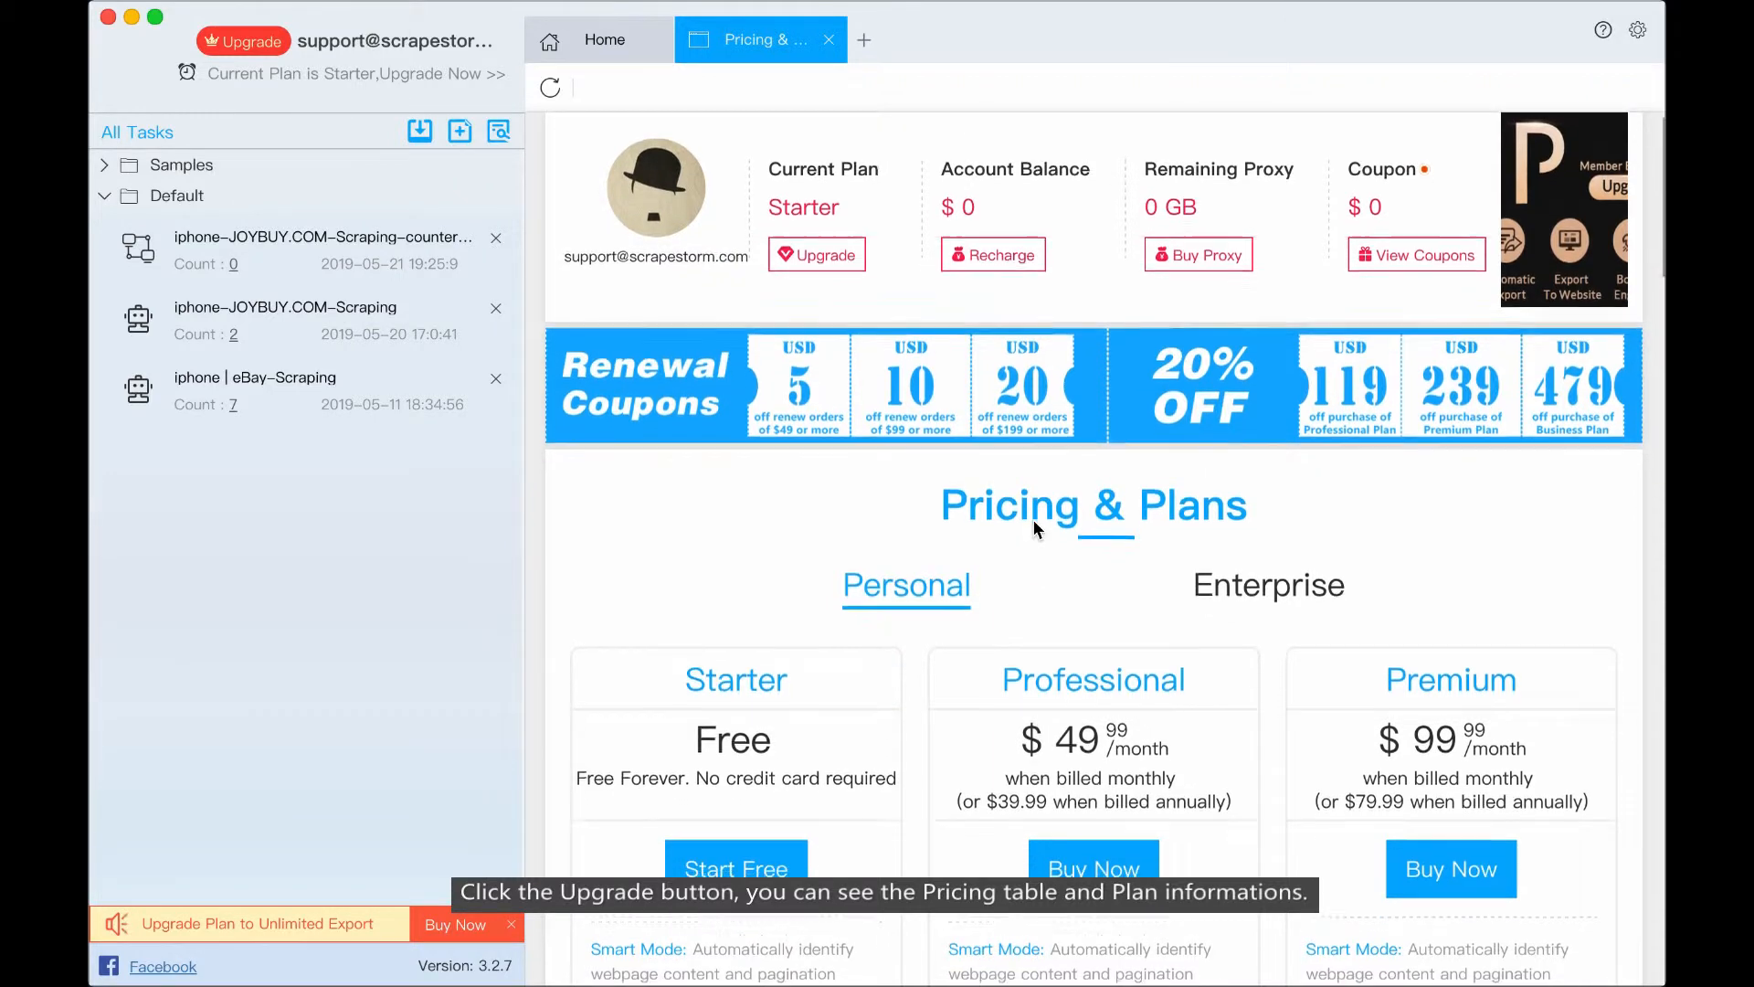
pyautogui.scroll(-3)
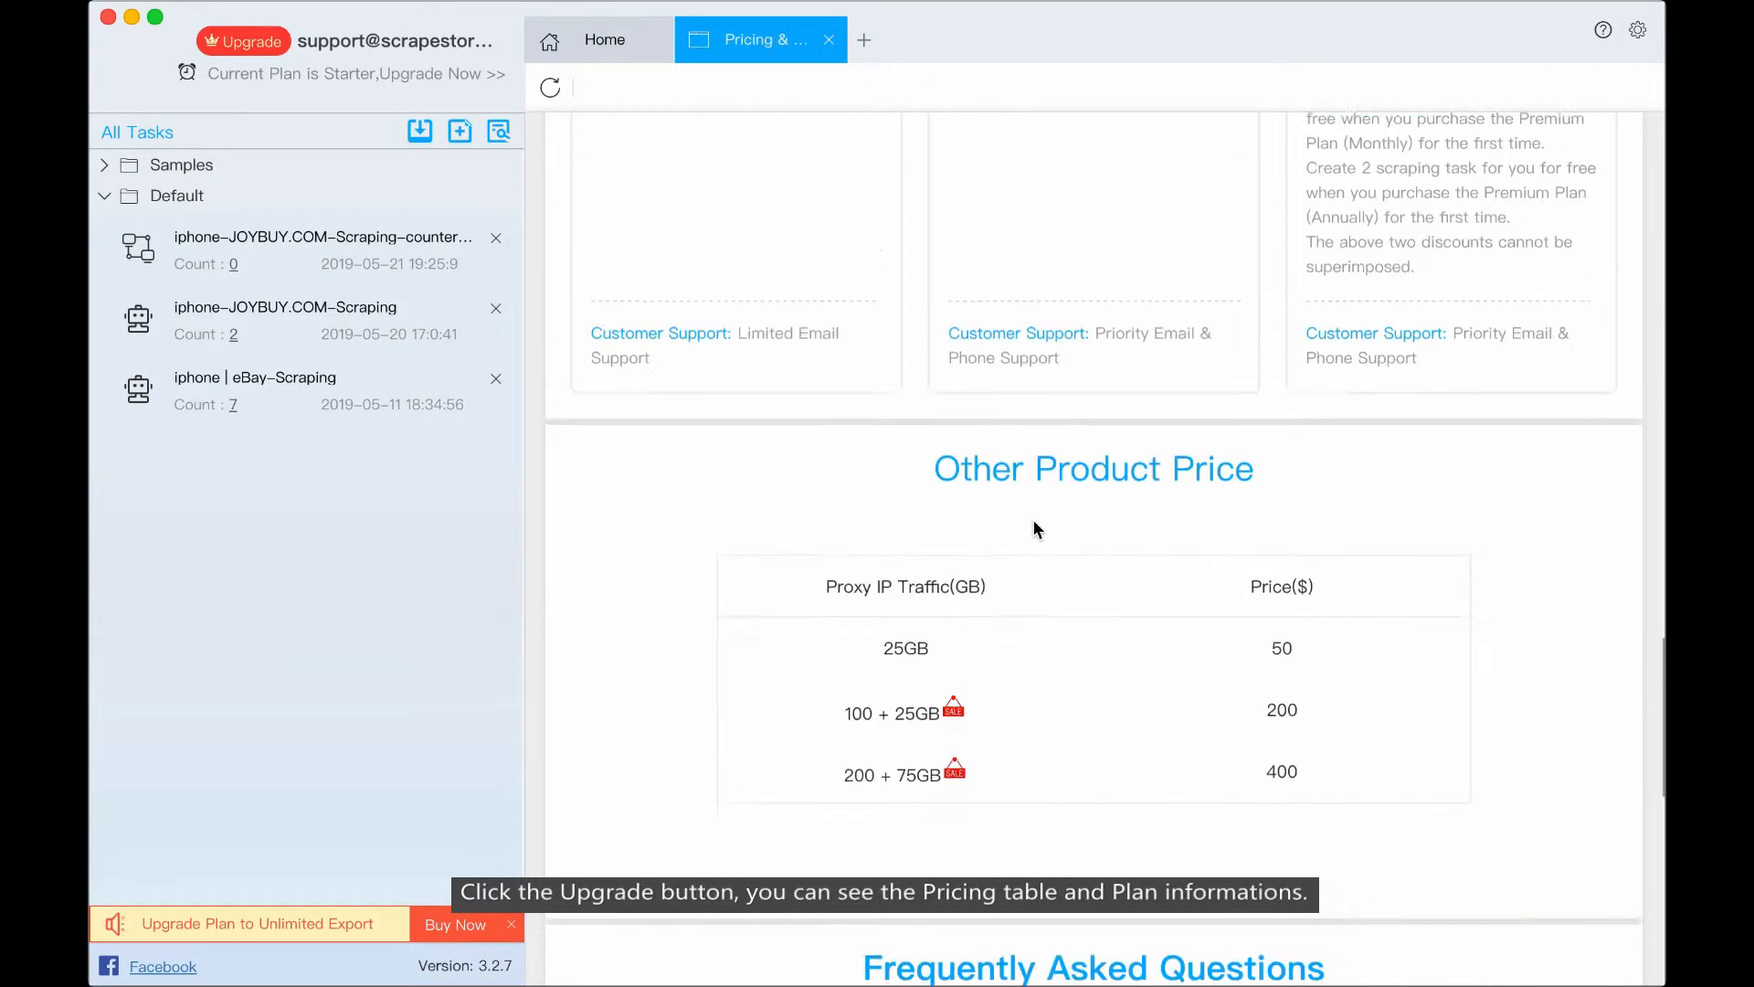
pyautogui.scroll(-3)
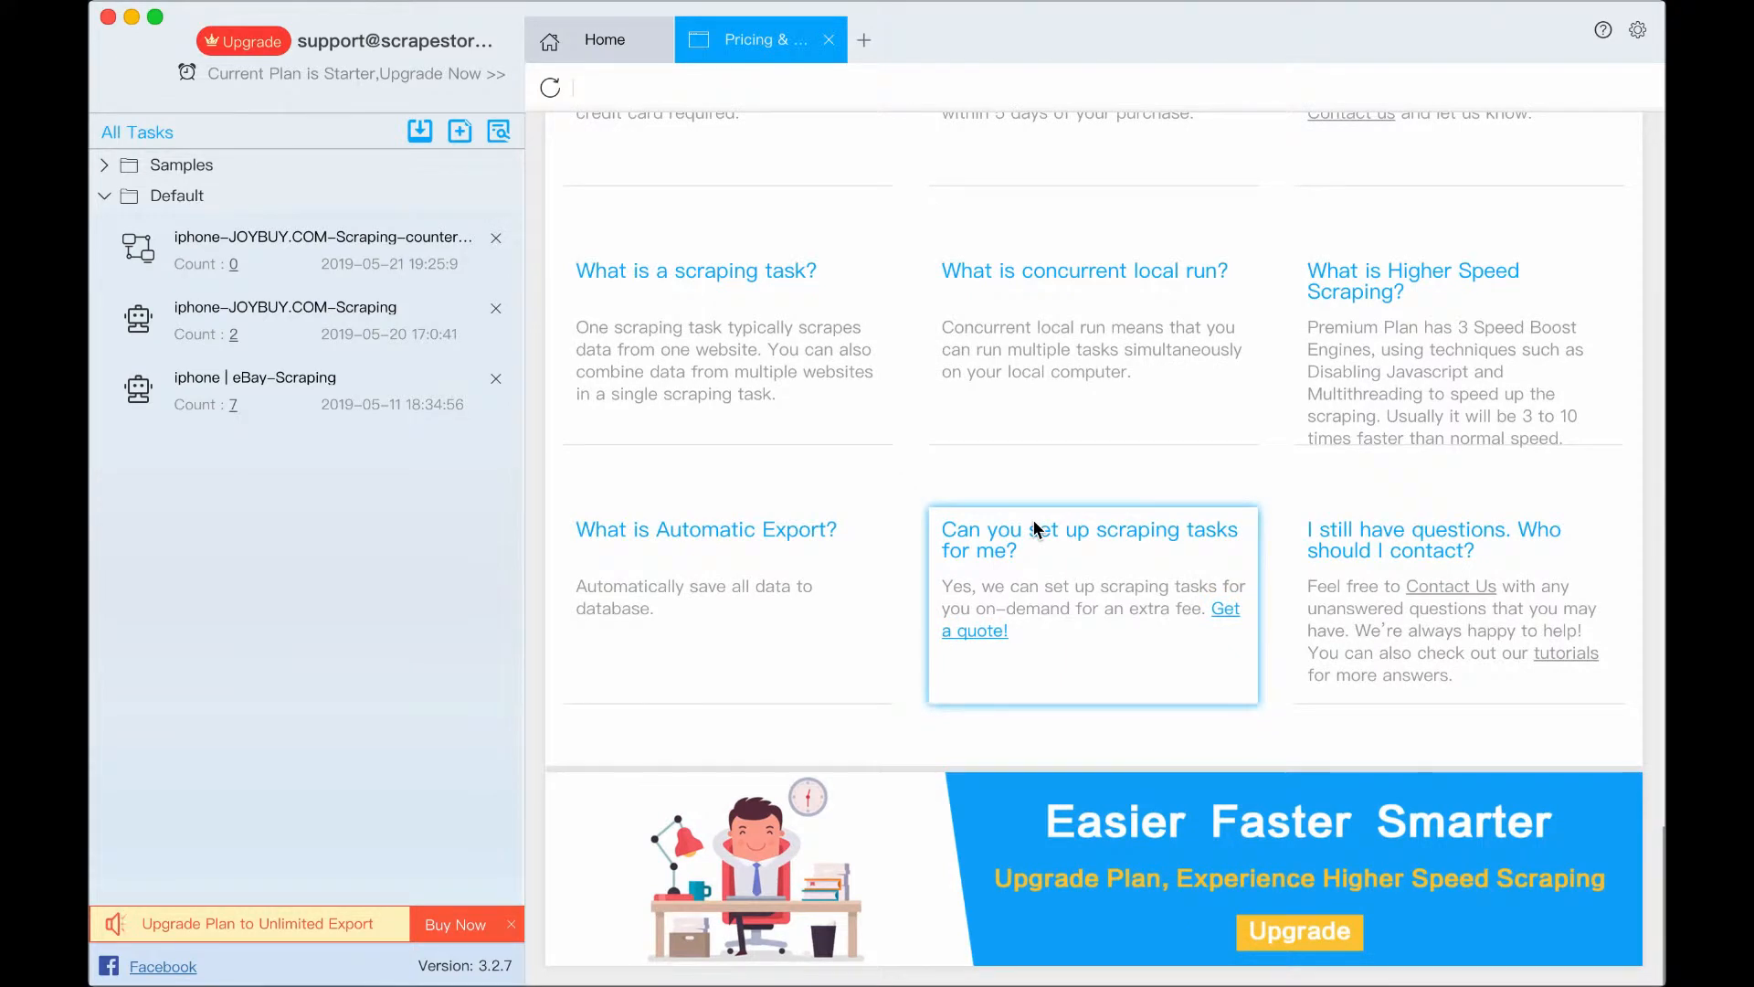
pyautogui.scroll(3)
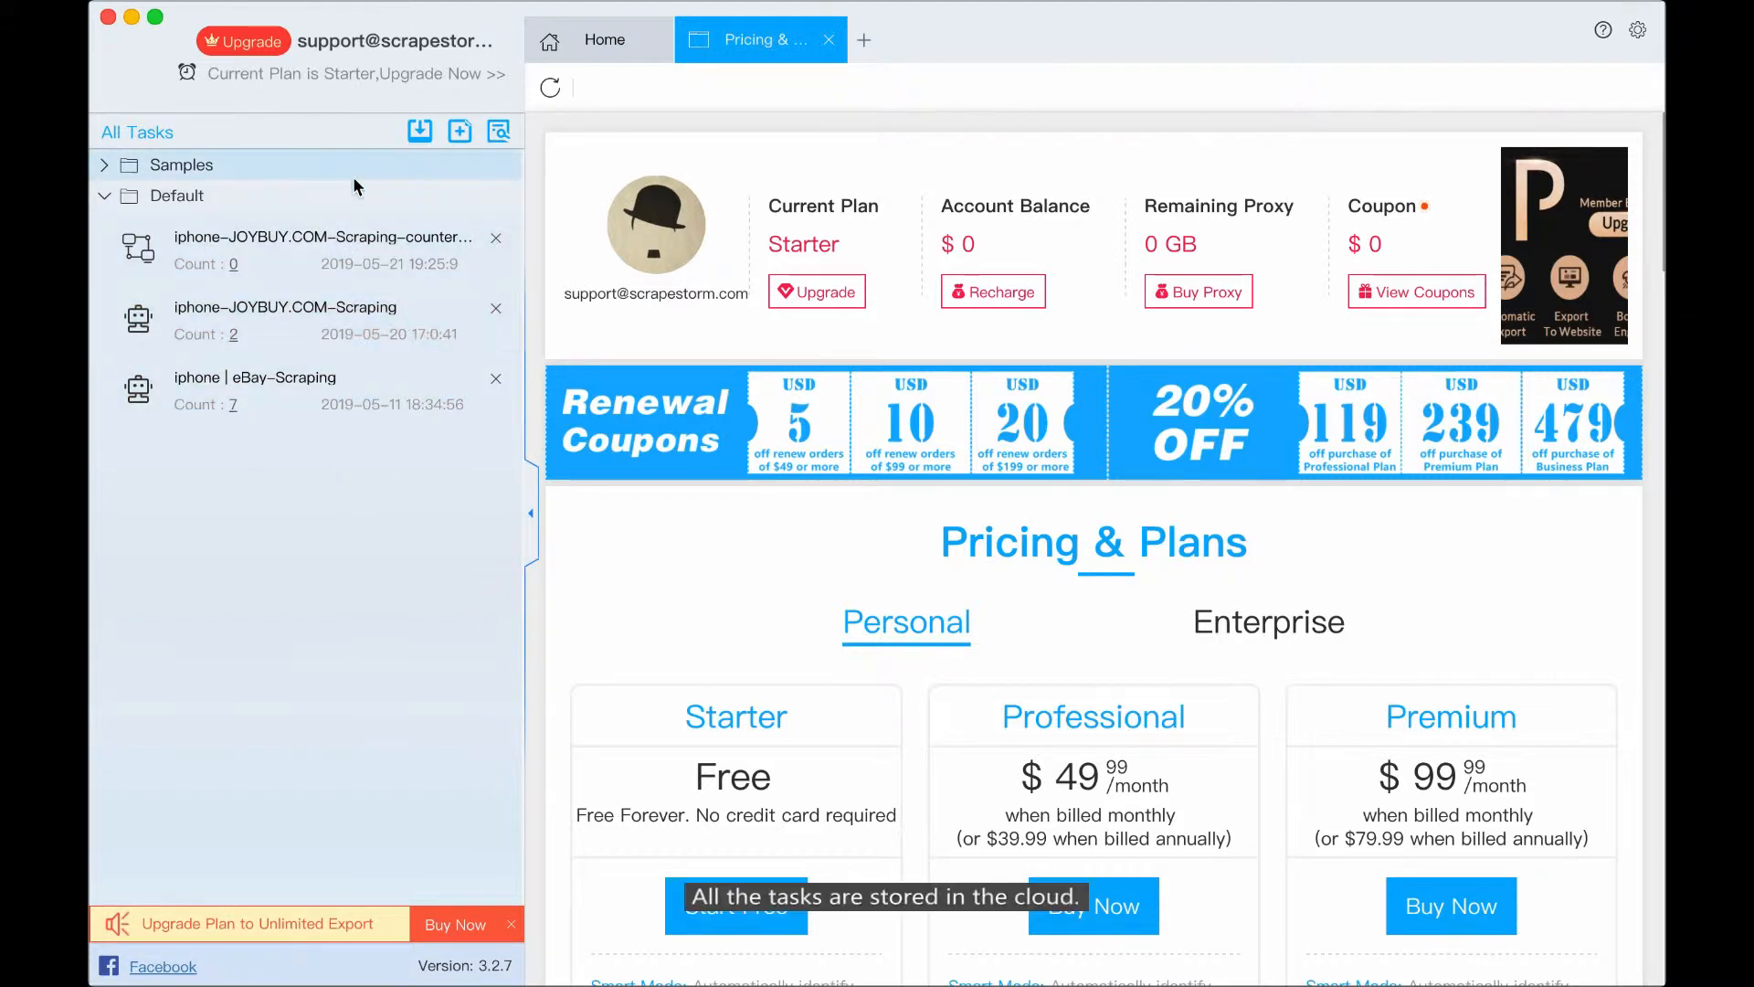
pyautogui.moveTo(325, 475)
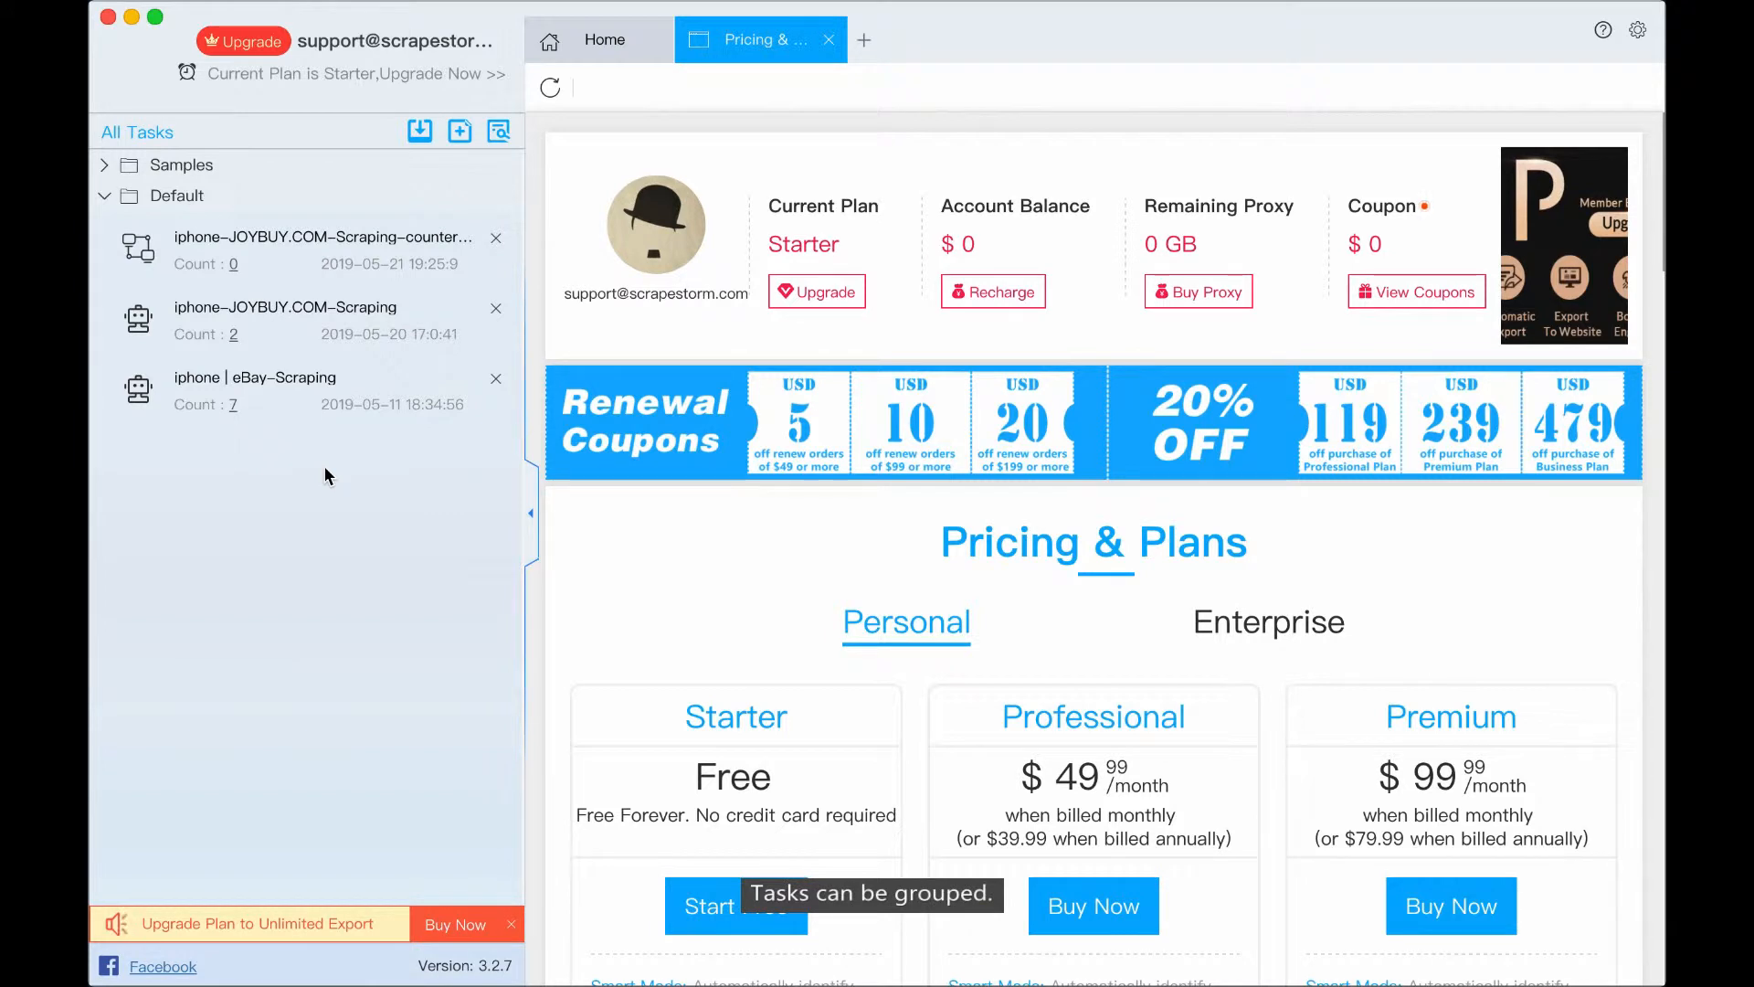
pyautogui.moveTo(106, 177)
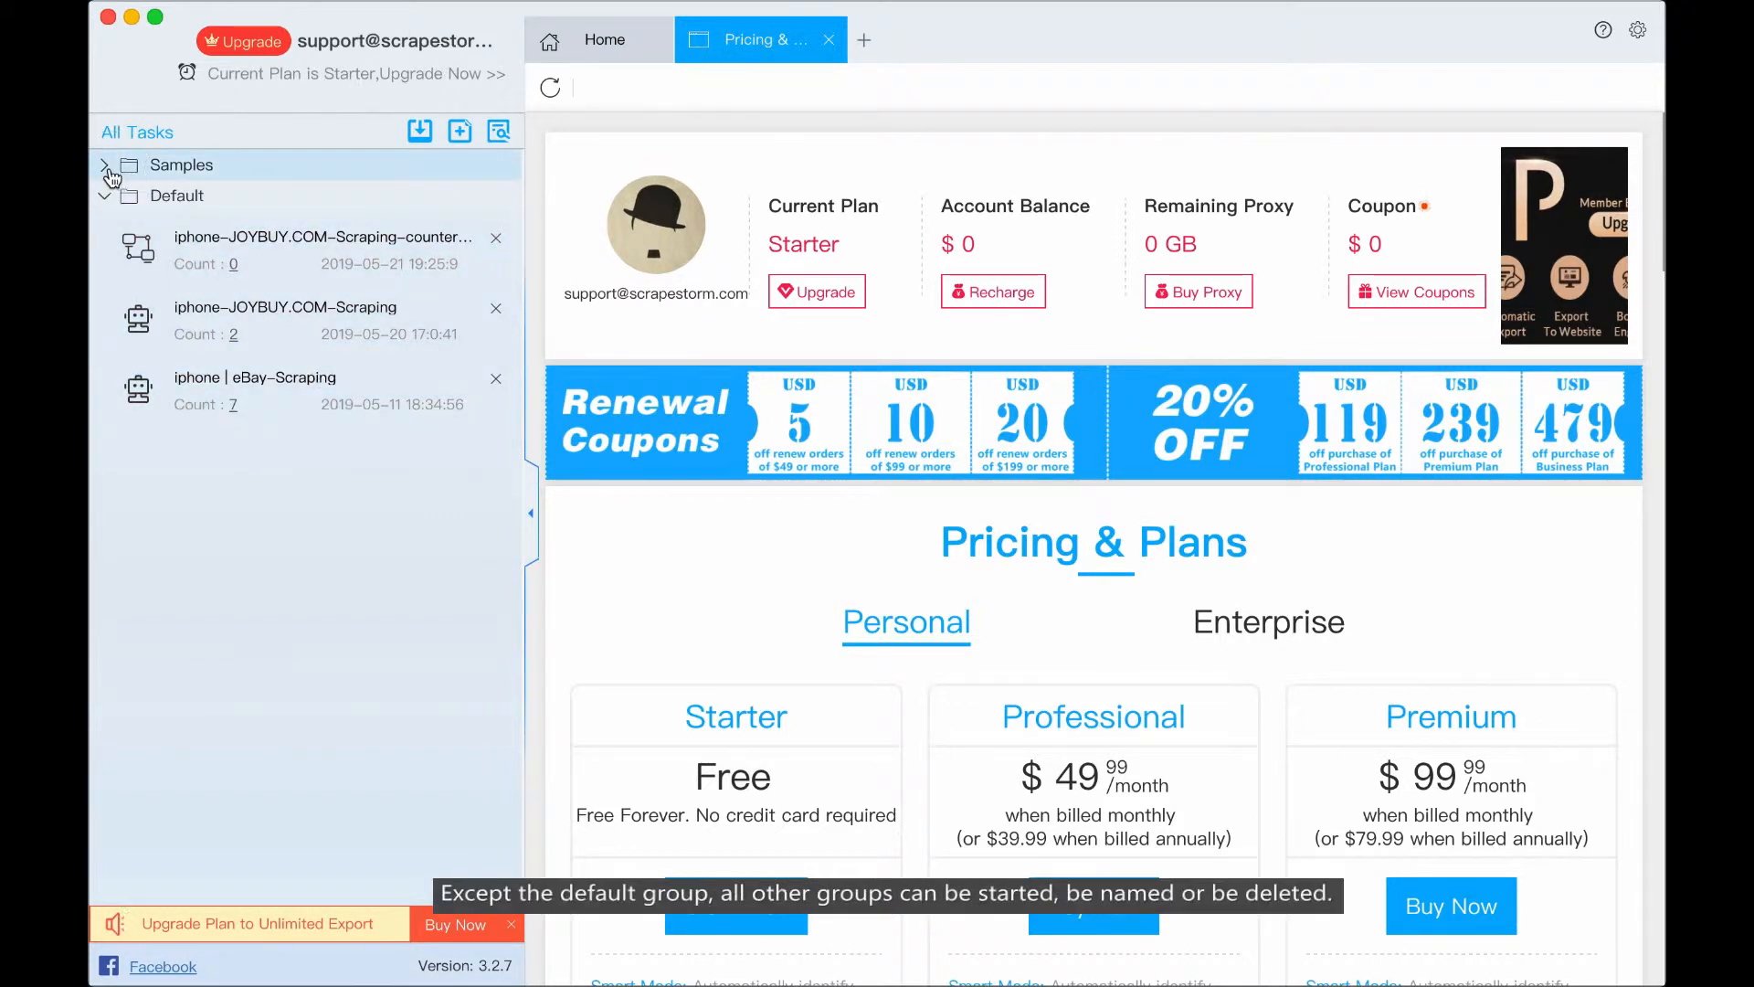
# - Show the Samples group's actions: Start Group's Tasks, Rename and Delete
pyautogui.rightClick(181, 165)
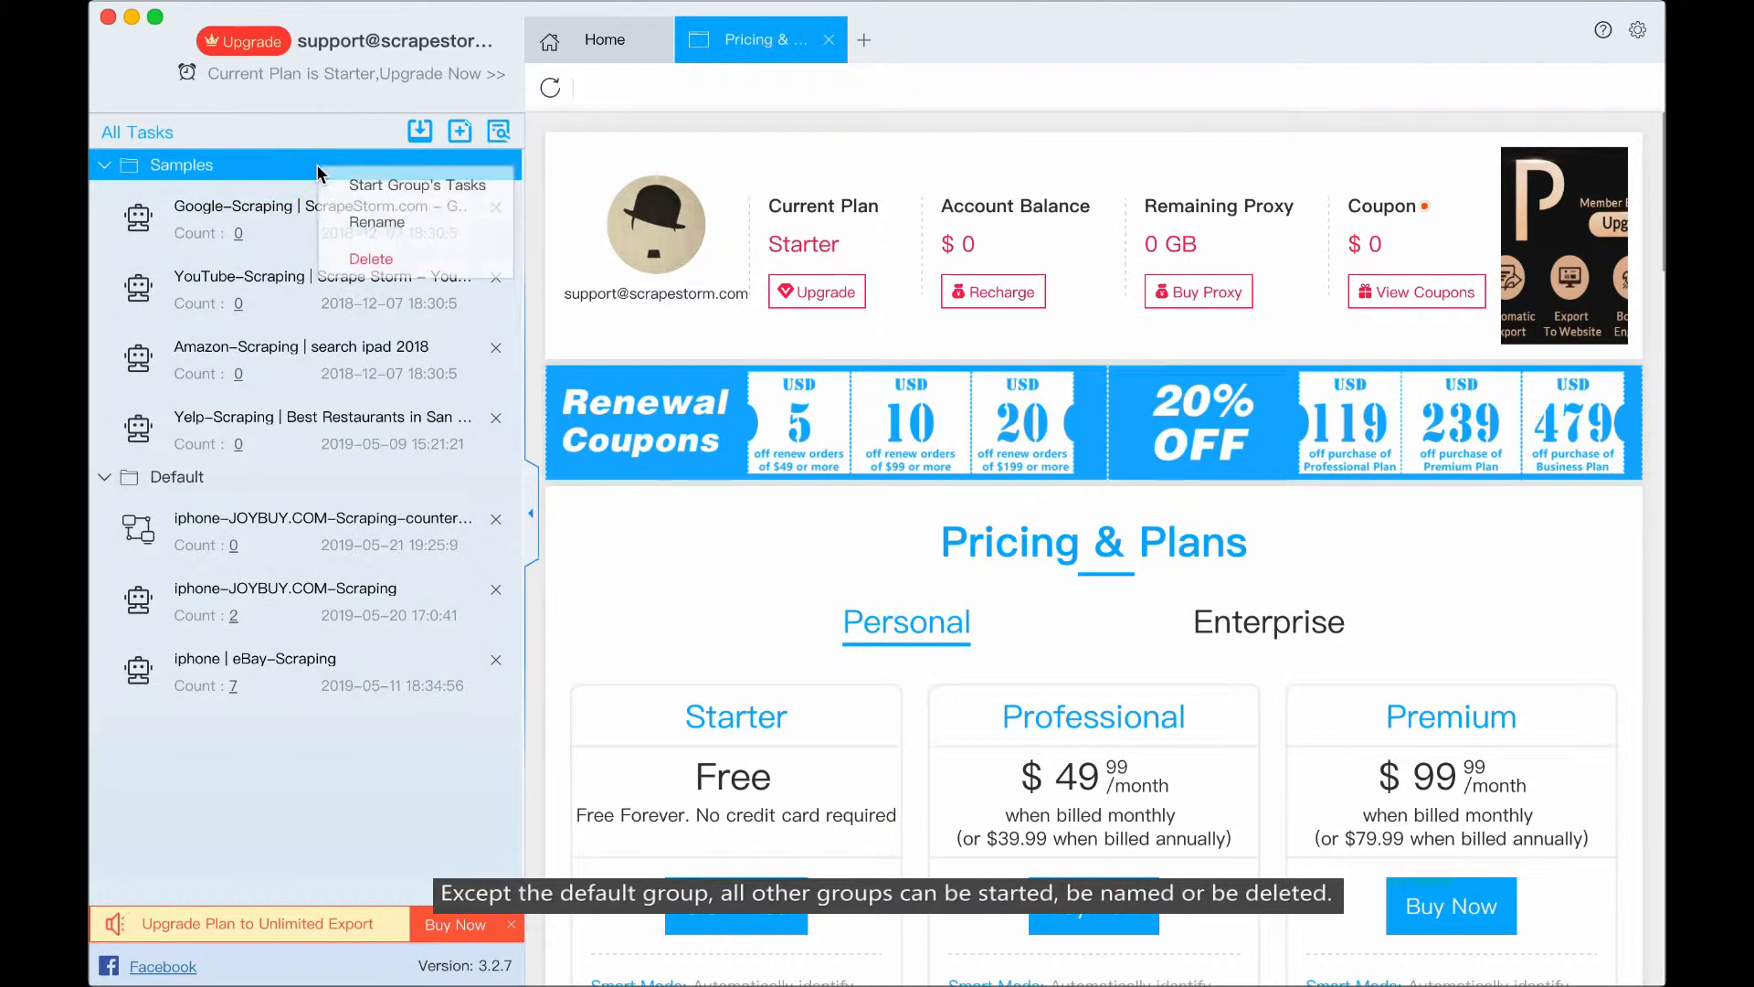
pyautogui.moveTo(417, 185)
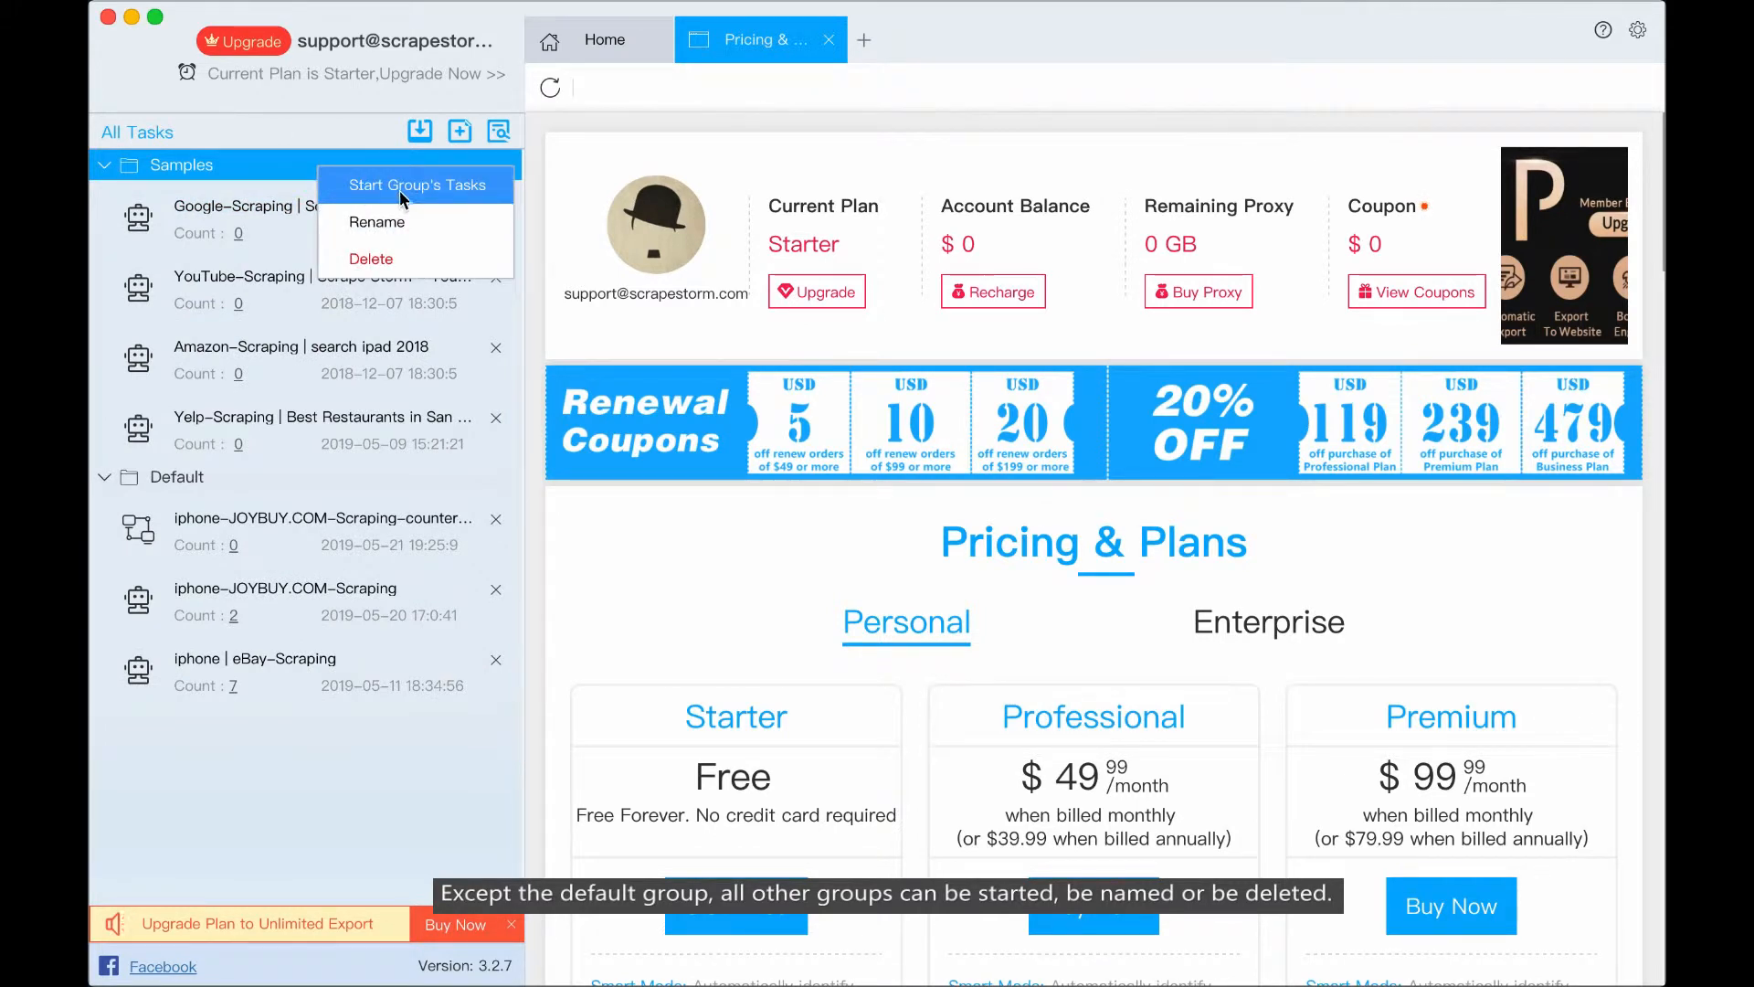
pyautogui.moveTo(435, 221)
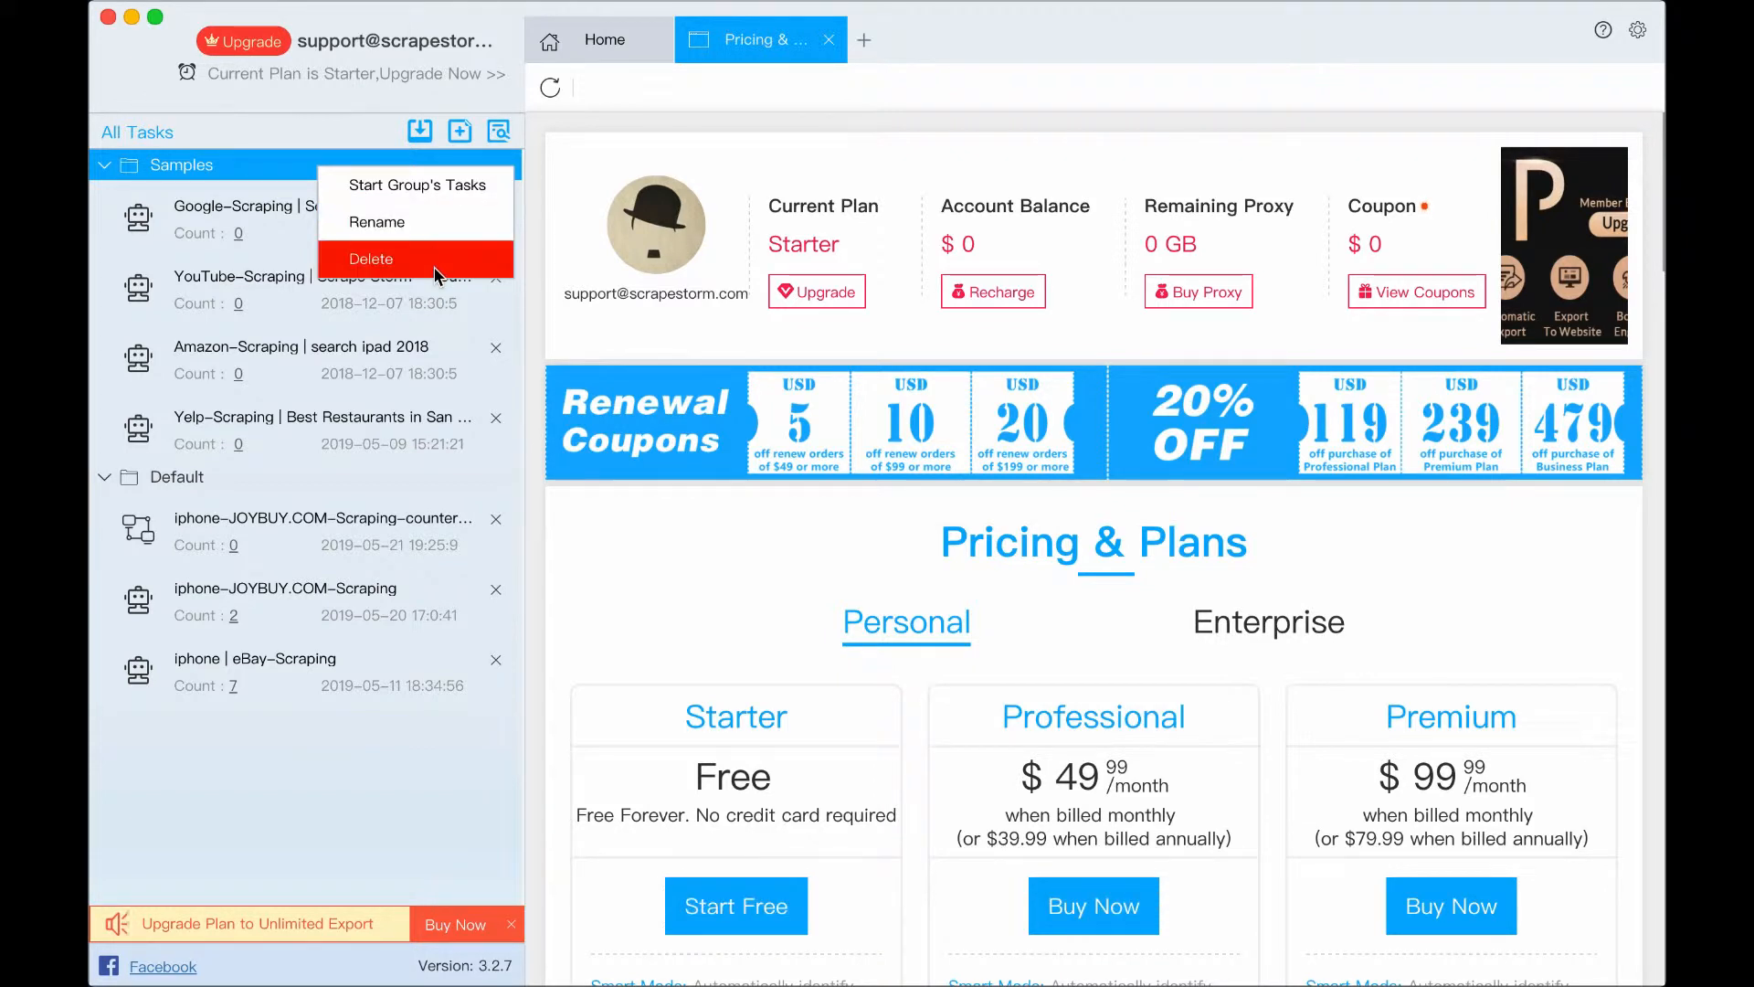
pyautogui.moveTo(310, 475)
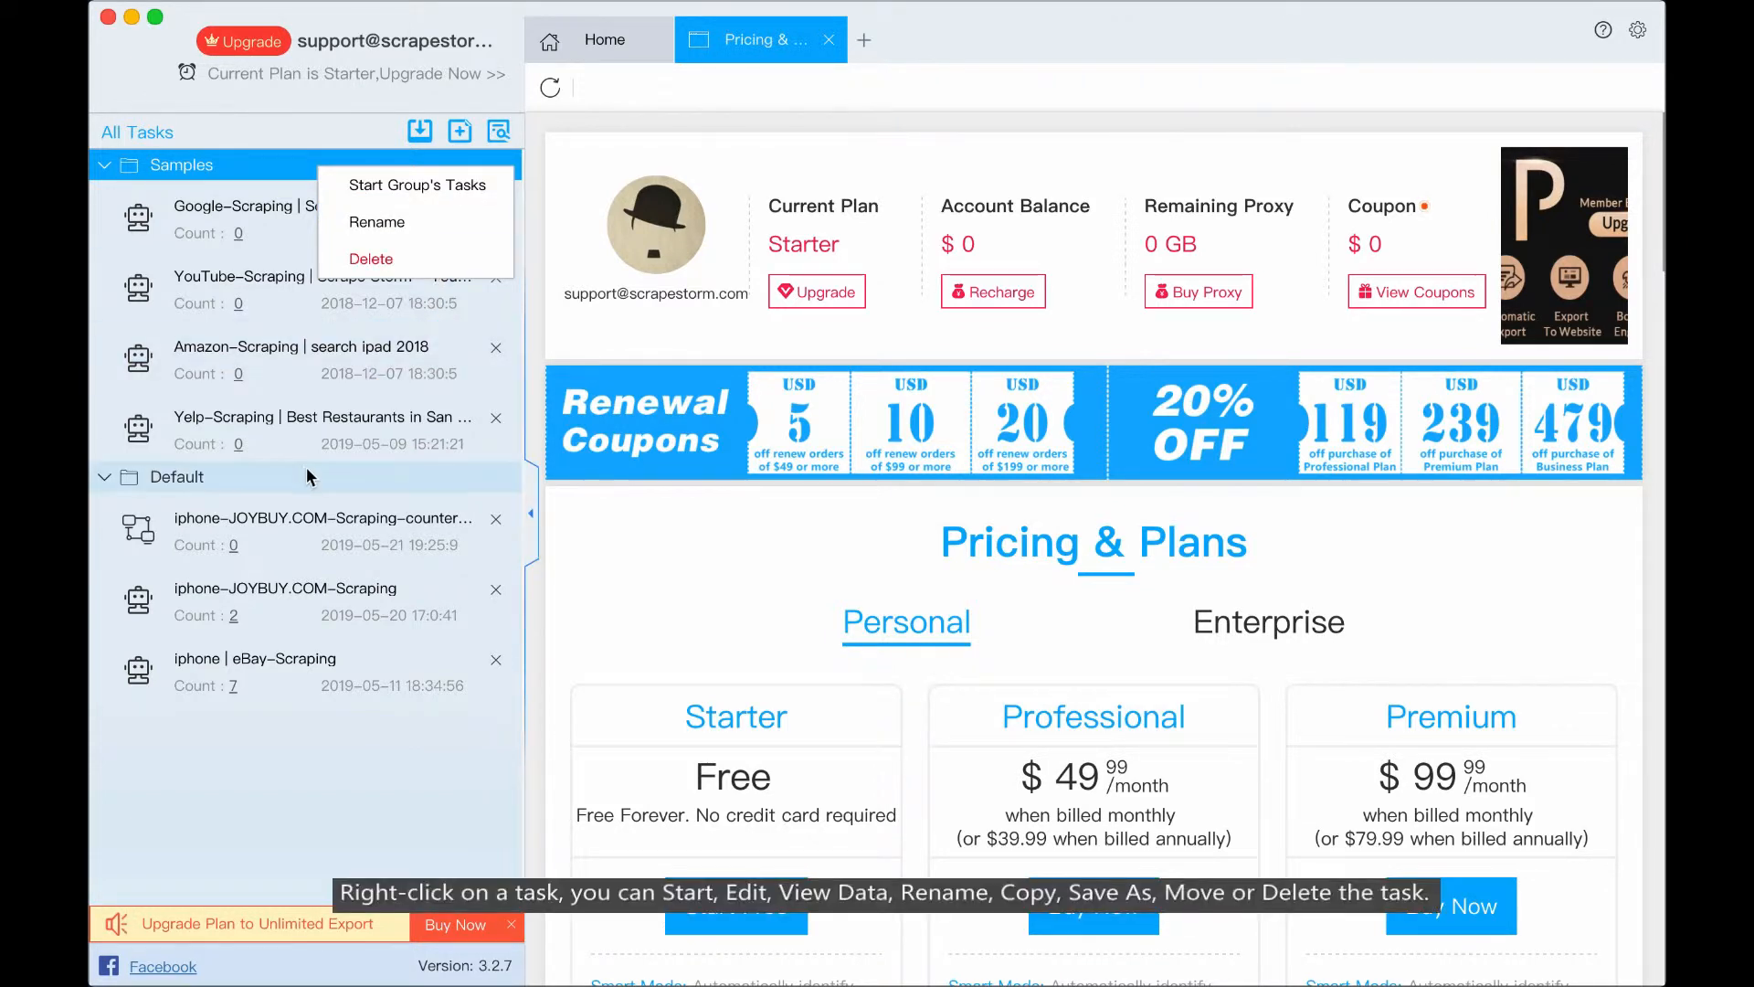
# - Delete the JOYBUY counterpart task from the Default group and confirm the deletion
pyautogui.rightClick(326, 526)
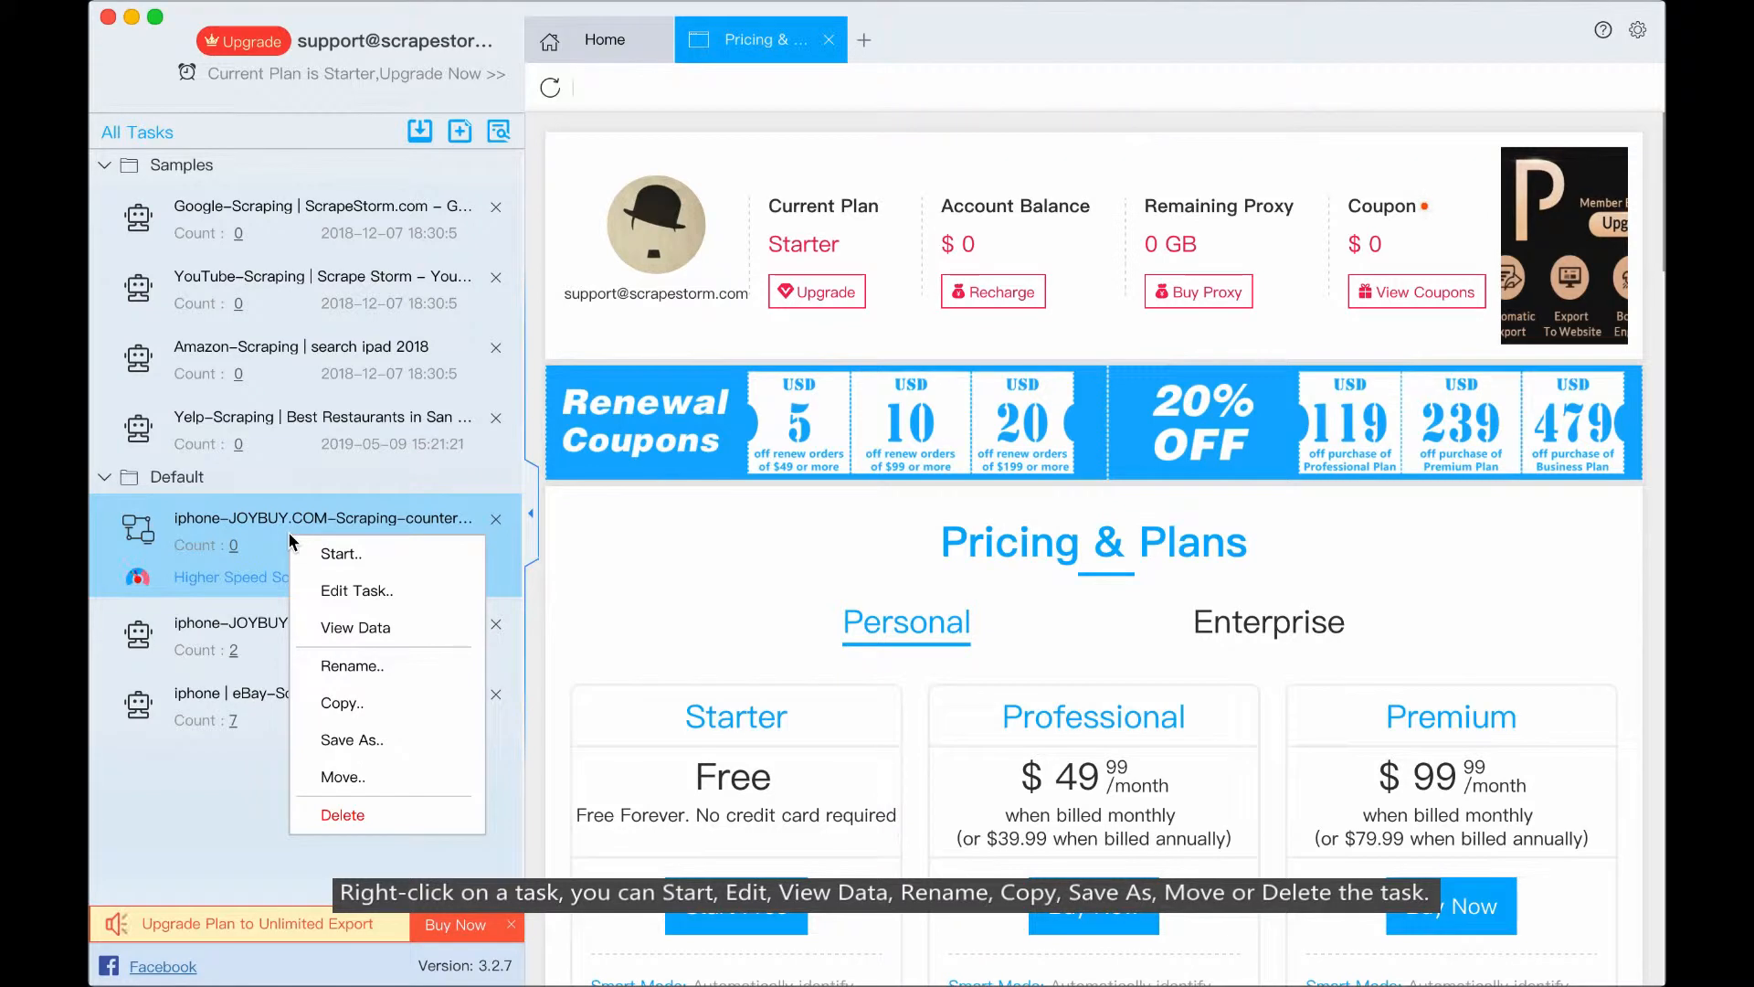
pyautogui.moveTo(386, 552)
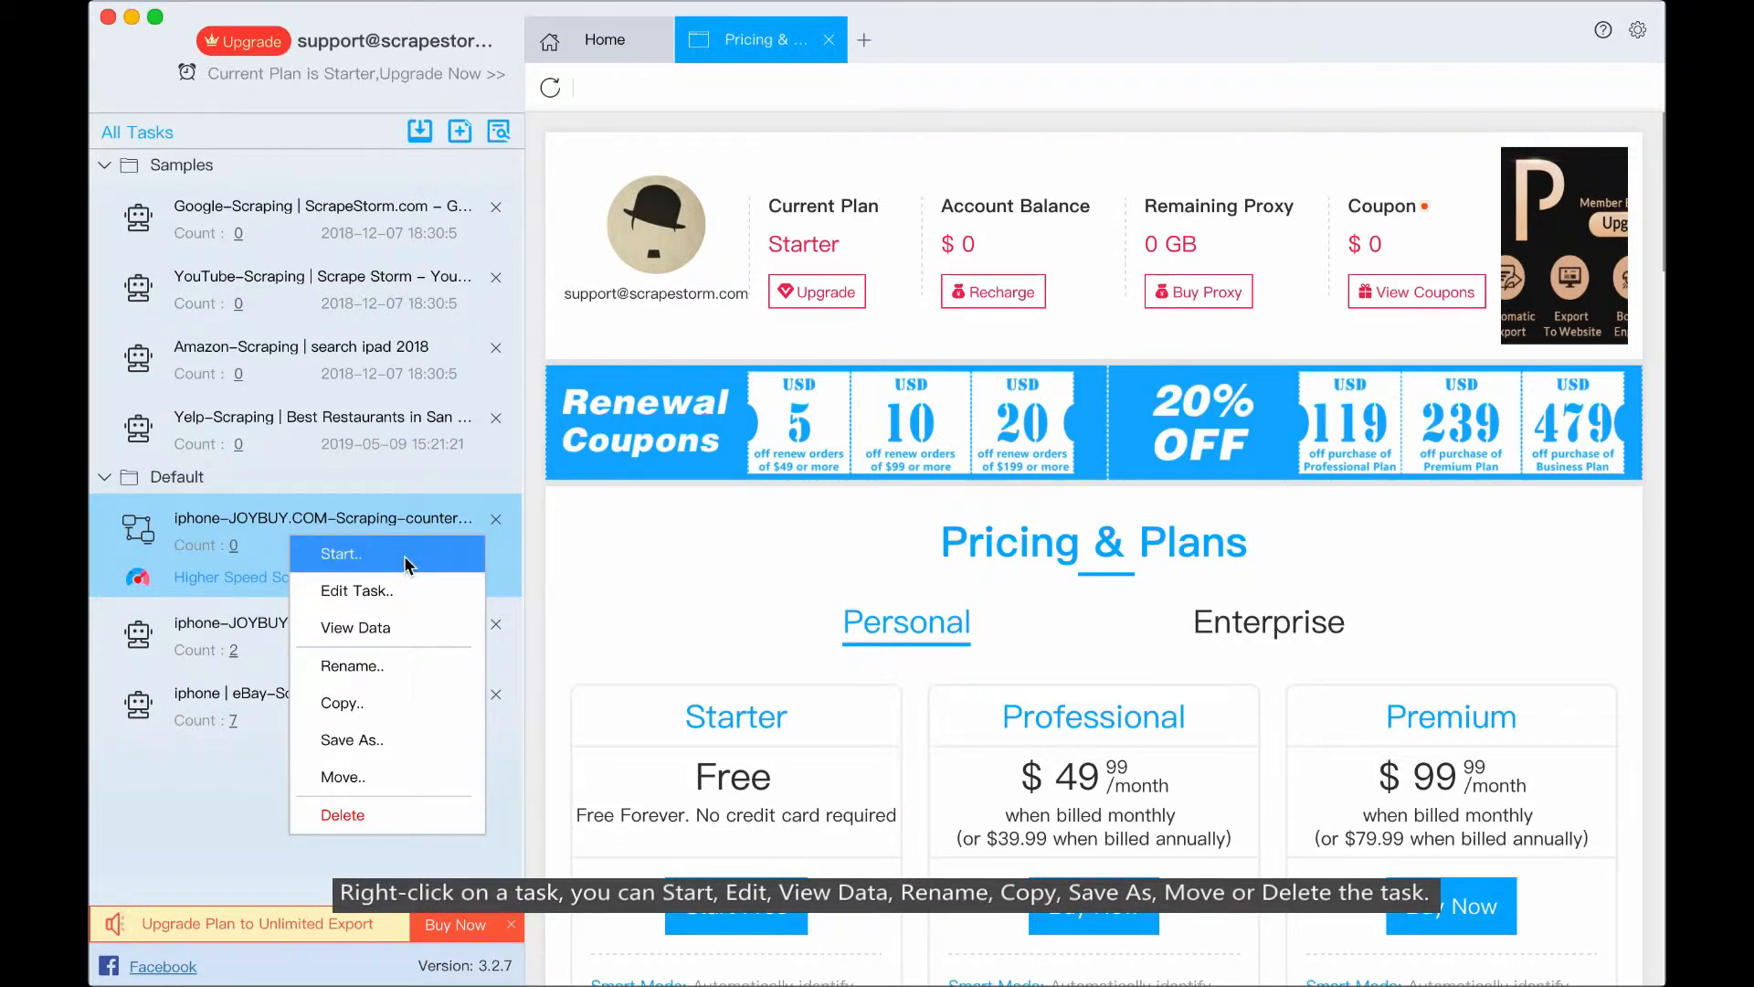
pyautogui.moveTo(416, 635)
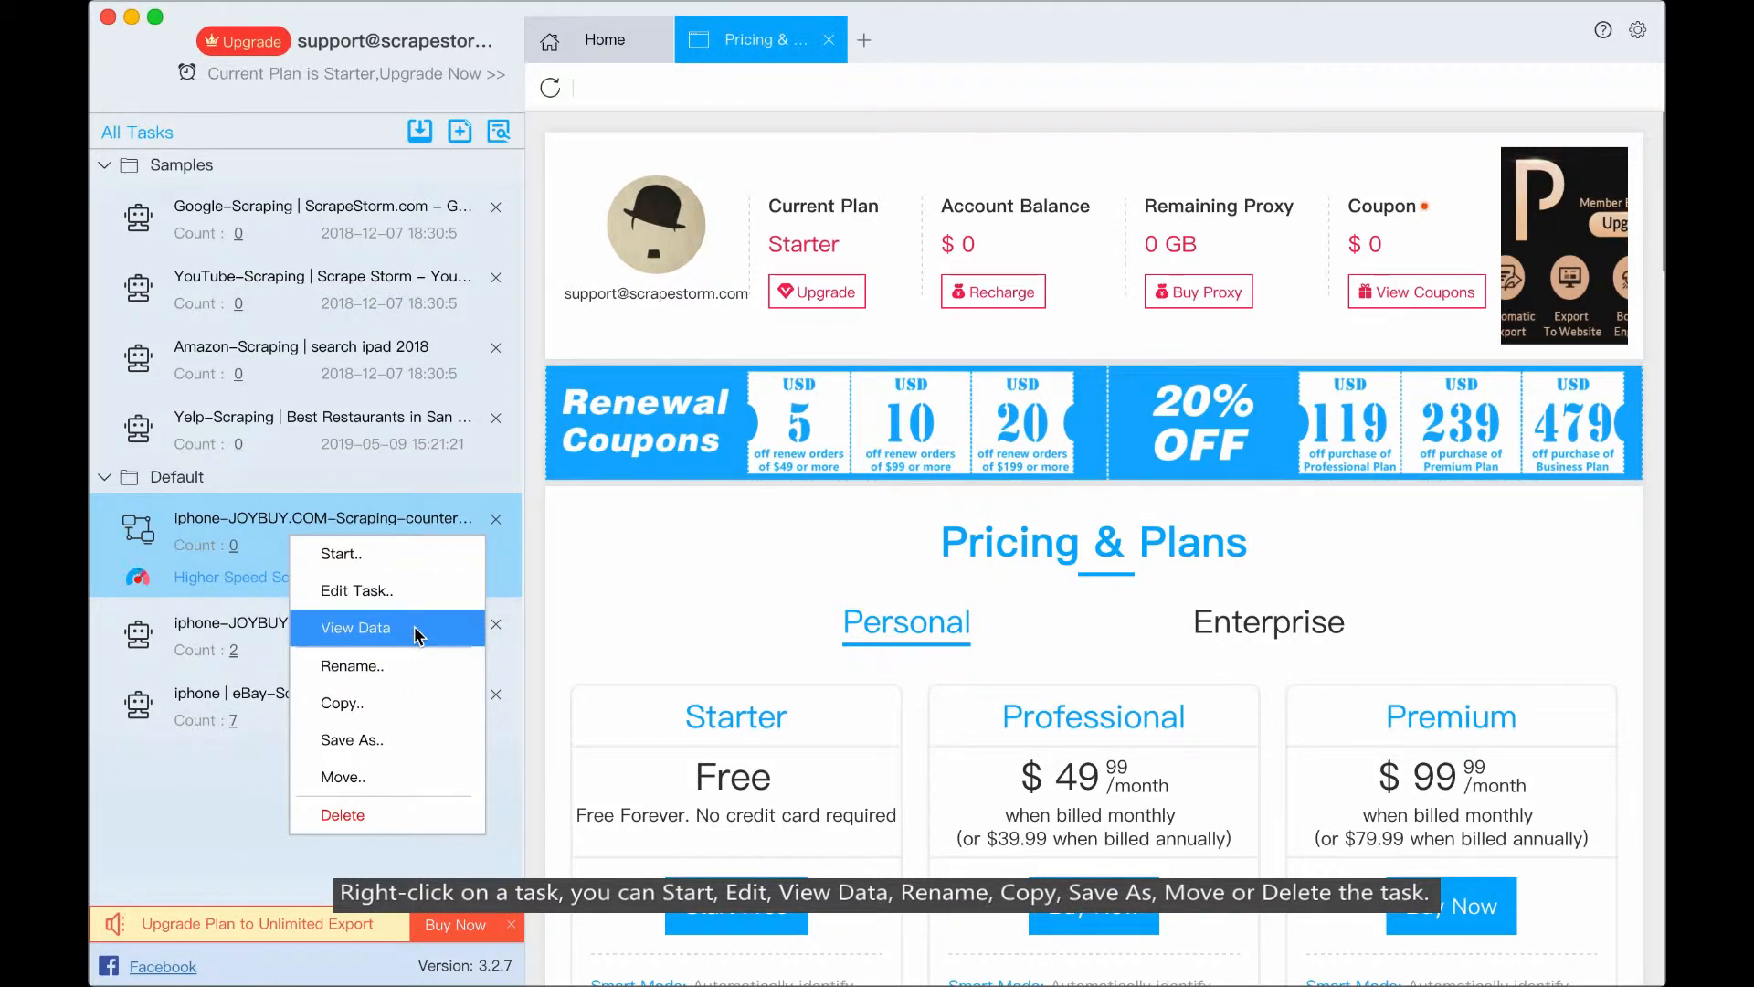
pyautogui.moveTo(417, 665)
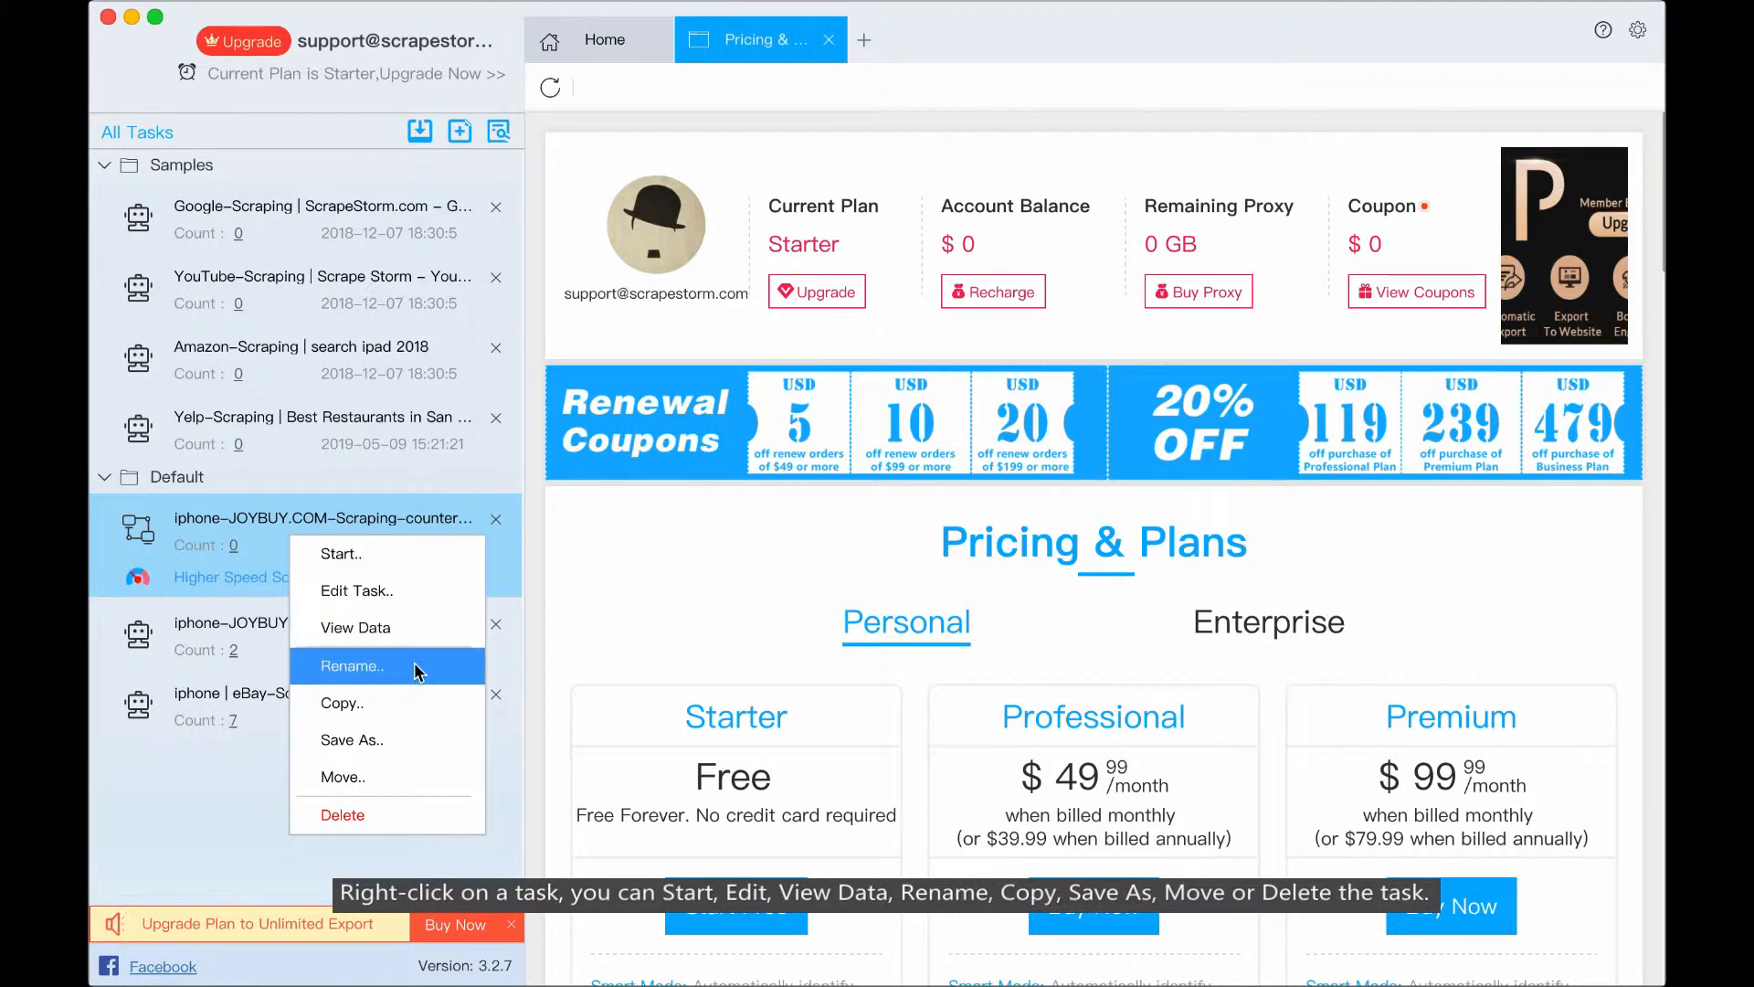
pyautogui.moveTo(411, 740)
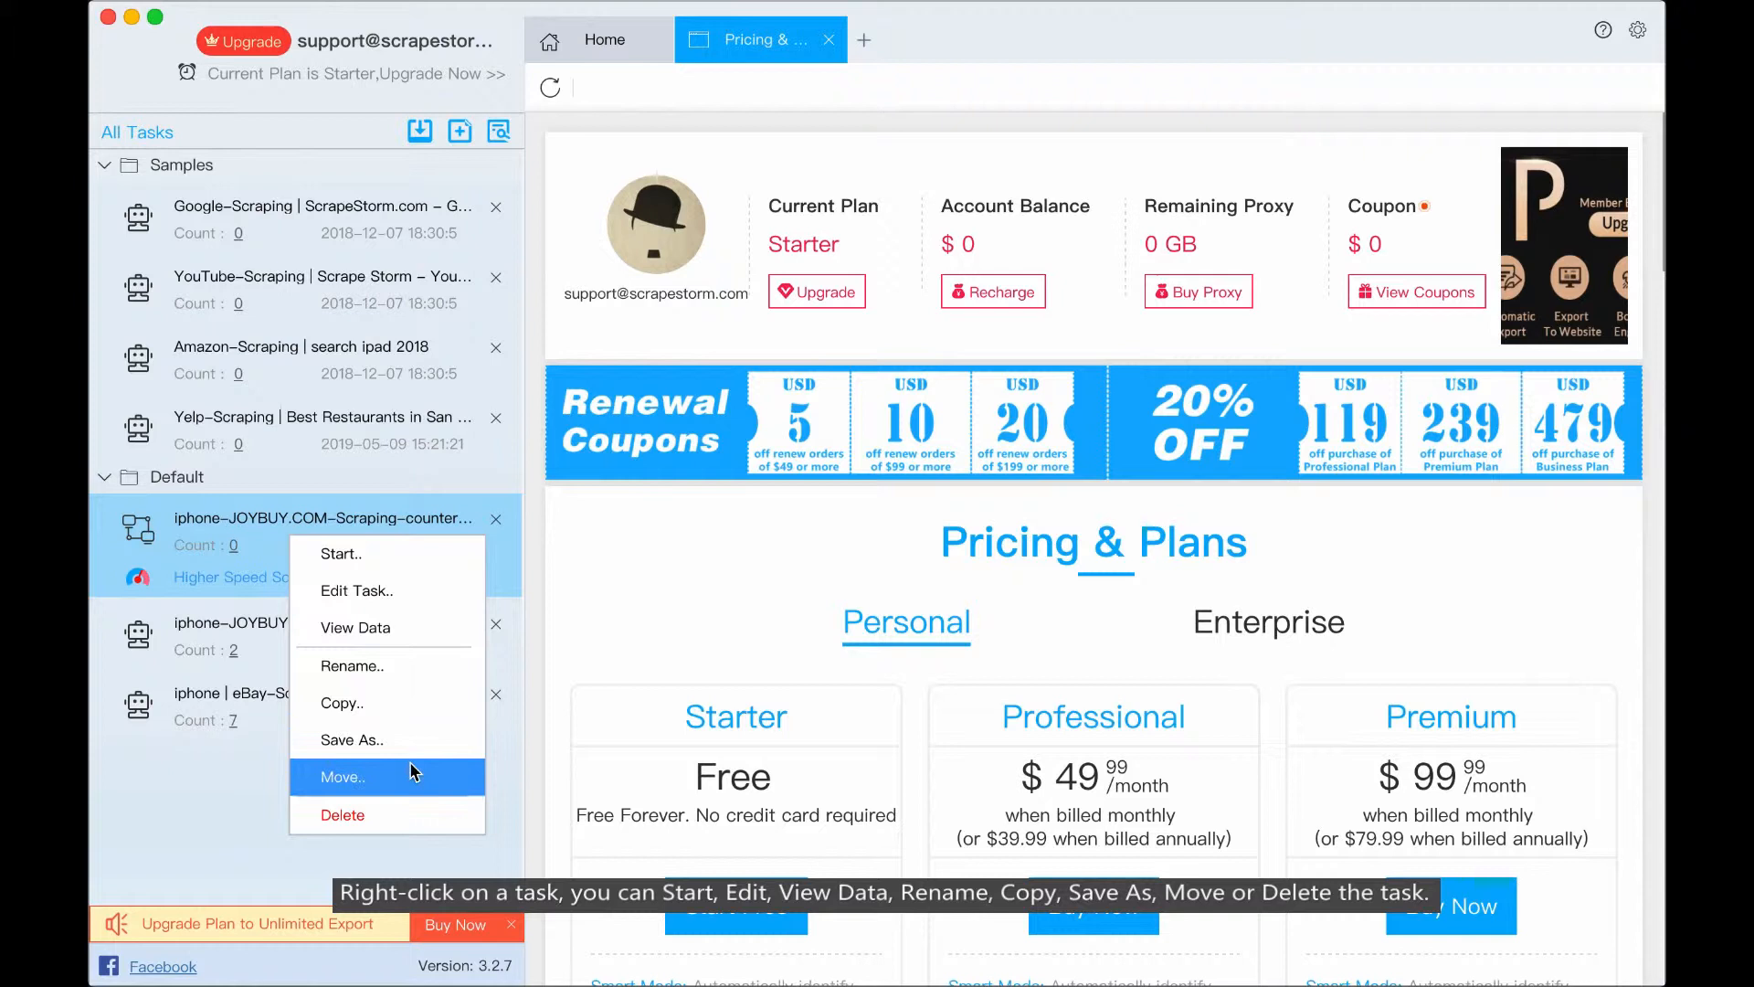
pyautogui.moveTo(415, 815)
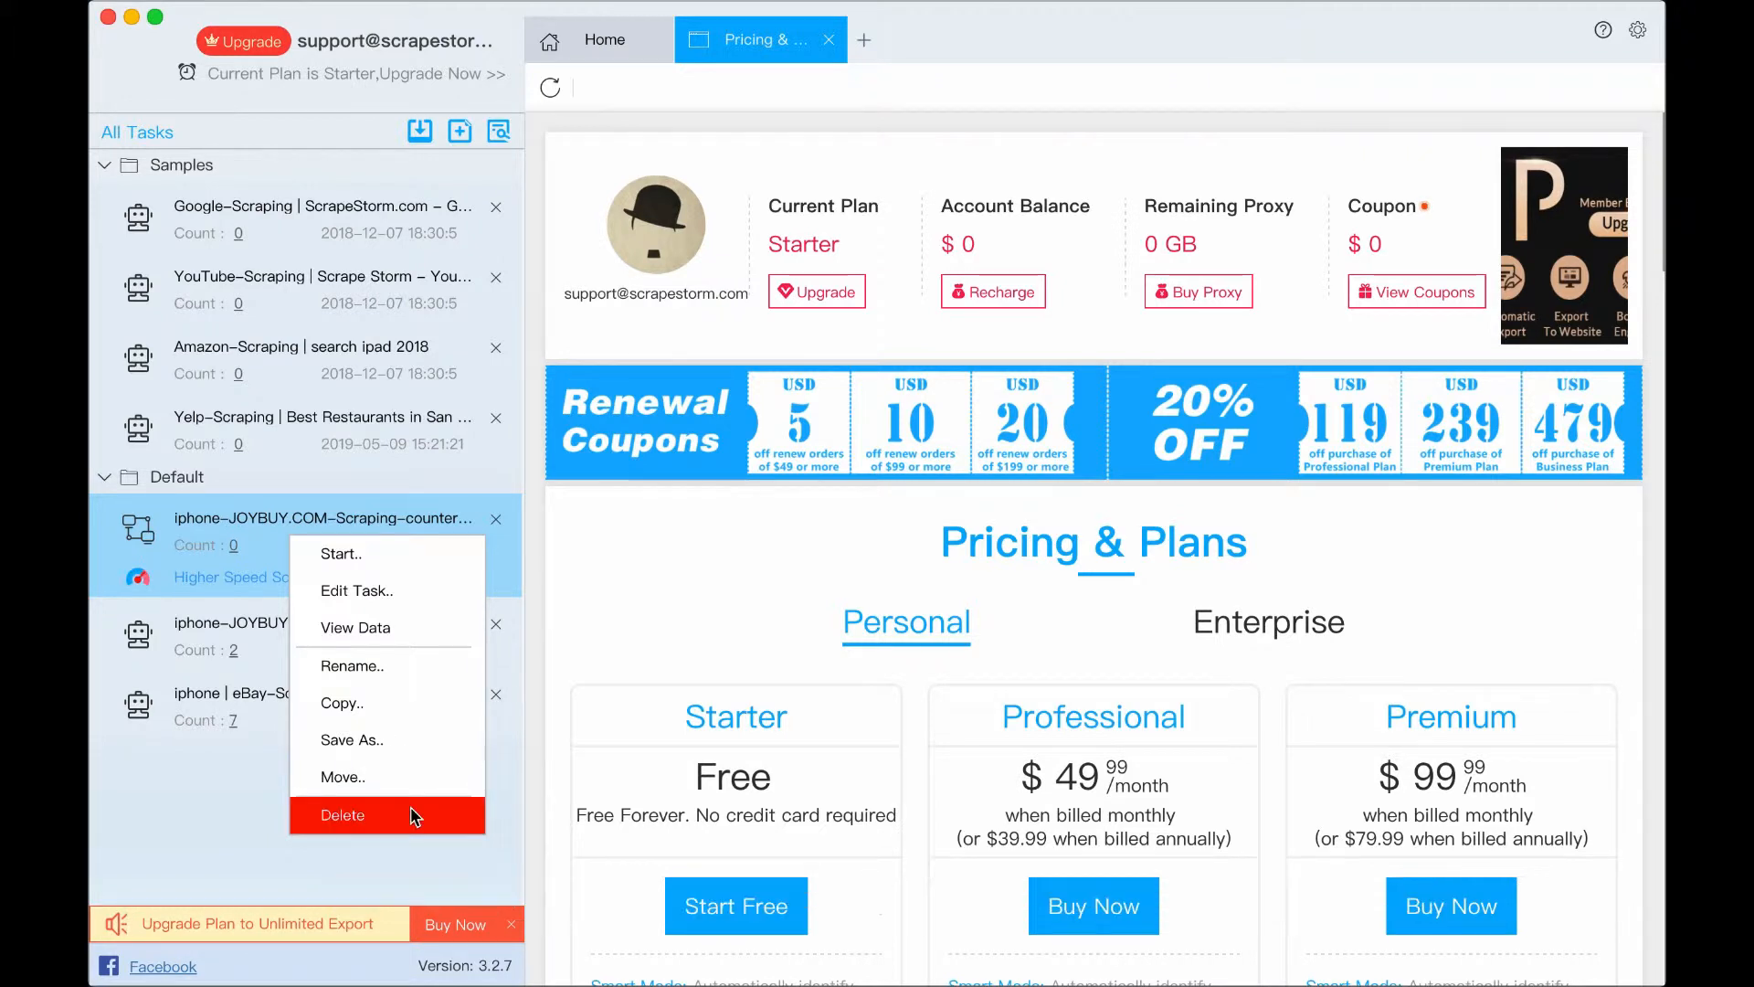
pyautogui.click(342, 814)
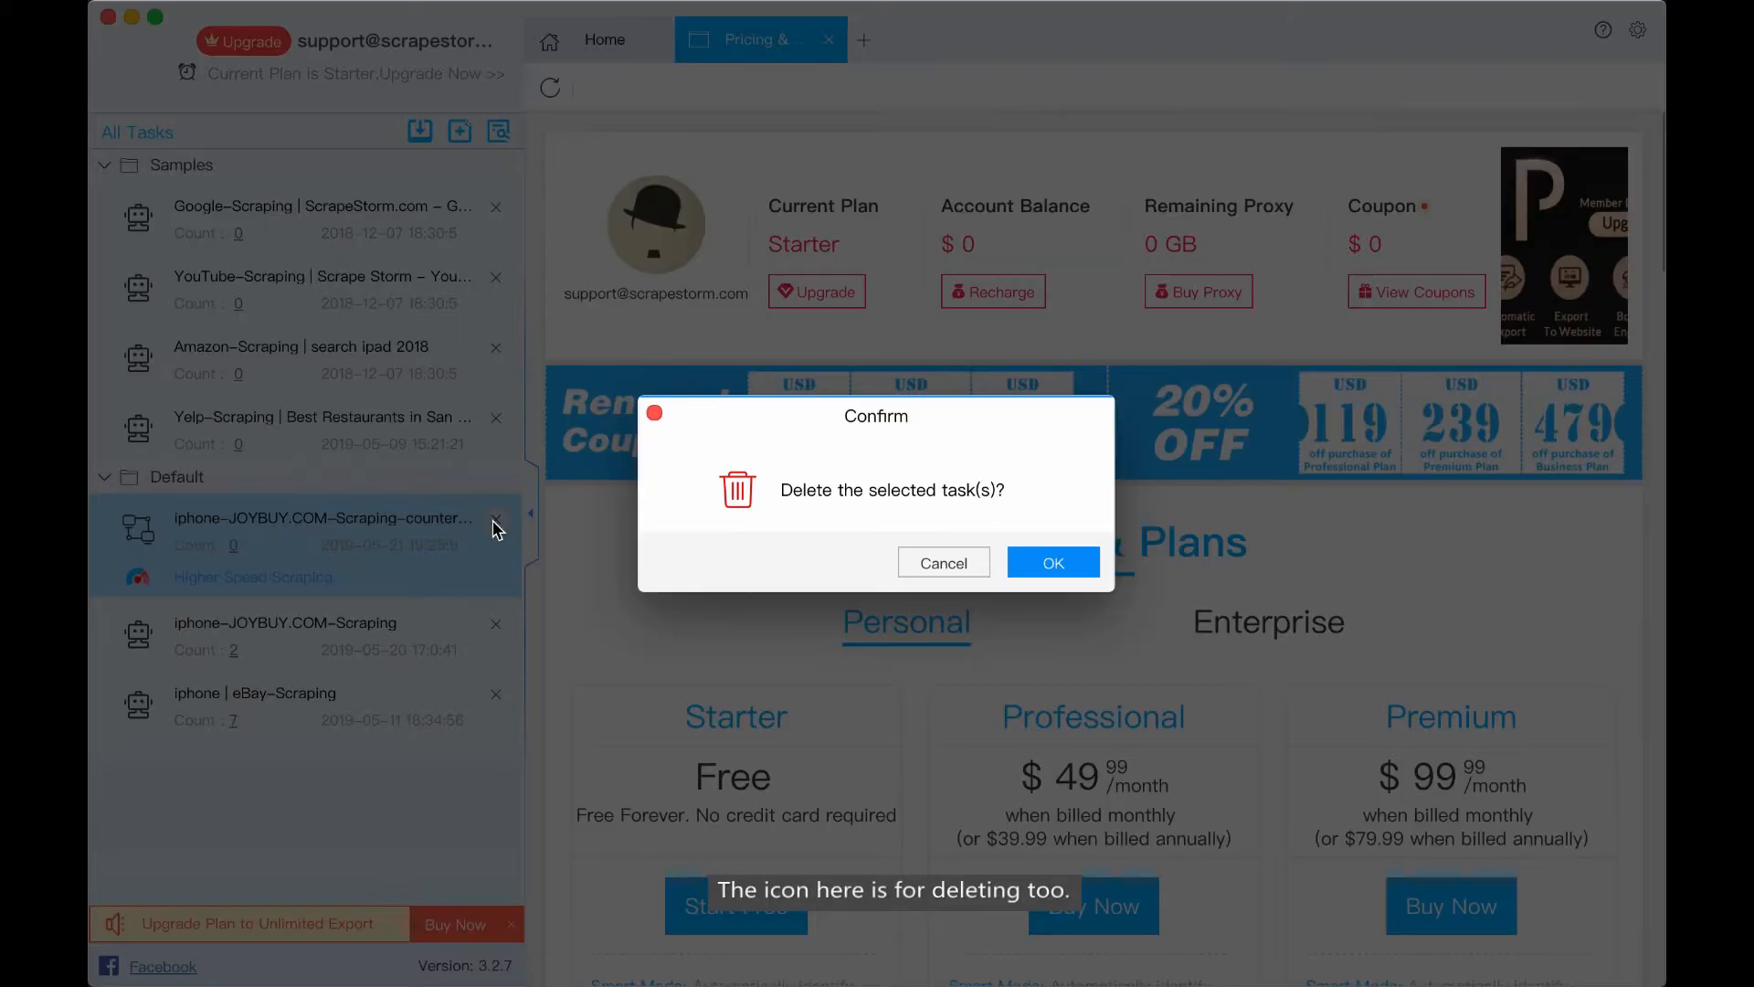
pyautogui.click(942, 561)
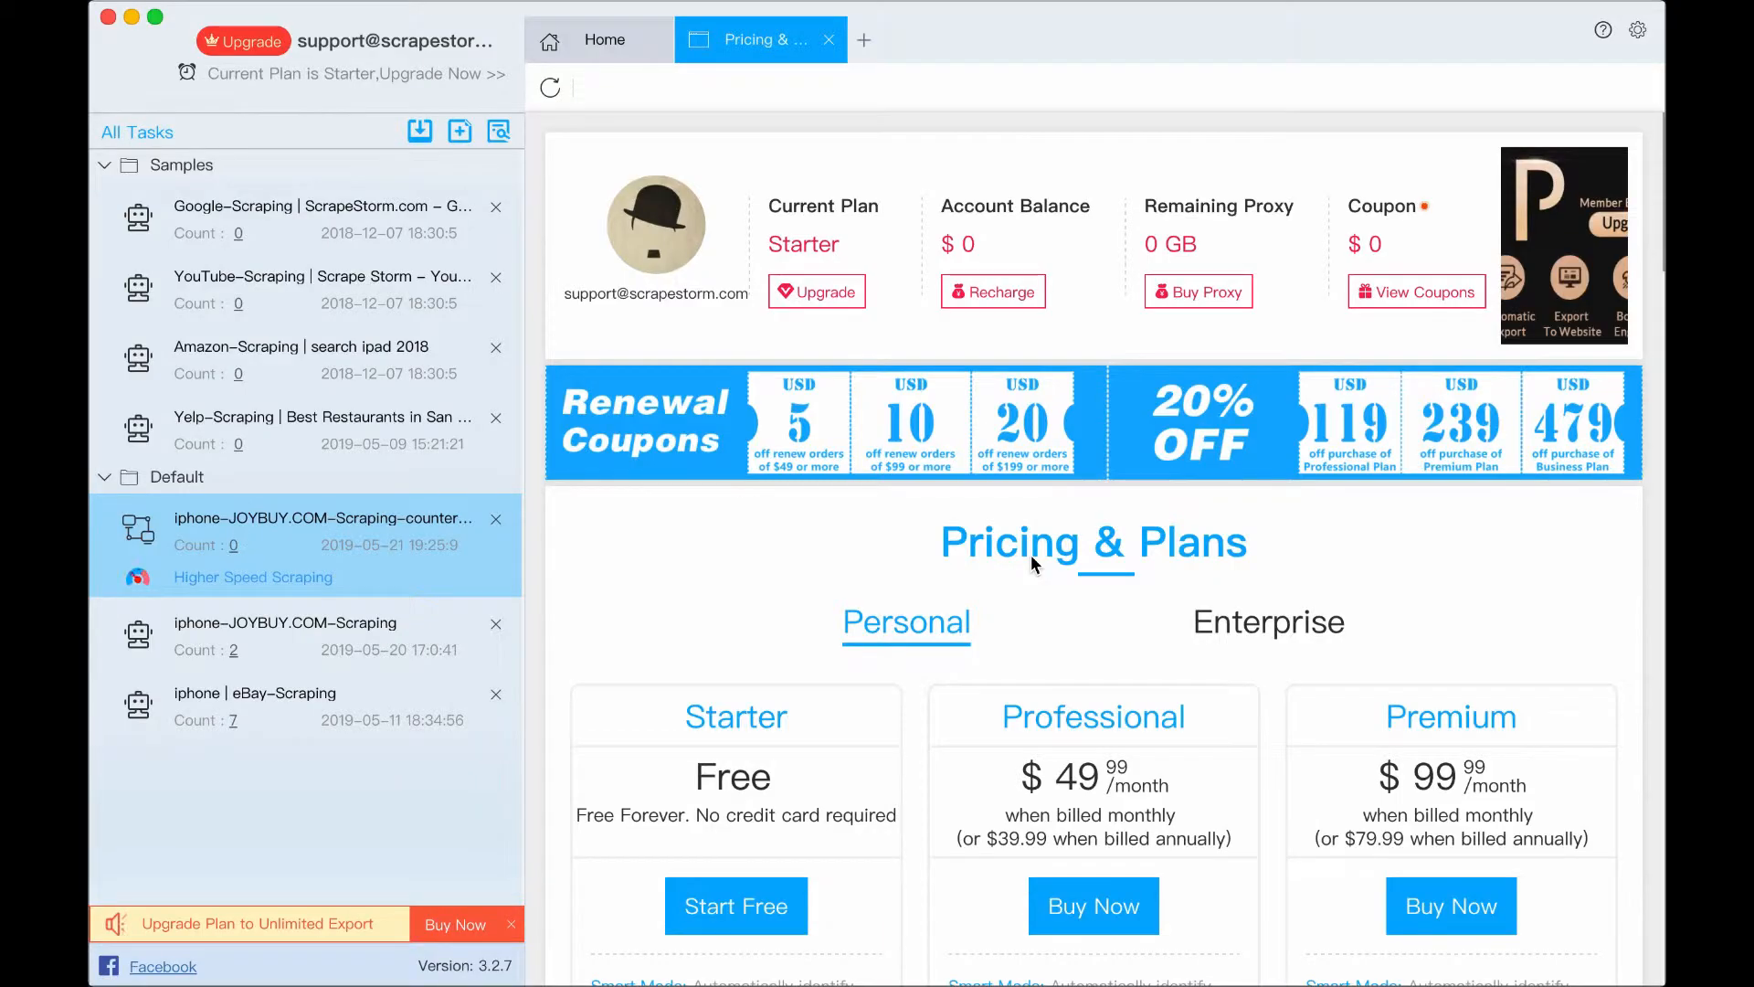
pyautogui.click(495, 517)
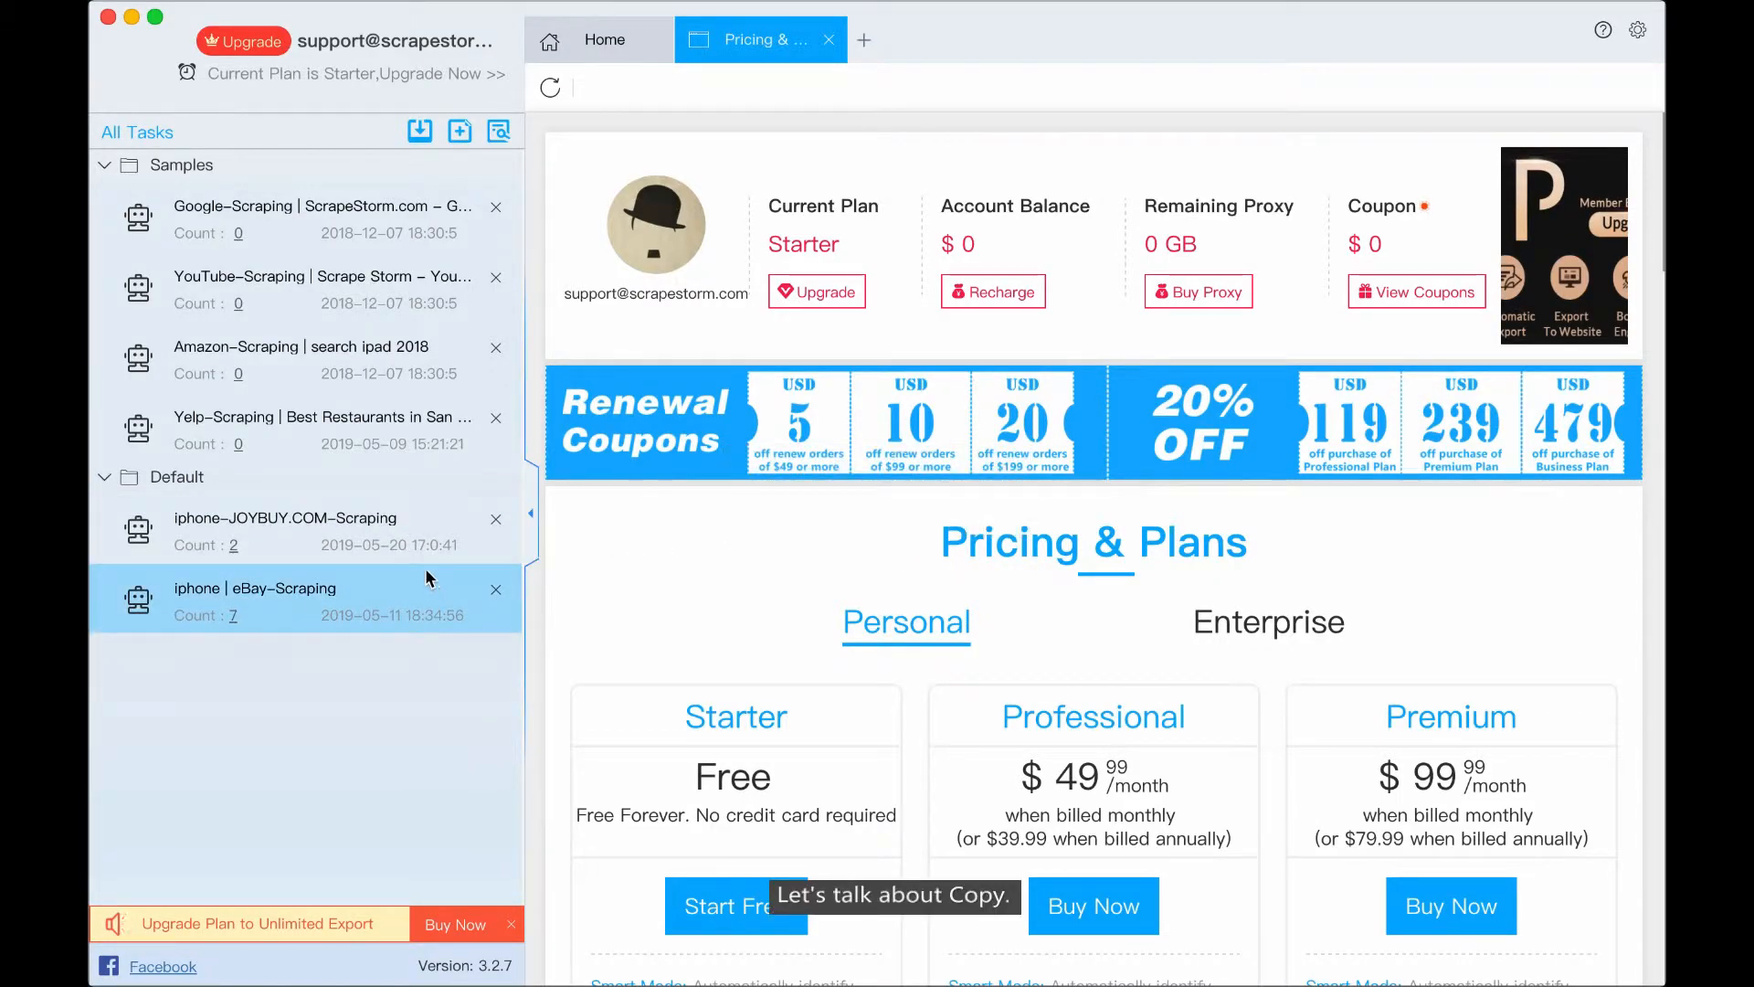
# - Copy iphone-JOYBUY.COM-Scraping with Transform to Flowchart Mode ticked and save it
pyautogui.rightClick(285, 527)
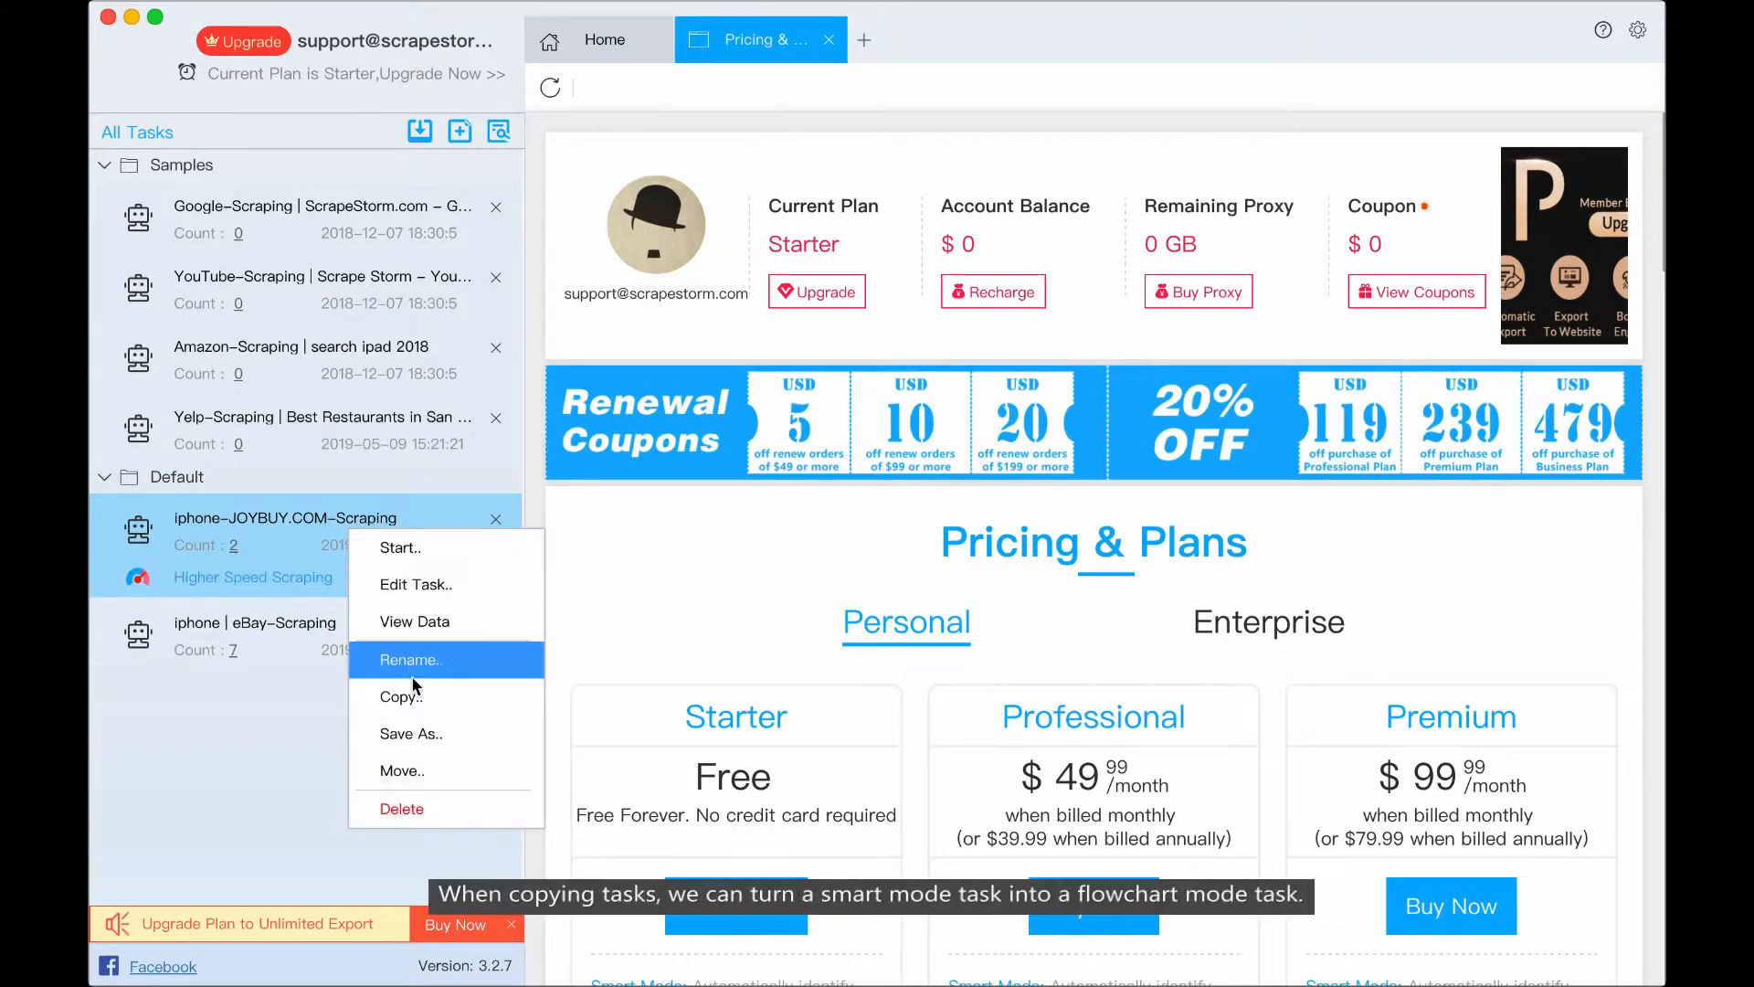
pyautogui.click(400, 696)
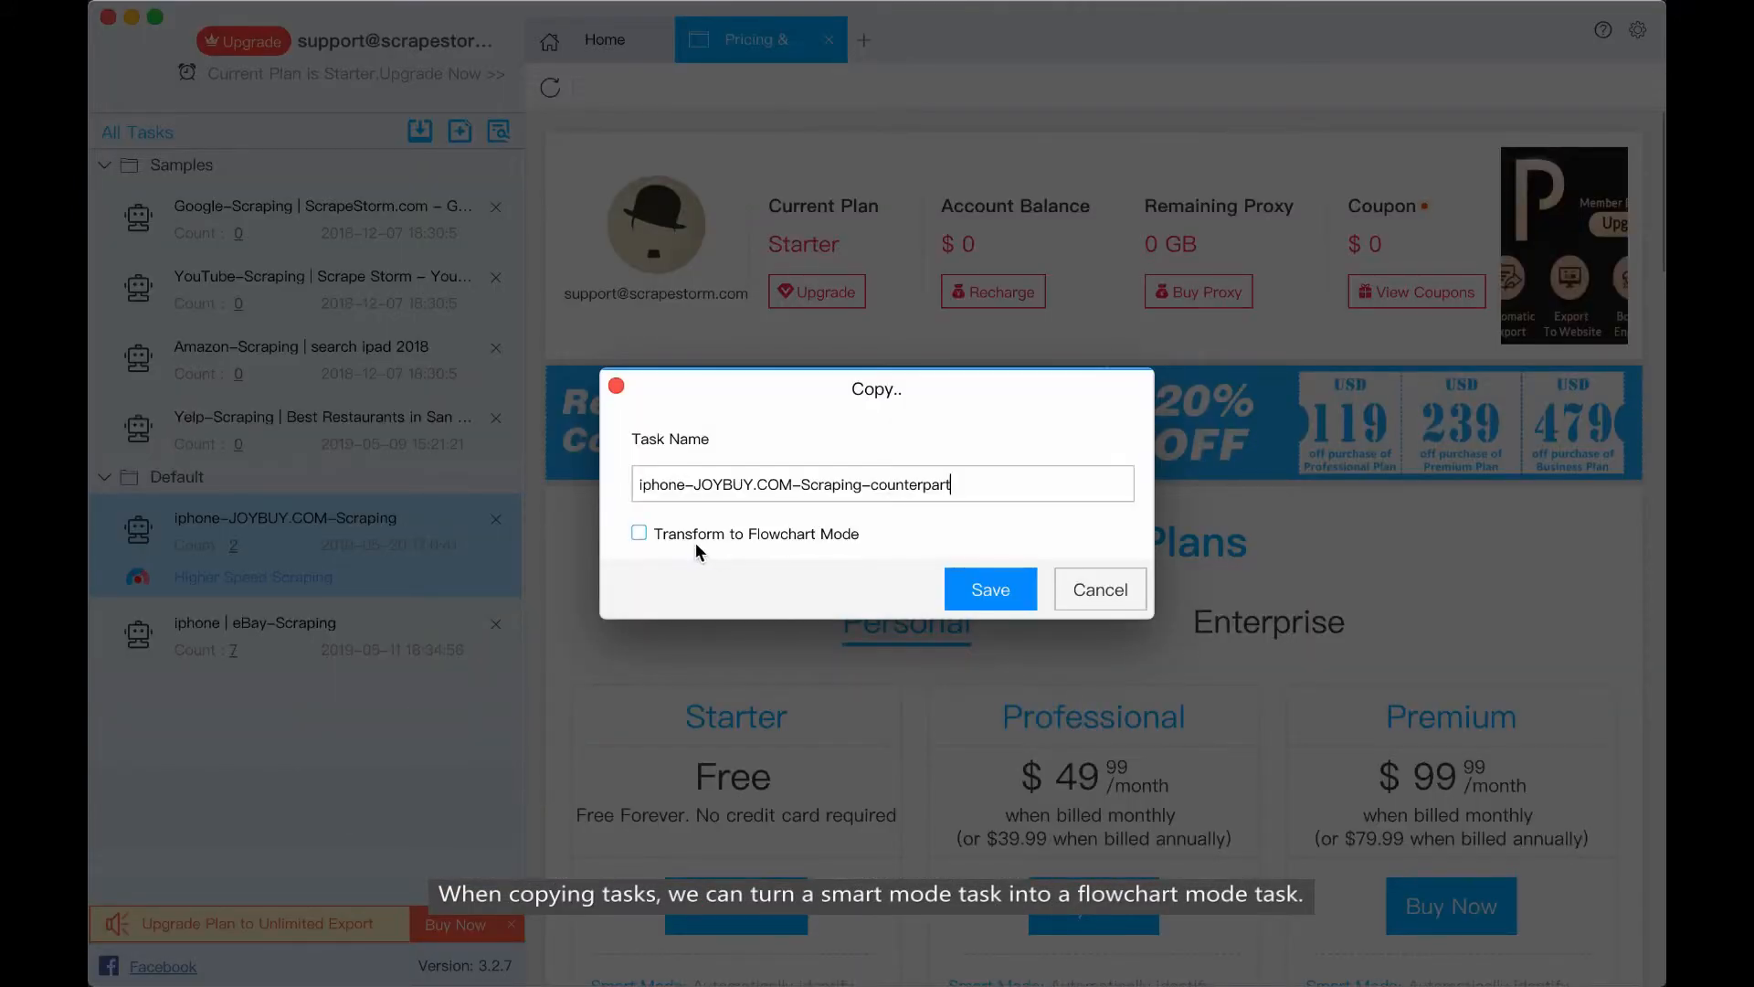
pyautogui.click(638, 532)
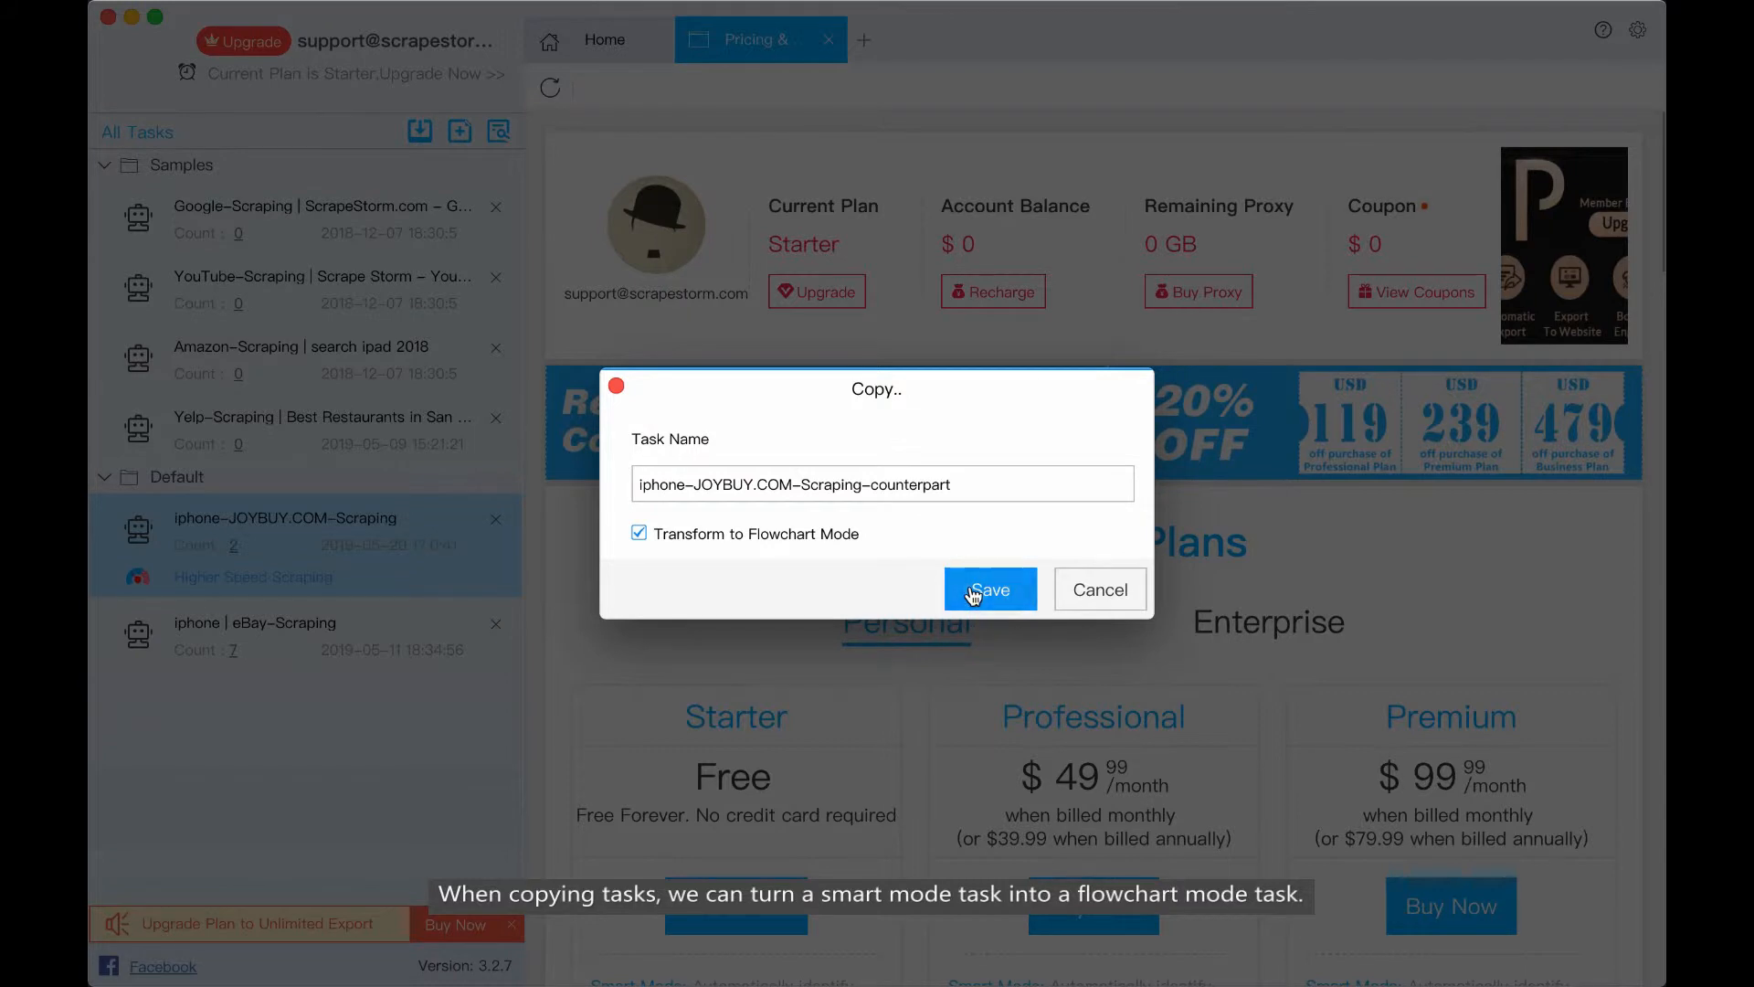
pyautogui.click(988, 591)
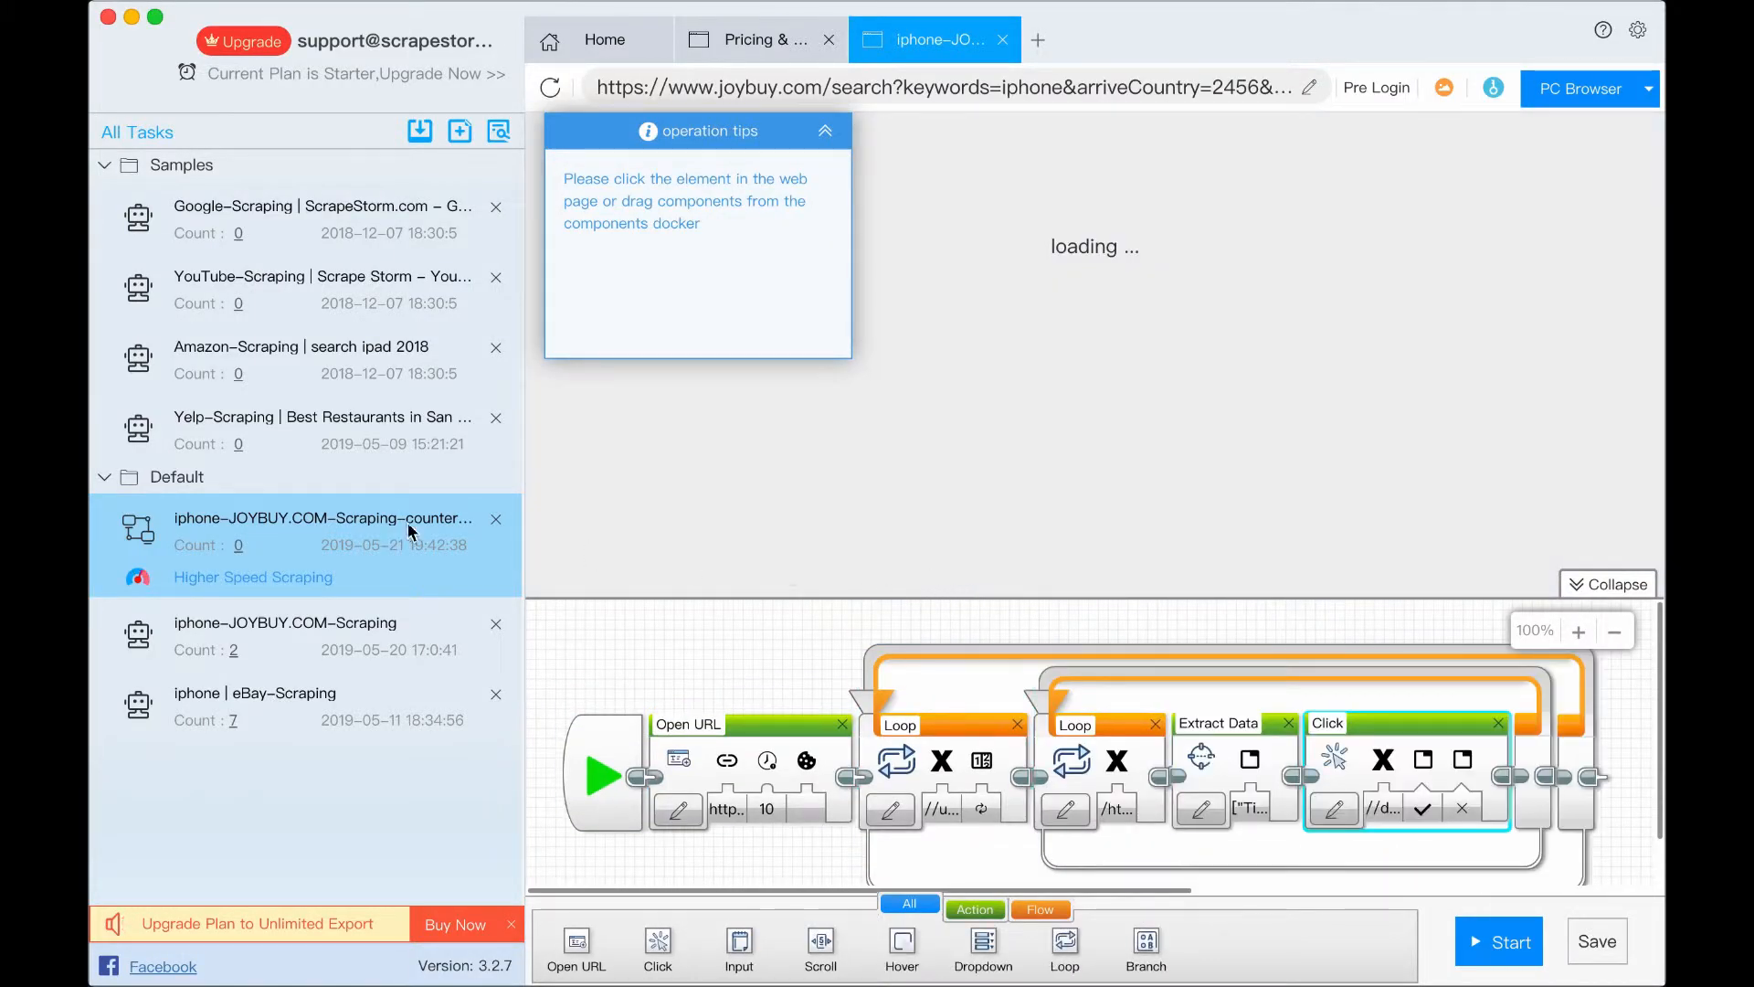
# - Copy the iphone-JOYBUY.COM-Scraping-counterpart task, saving a second counterpart copy
pyautogui.rightClick(321, 517)
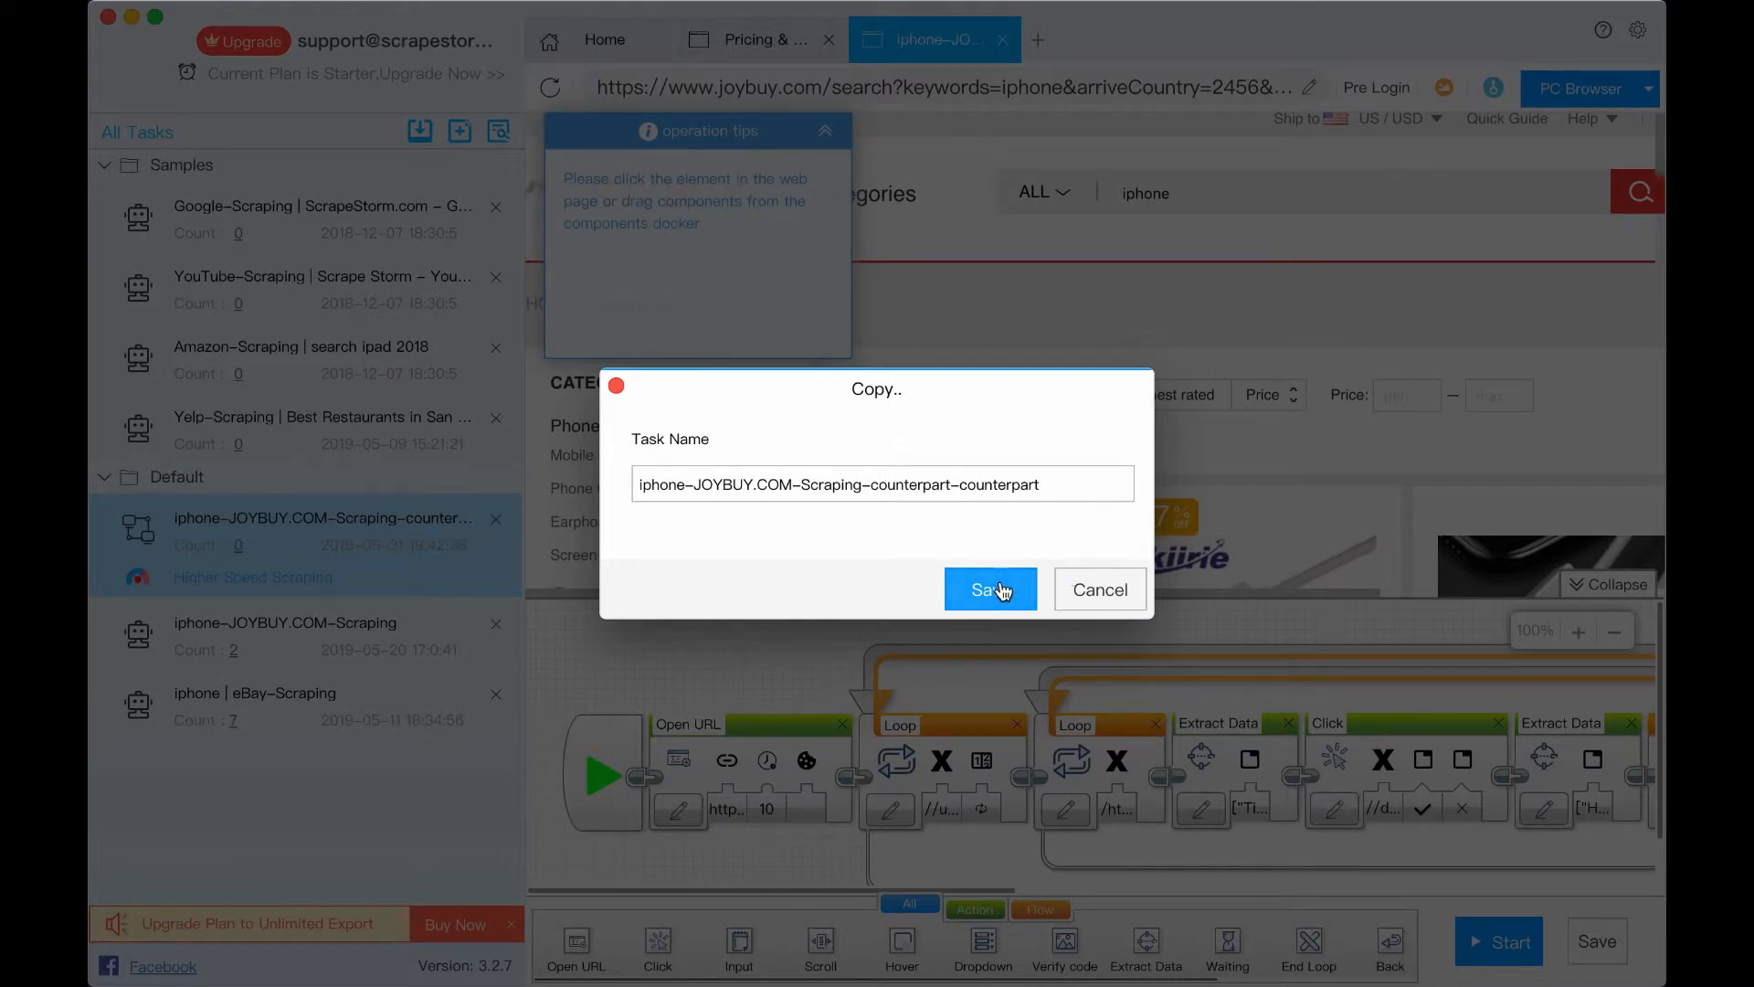
pyautogui.click(988, 590)
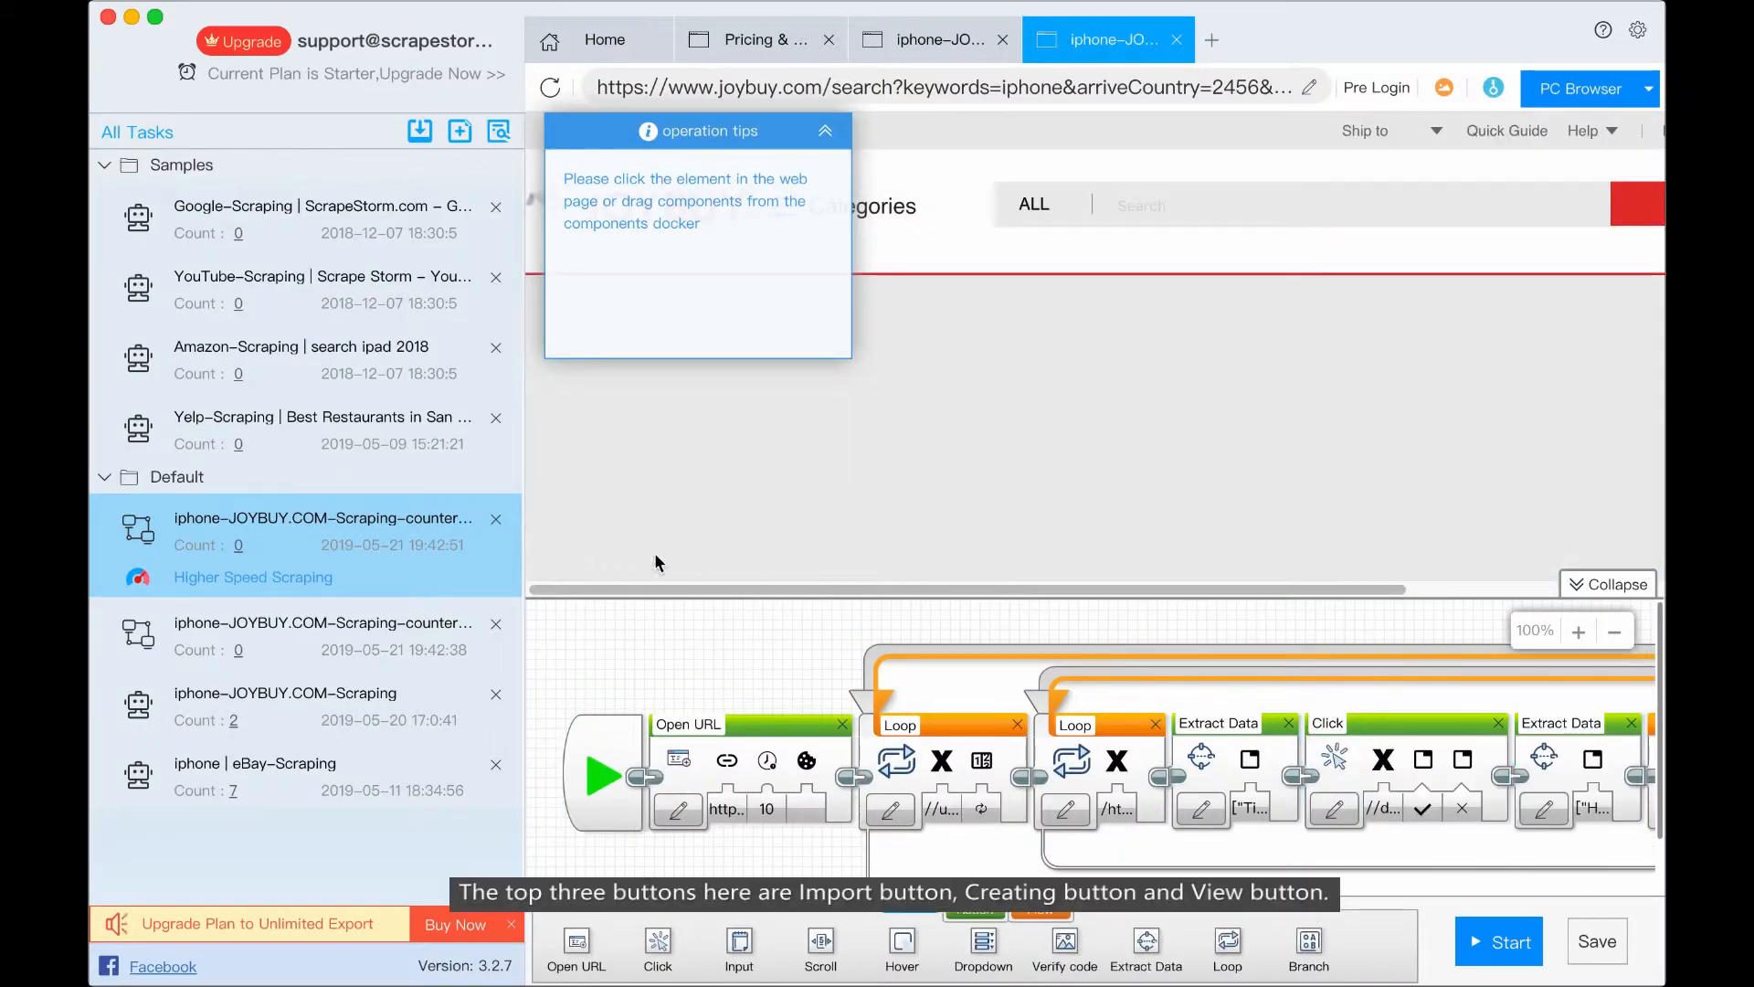
pyautogui.click(422, 132)
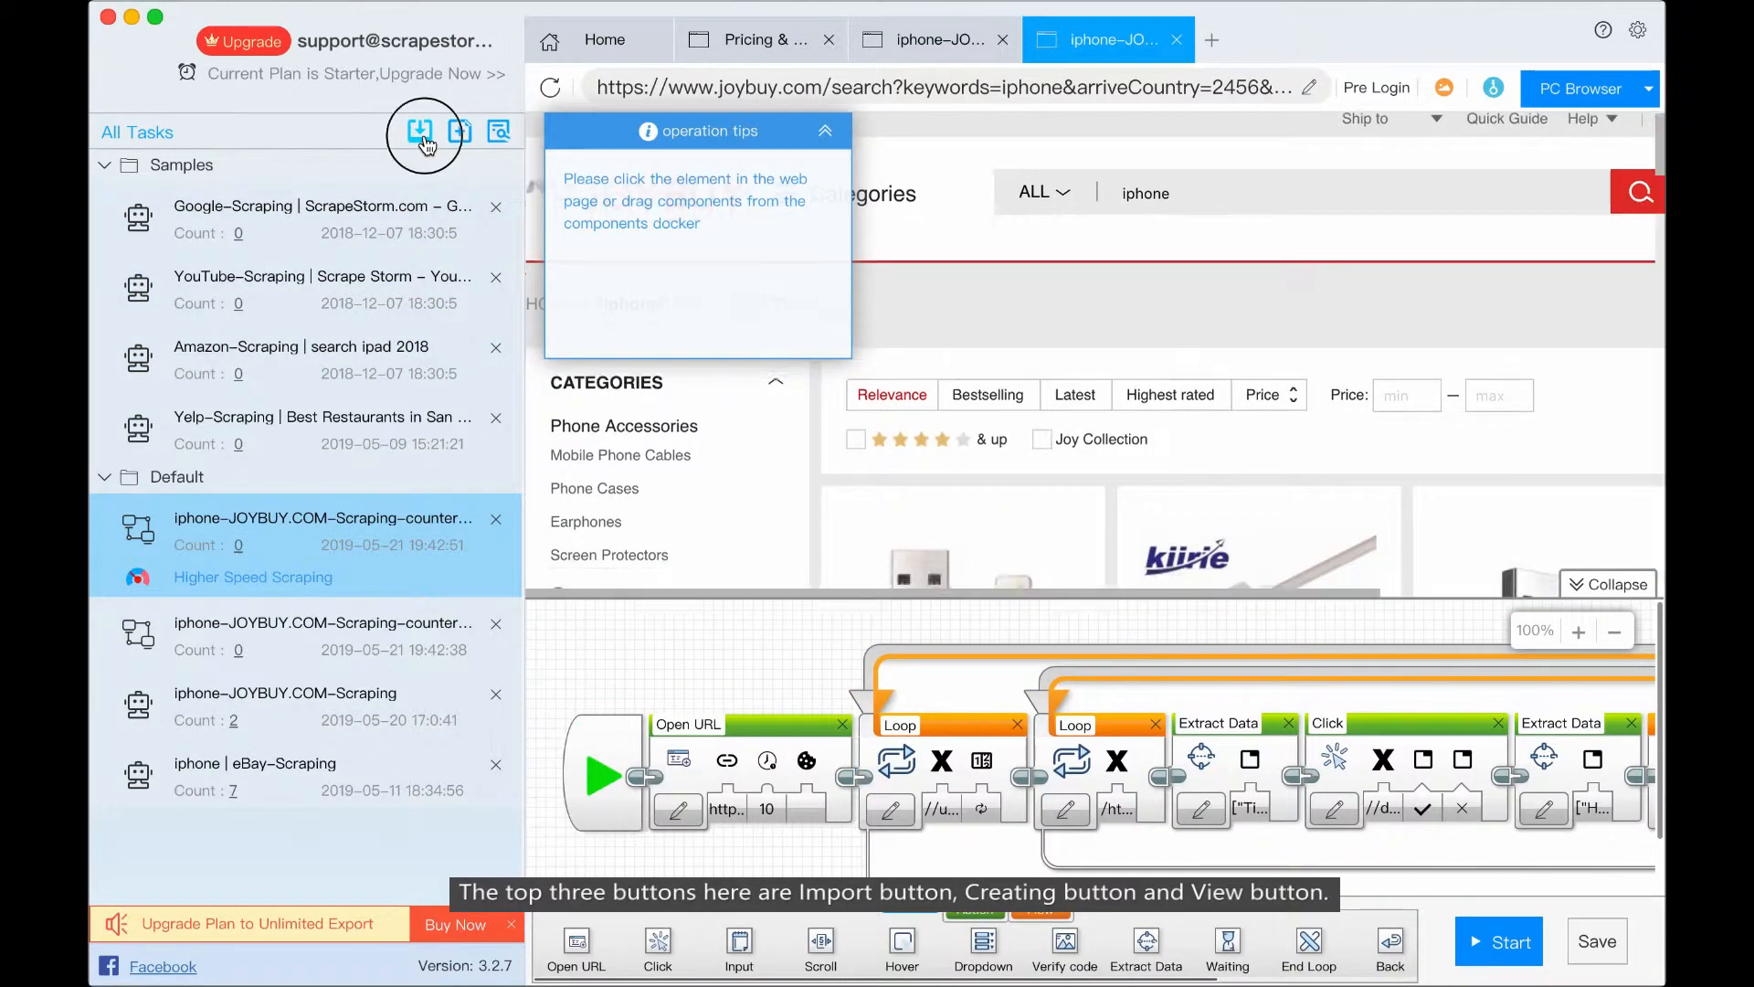
pyautogui.click(422, 132)
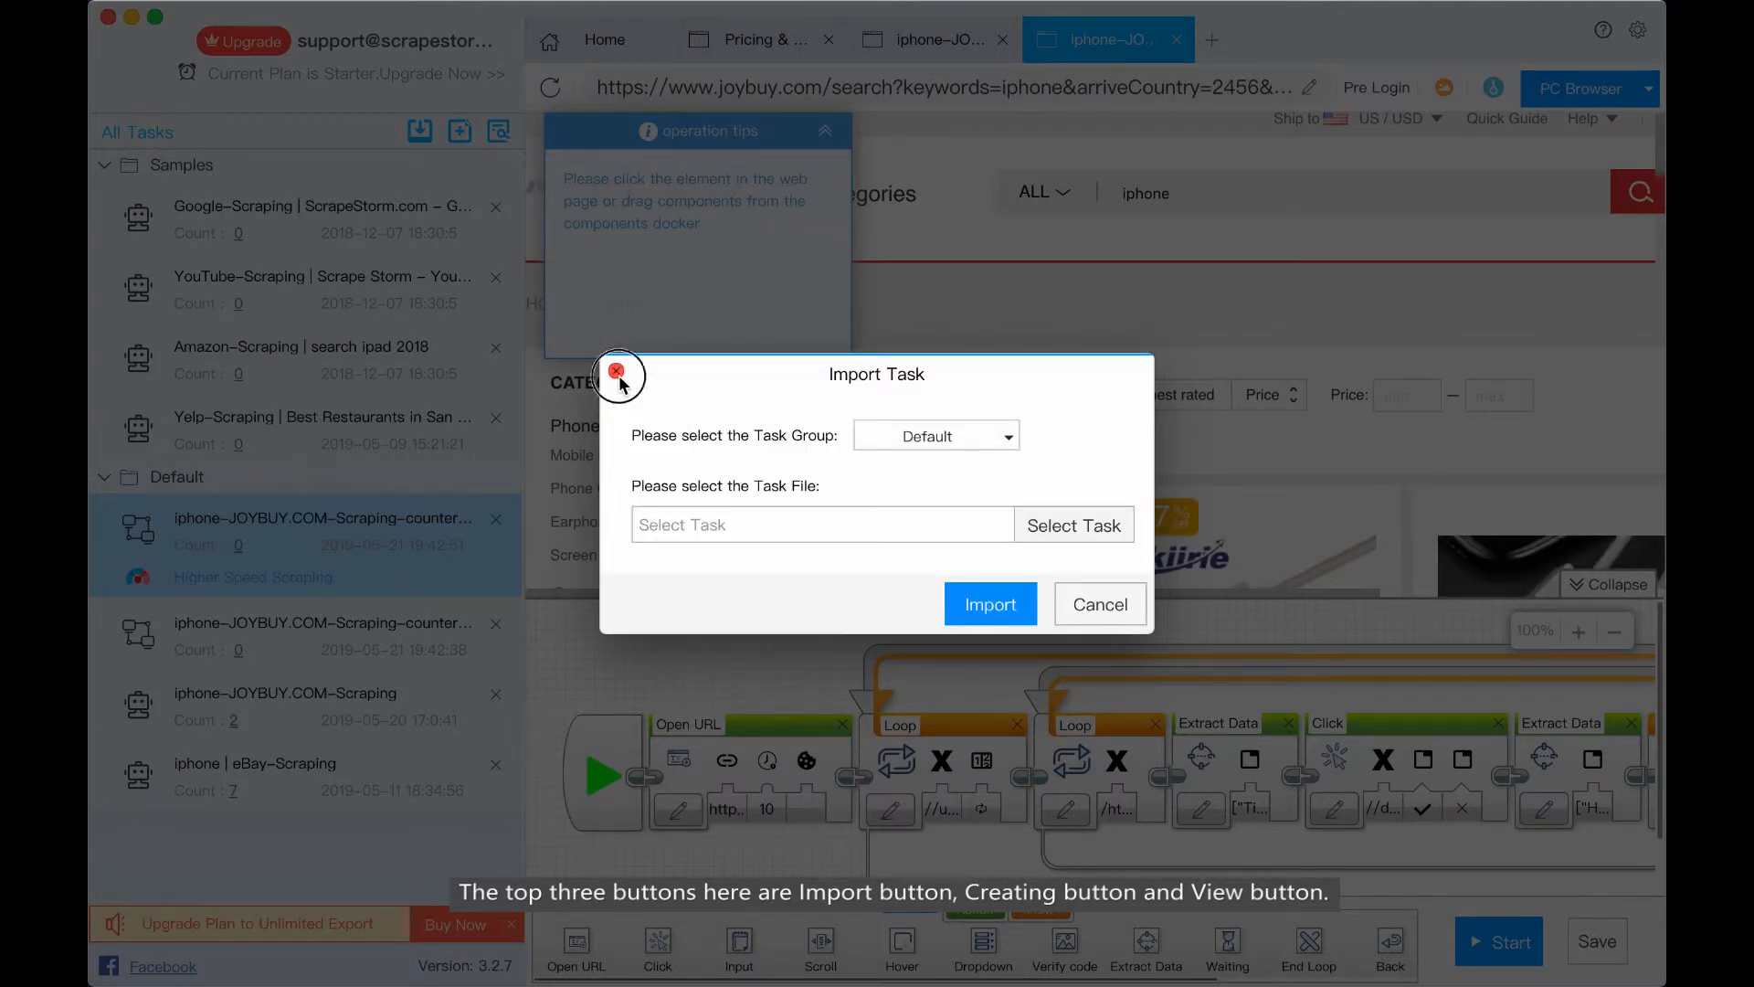
pyautogui.click(459, 131)
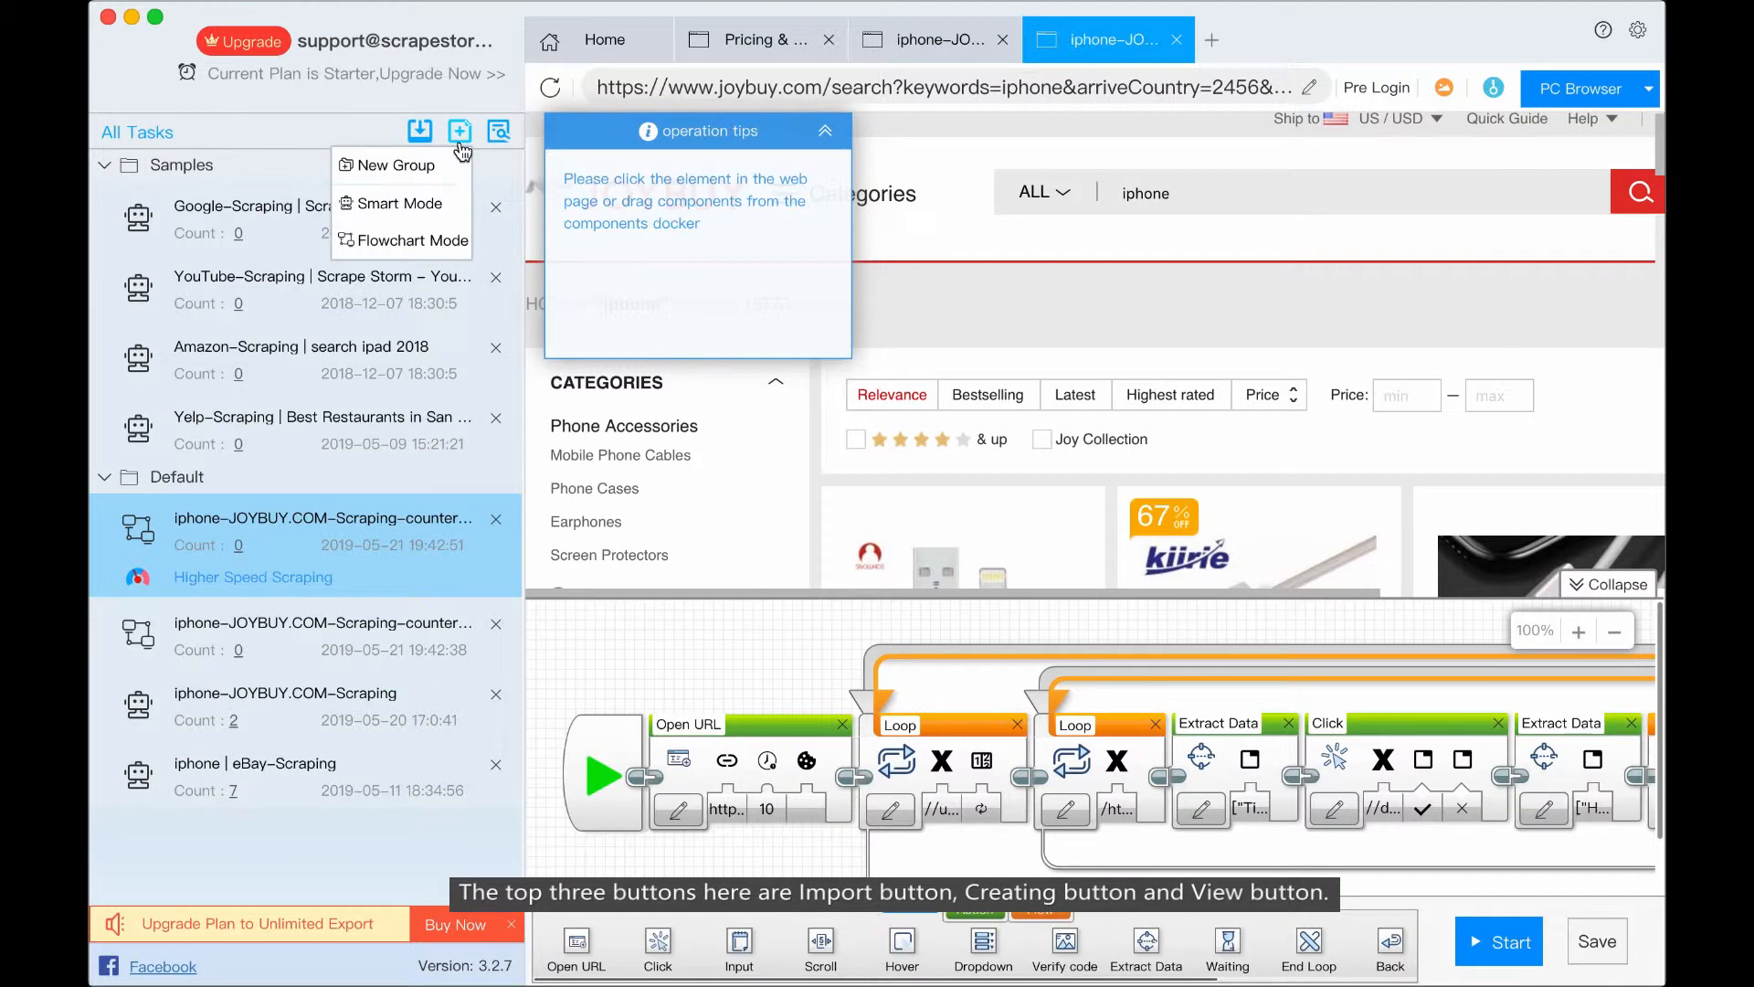
pyautogui.moveTo(394, 203)
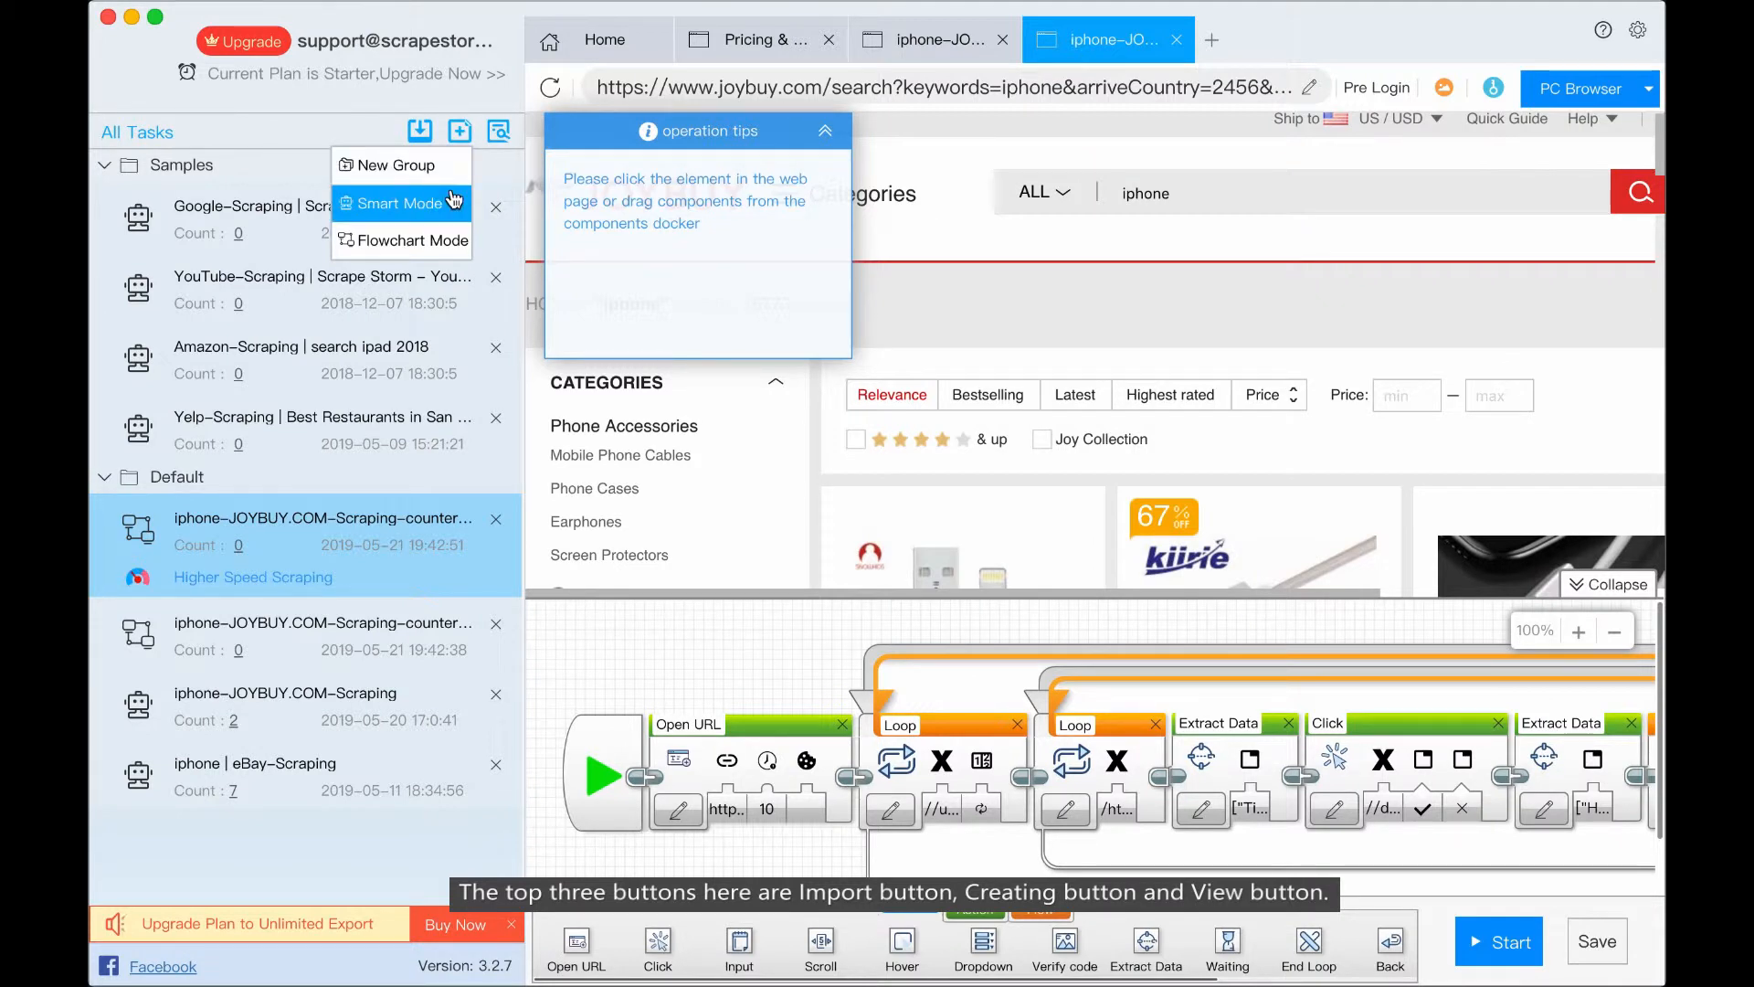
pyautogui.moveTo(408, 241)
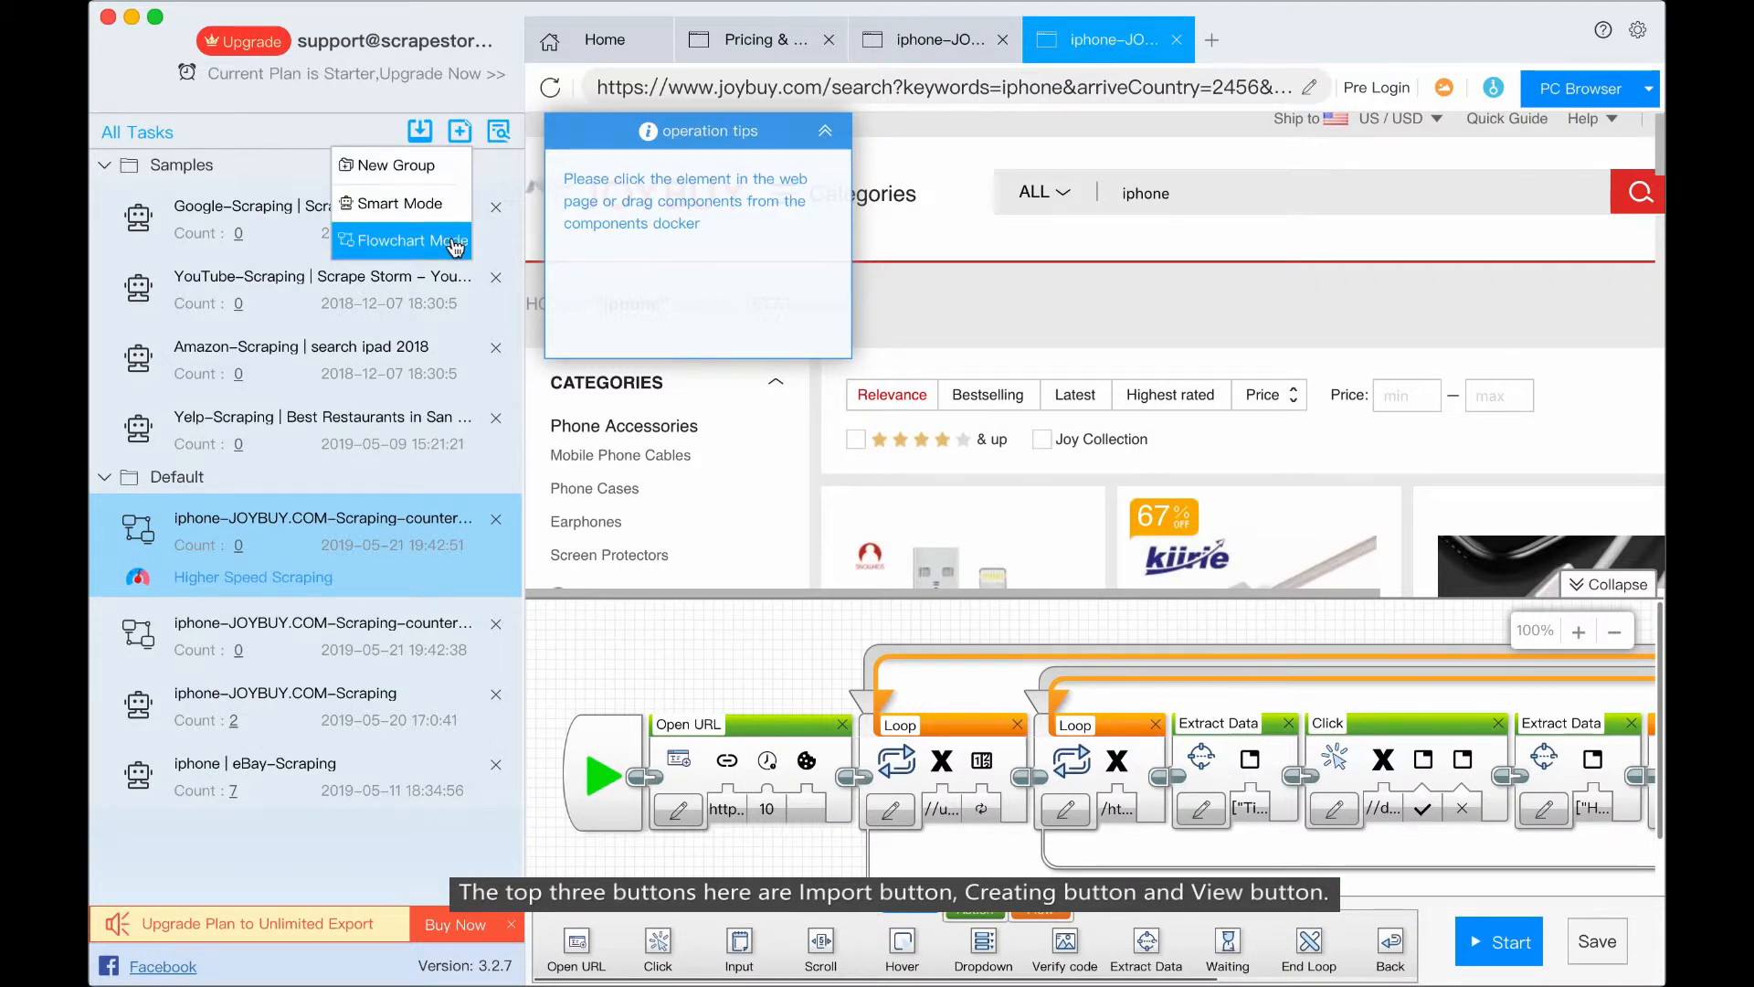
pyautogui.click(497, 131)
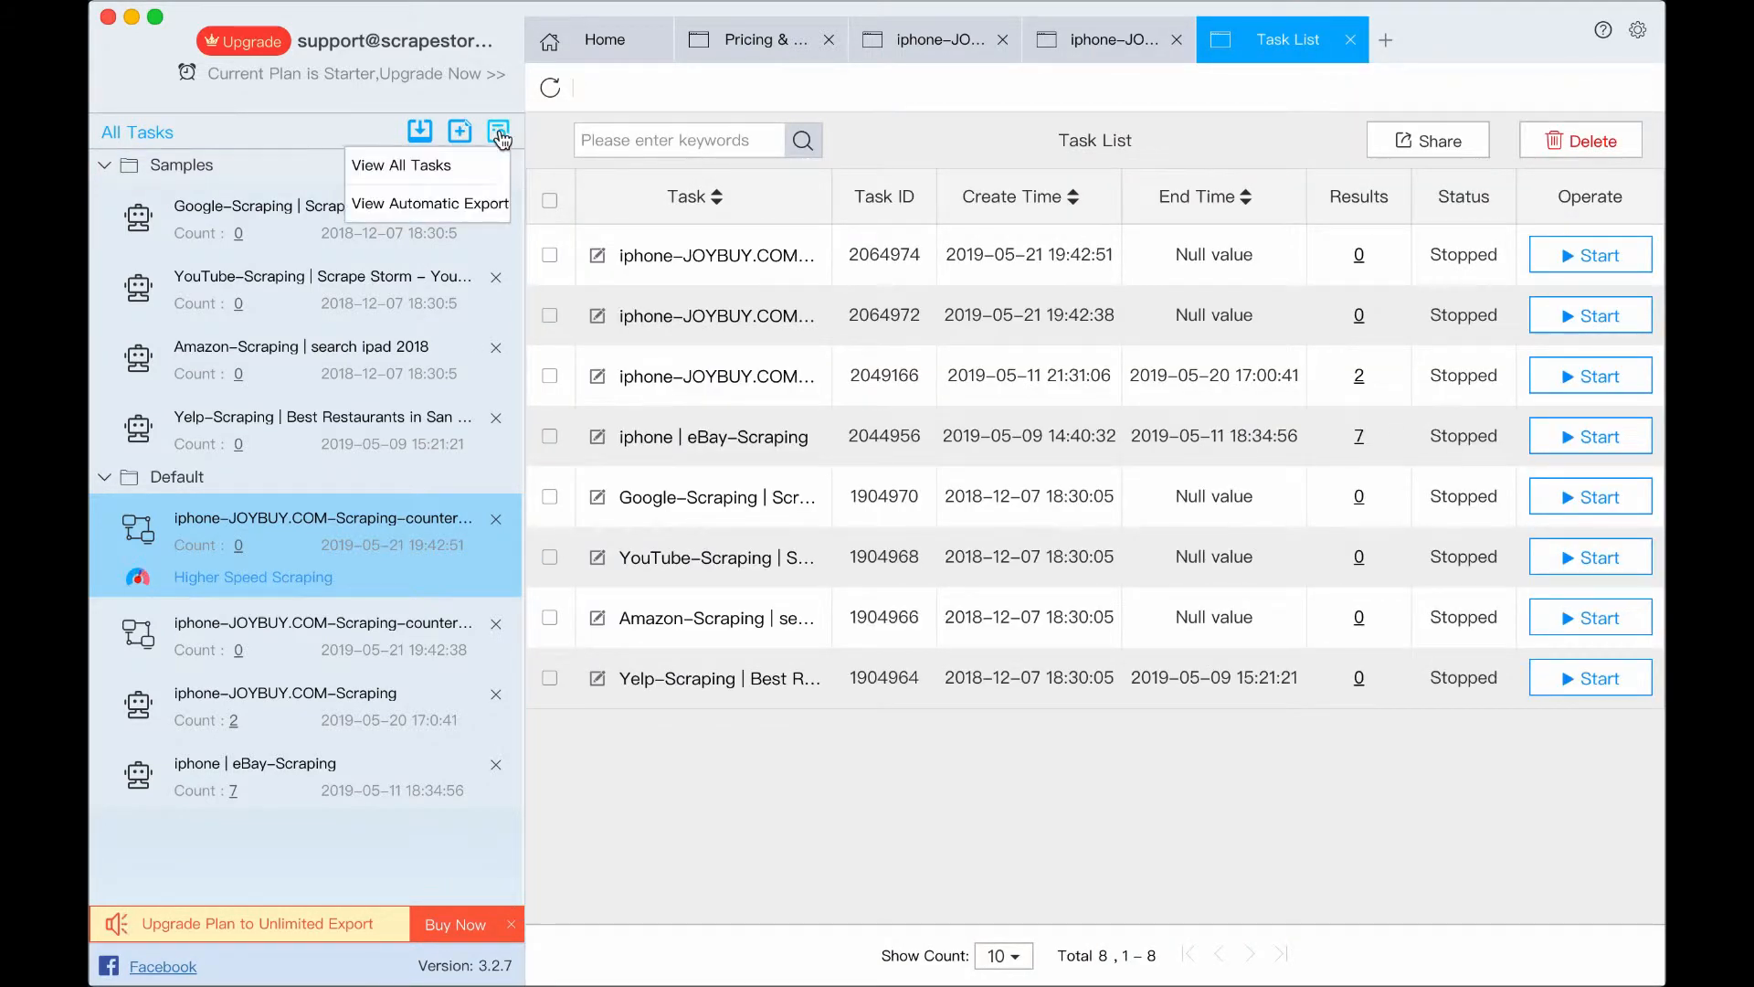
pyautogui.moveTo(427, 203)
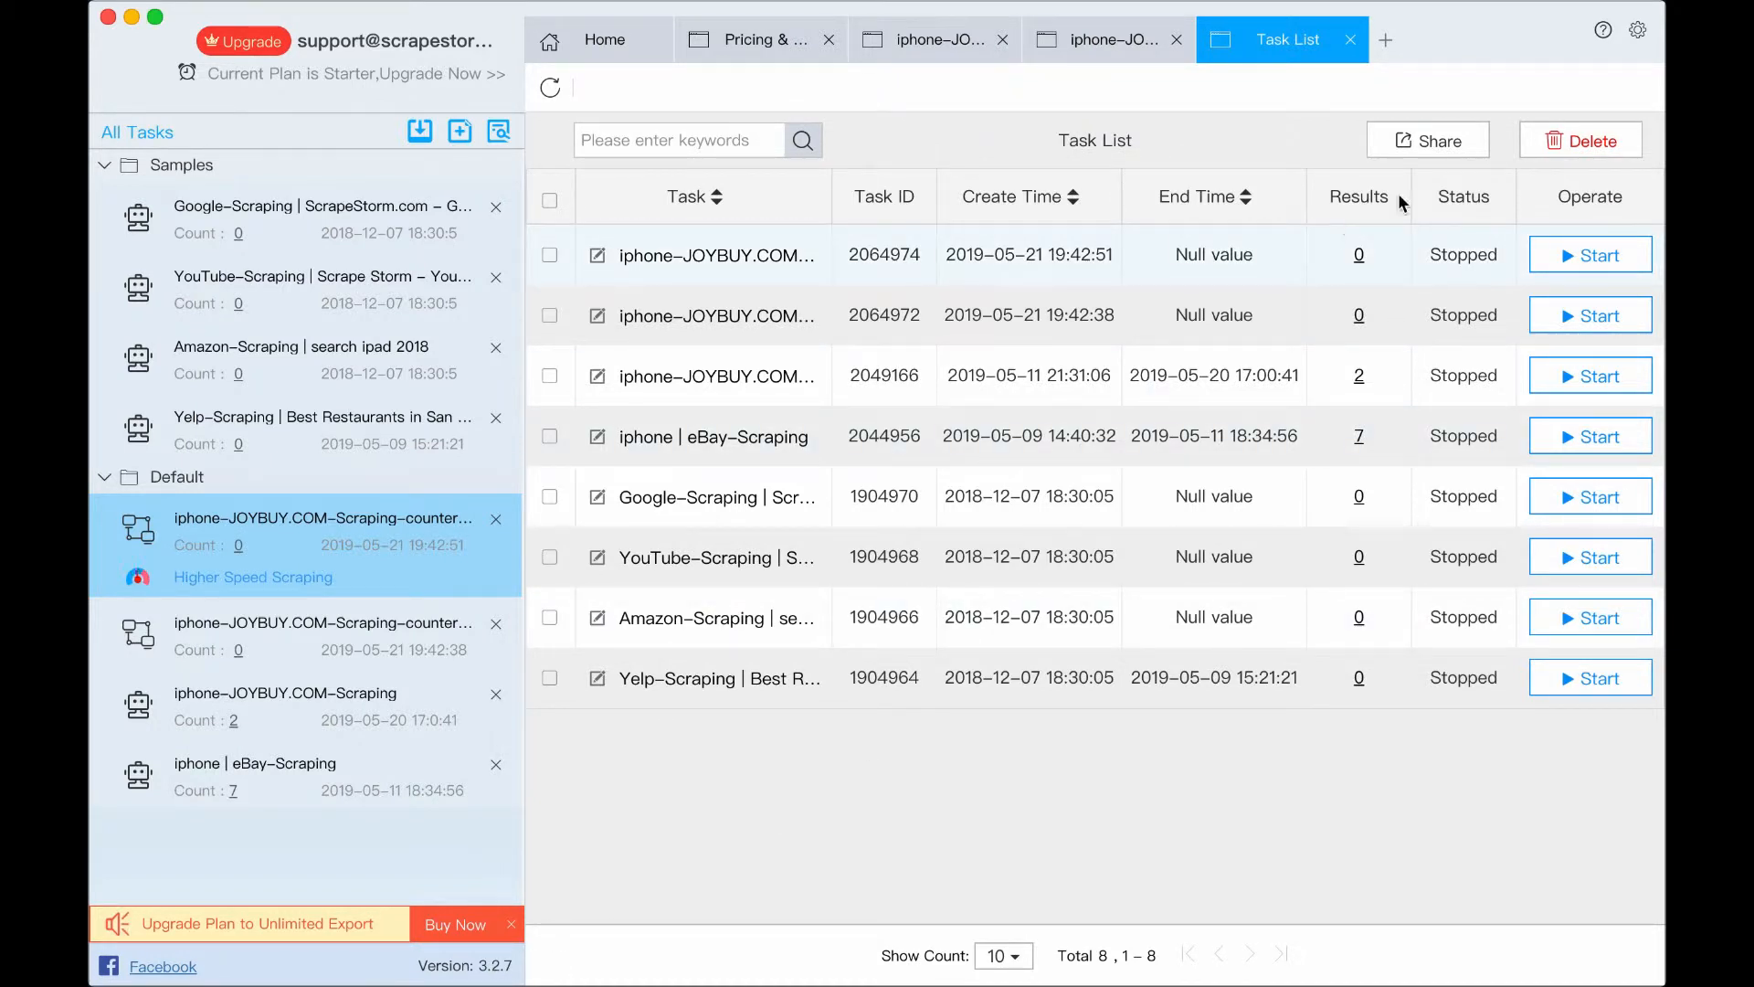
pyautogui.moveTo(1602, 31)
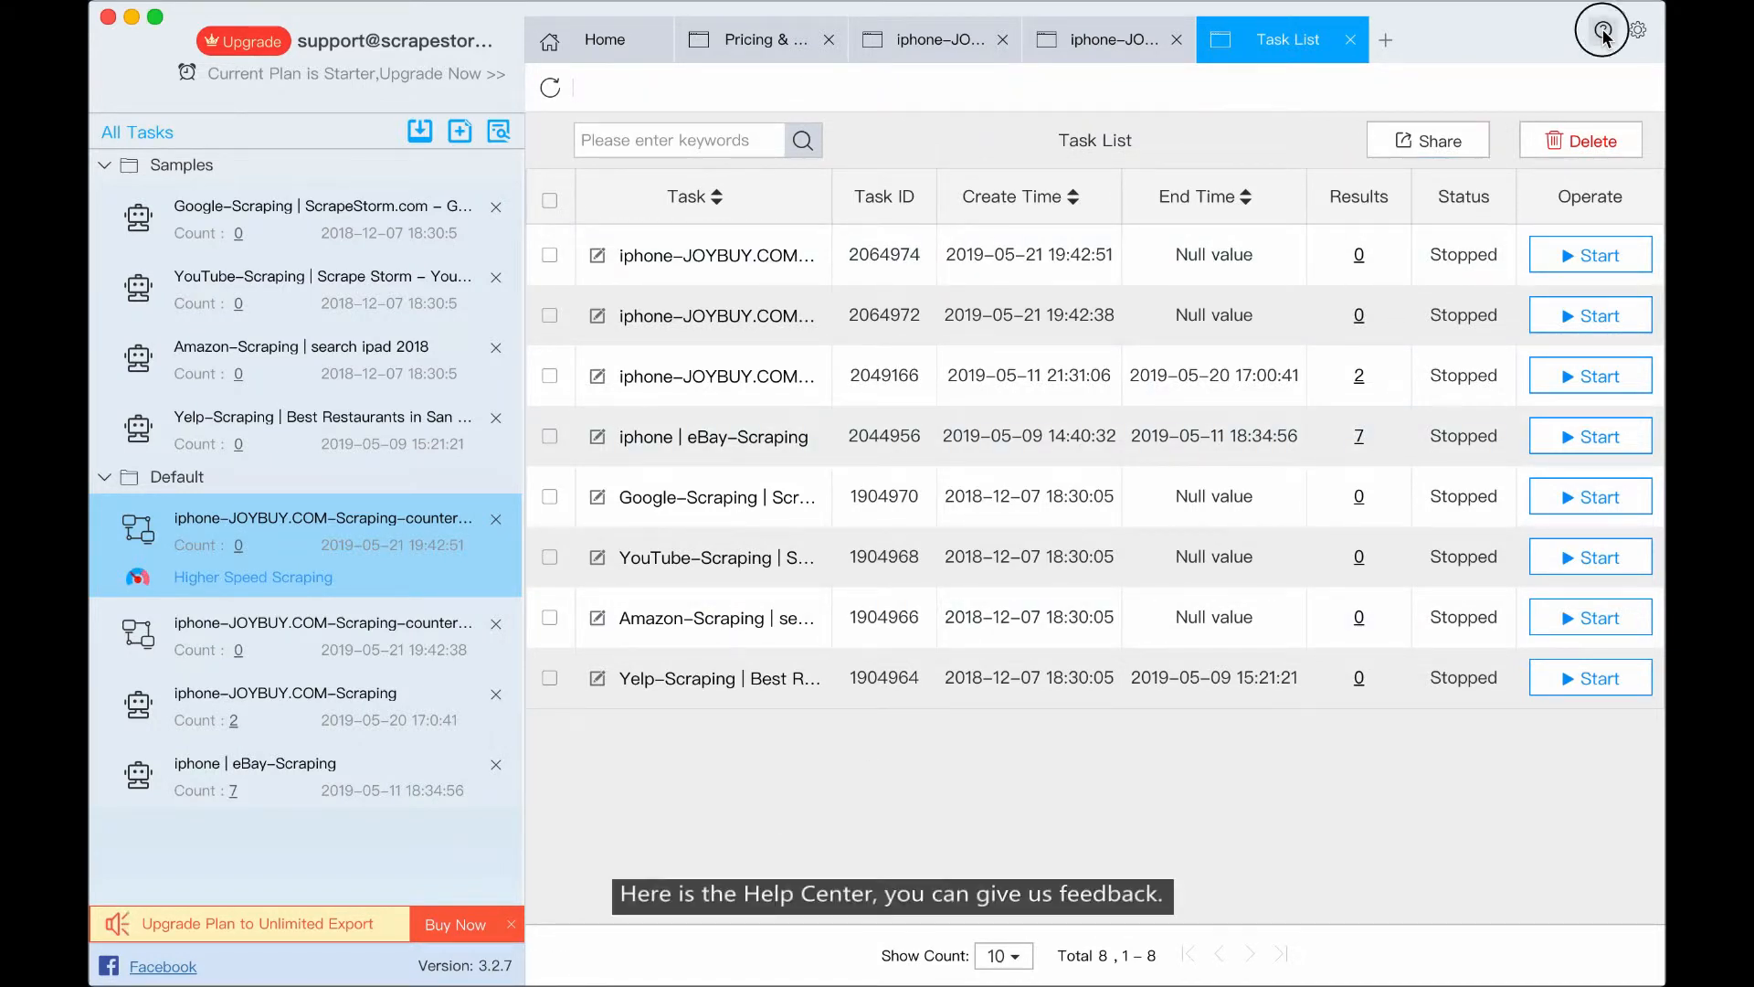
# - Reach the Contact ScrapeStorm feedback form in Chrome from the Help Center button
pyautogui.click(1603, 31)
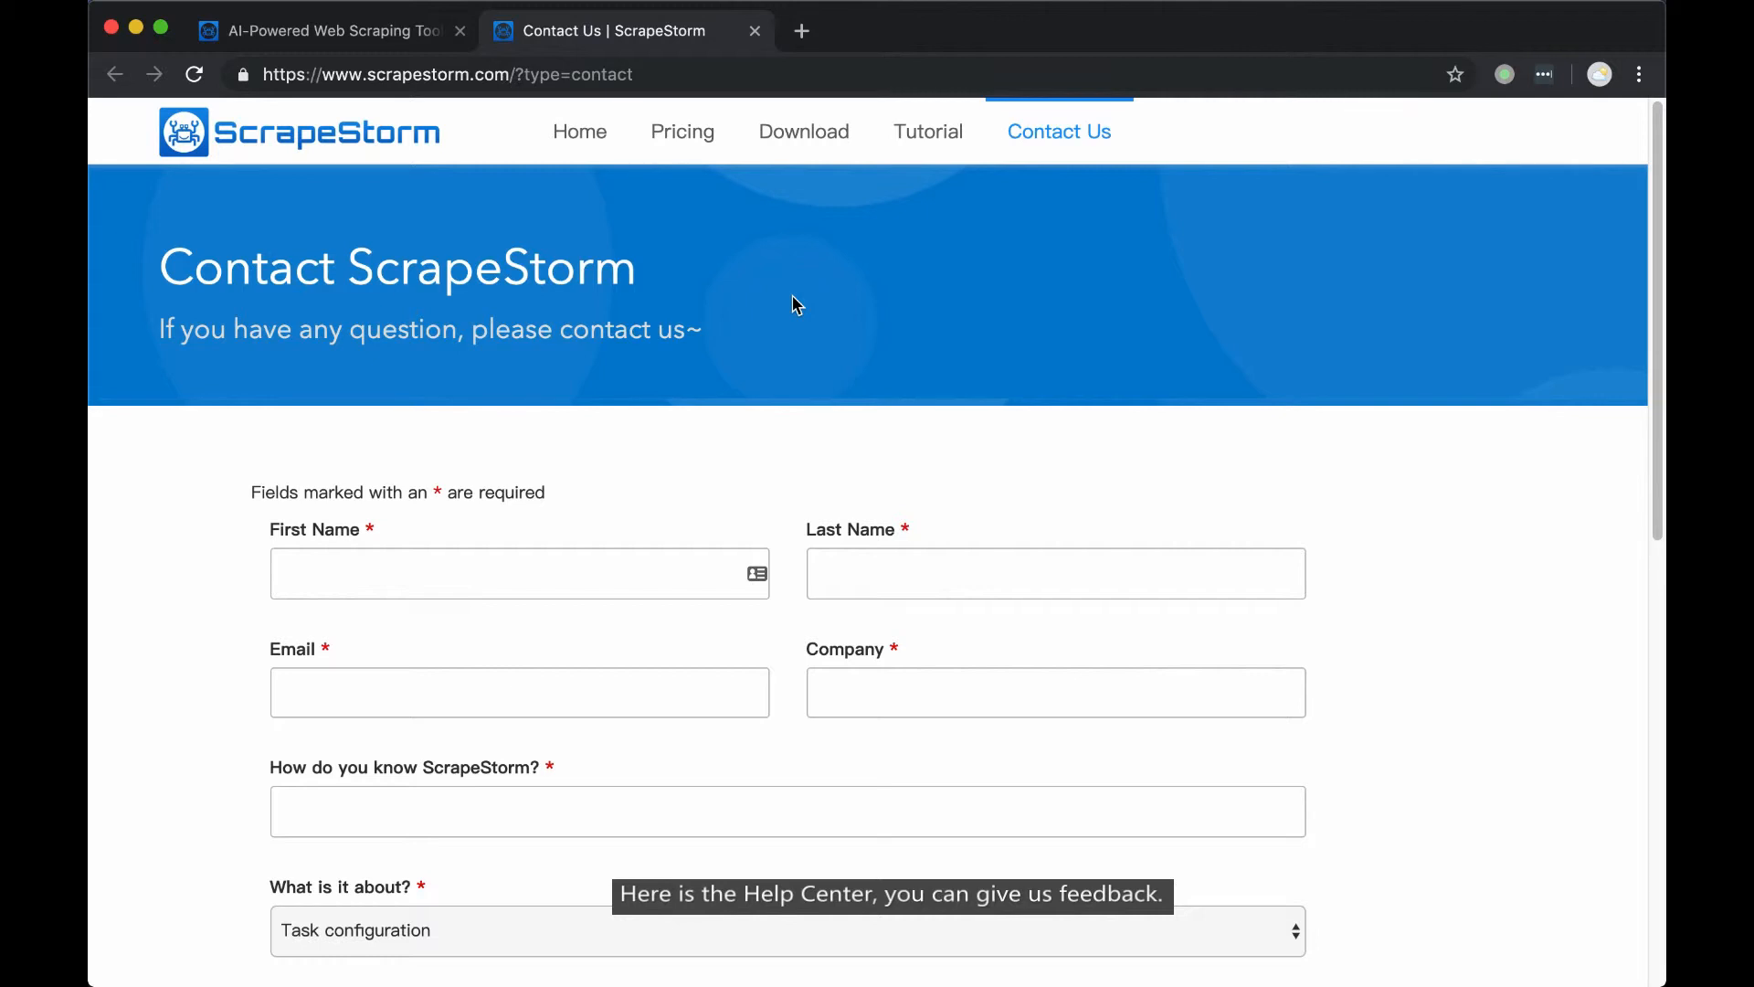
pyautogui.moveTo(188, 389)
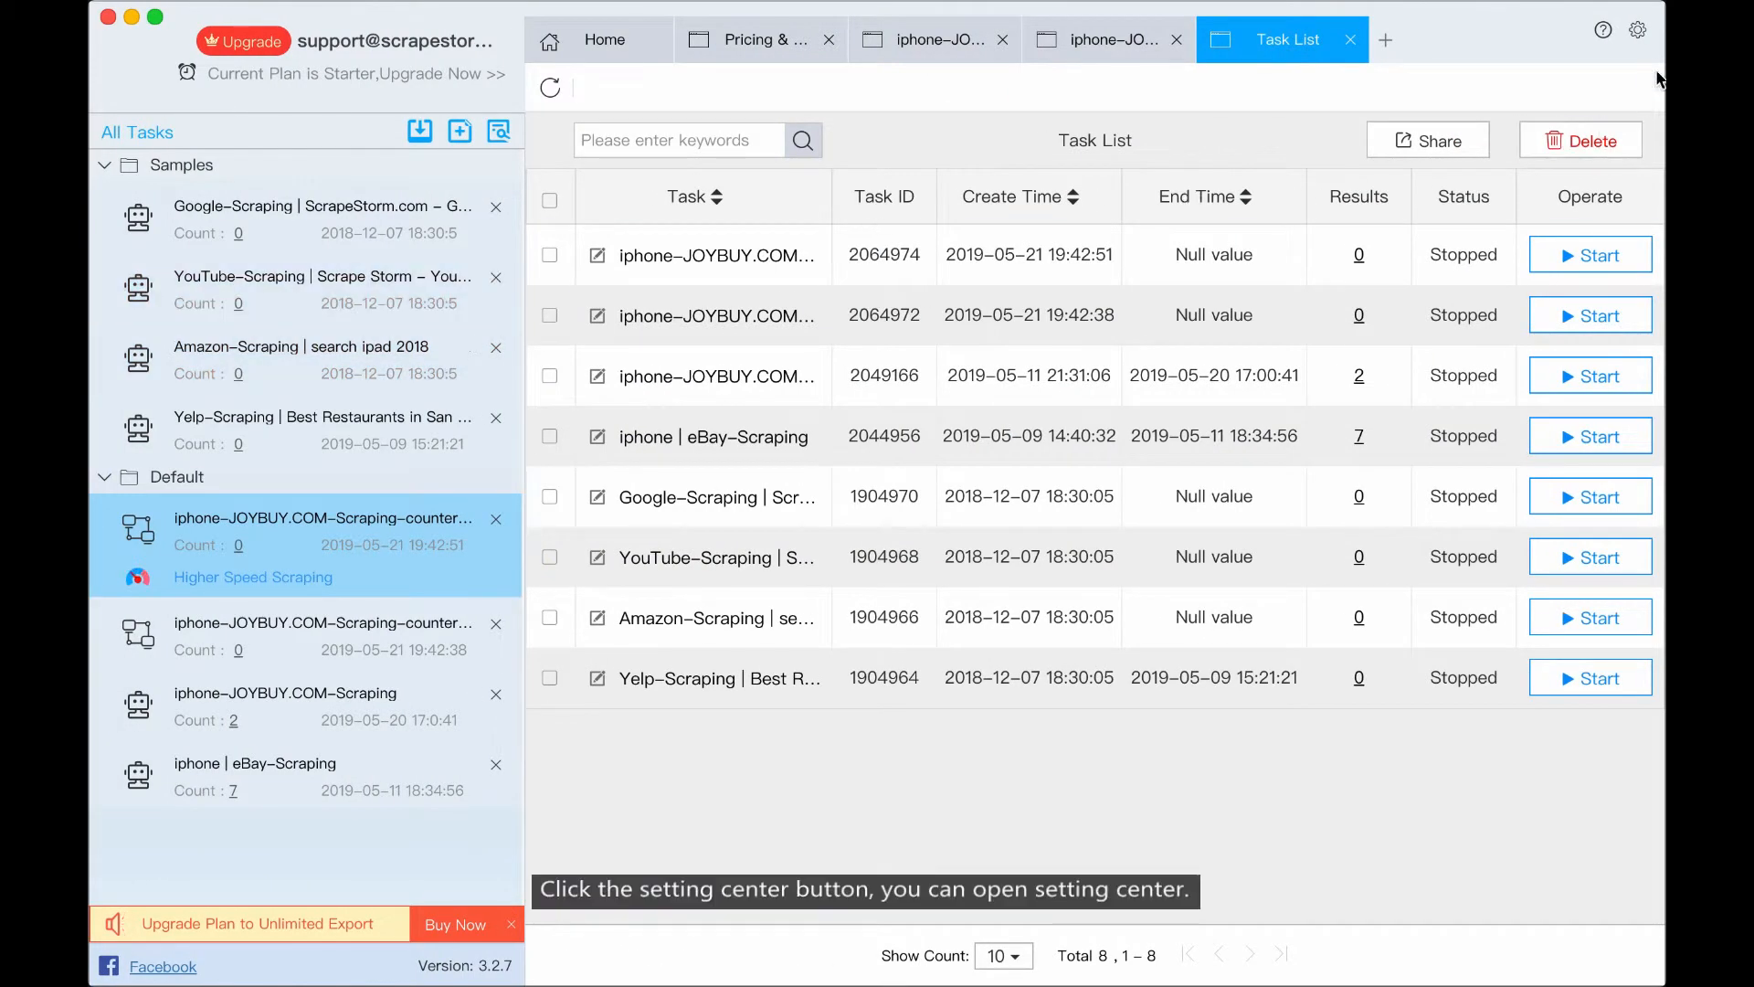
# - Show the Settings tab with window-close, task prompt, export directory, cache, API and update options
pyautogui.click(1637, 31)
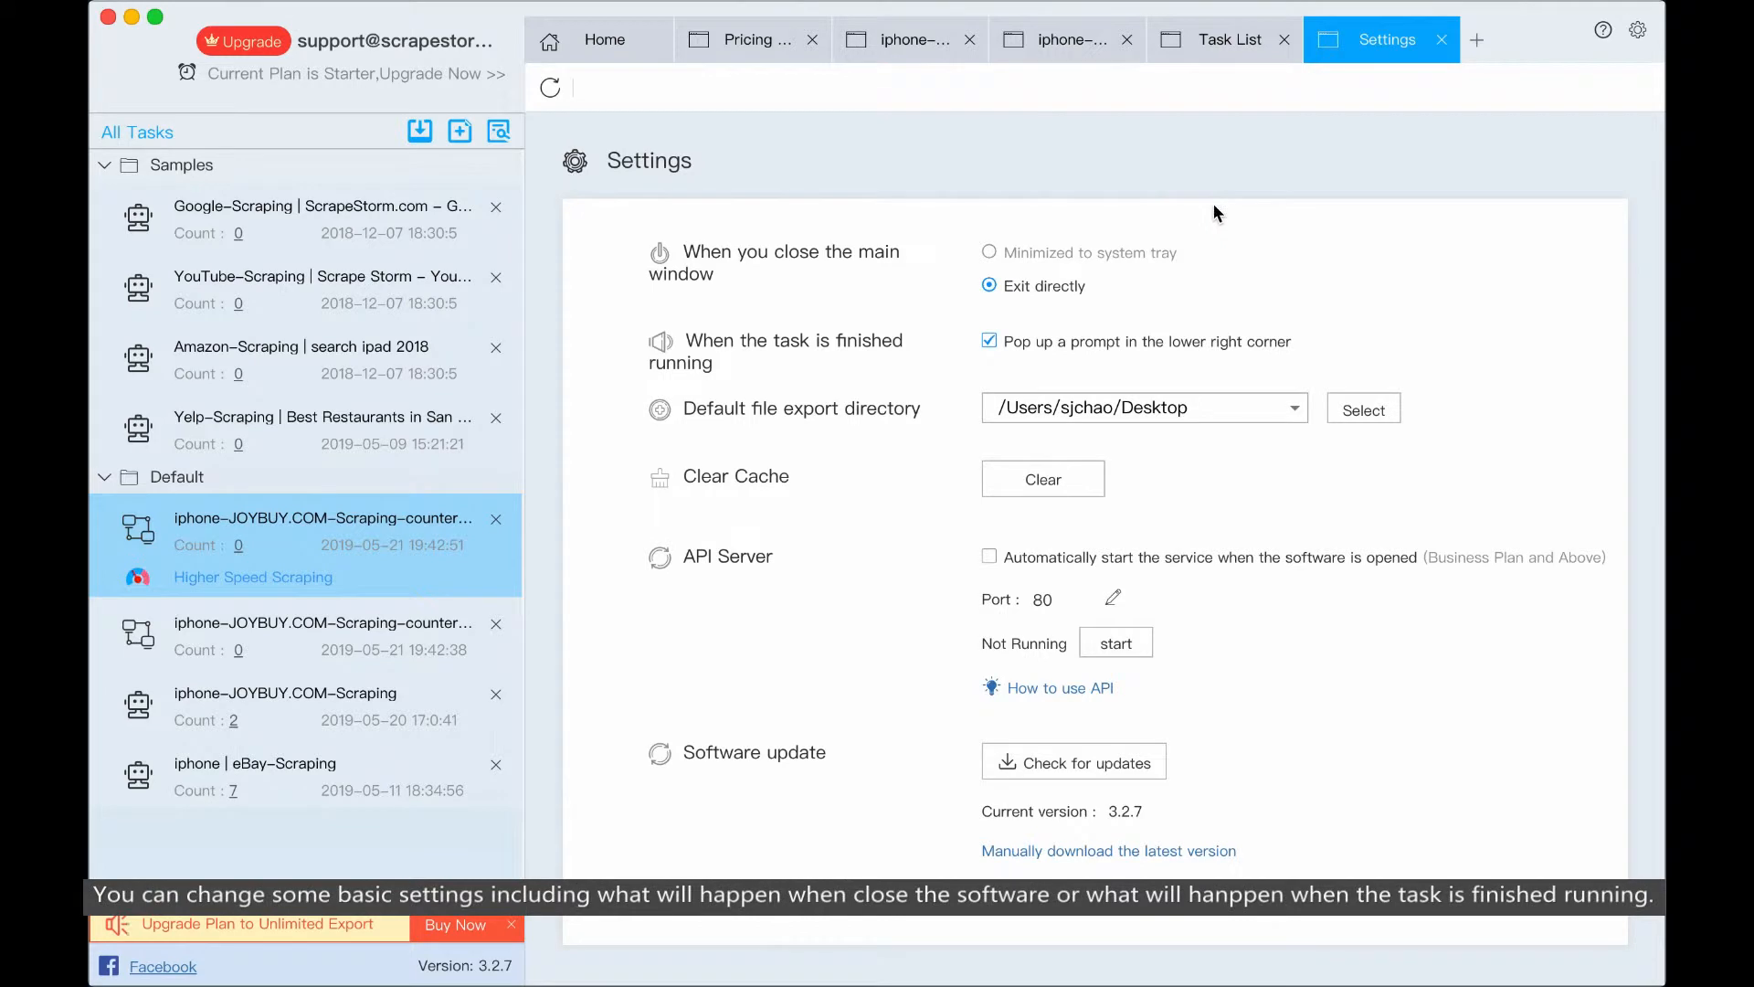
pyautogui.moveTo(840, 265)
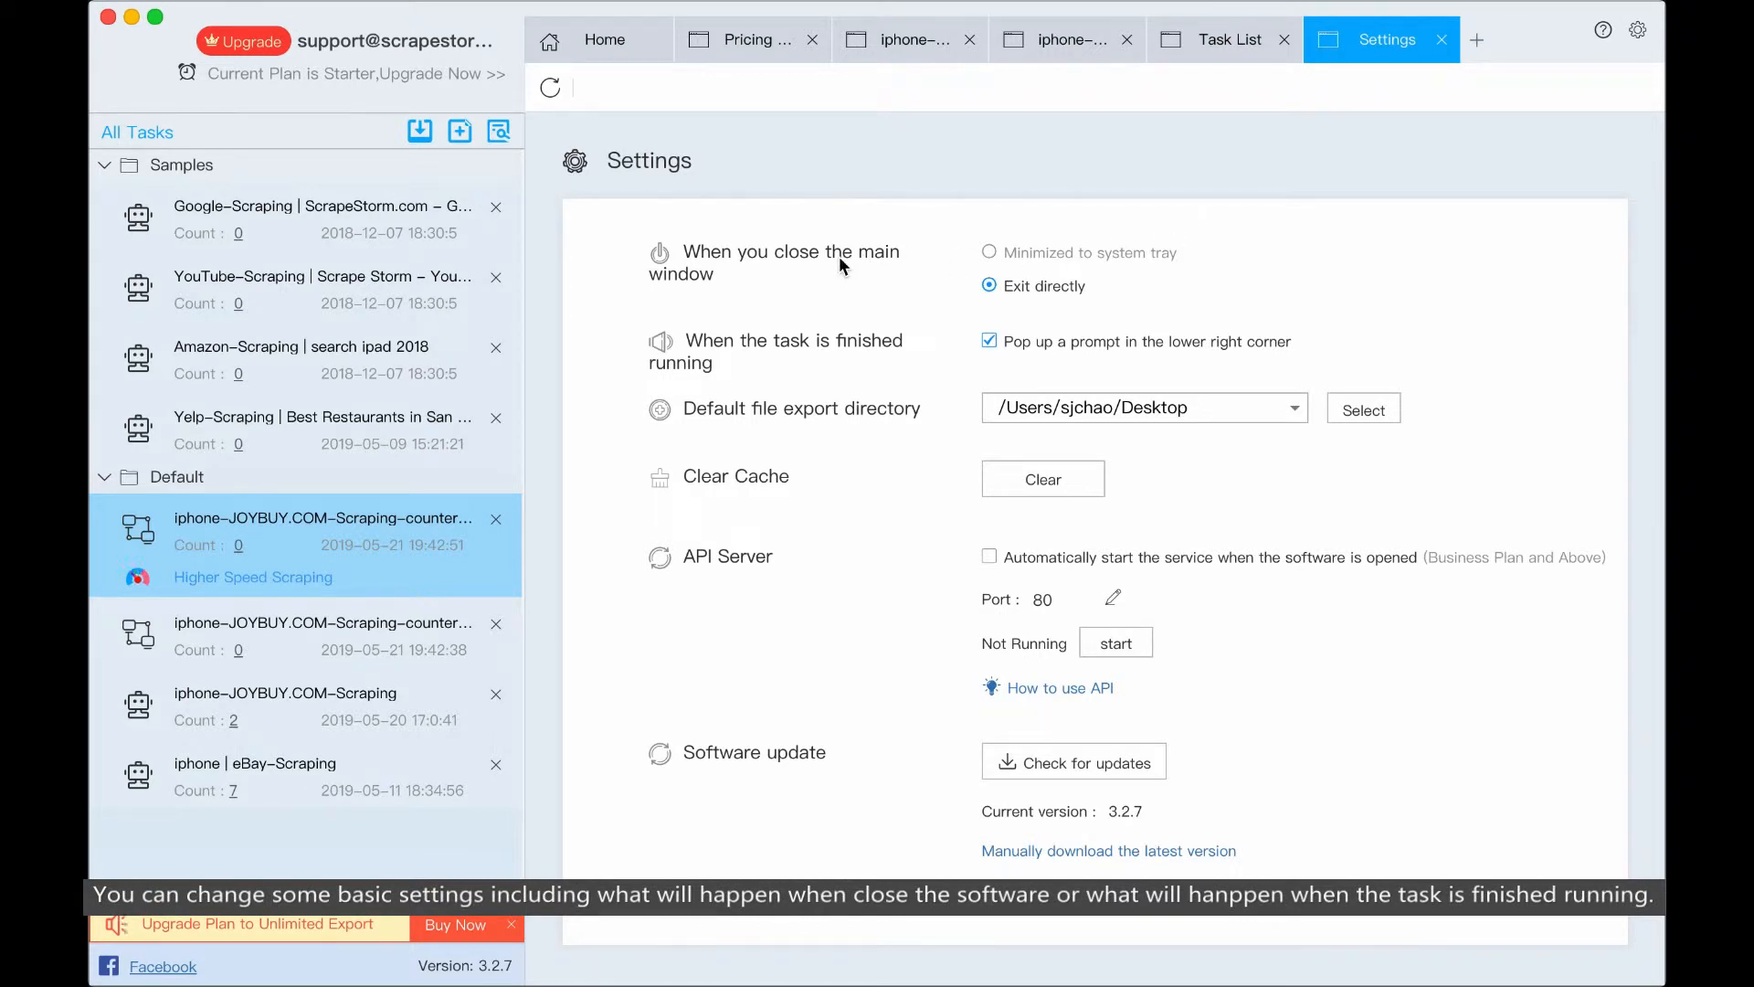
pyautogui.moveTo(1080, 267)
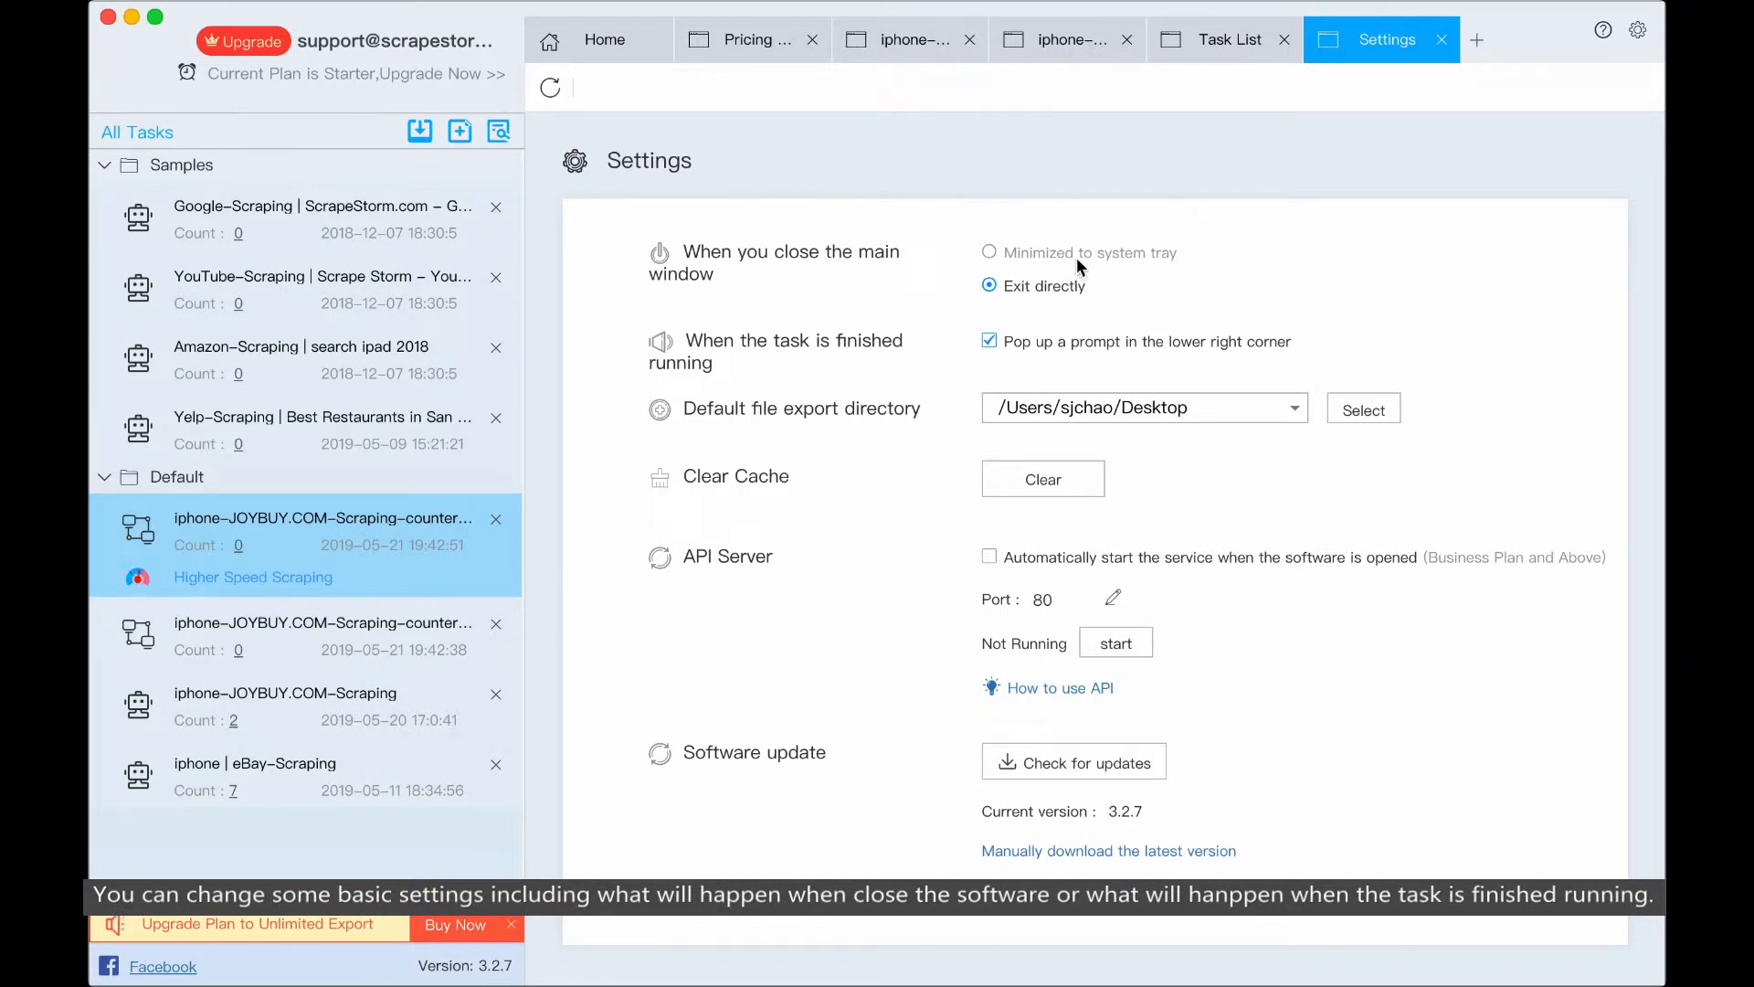
pyautogui.moveTo(1078, 289)
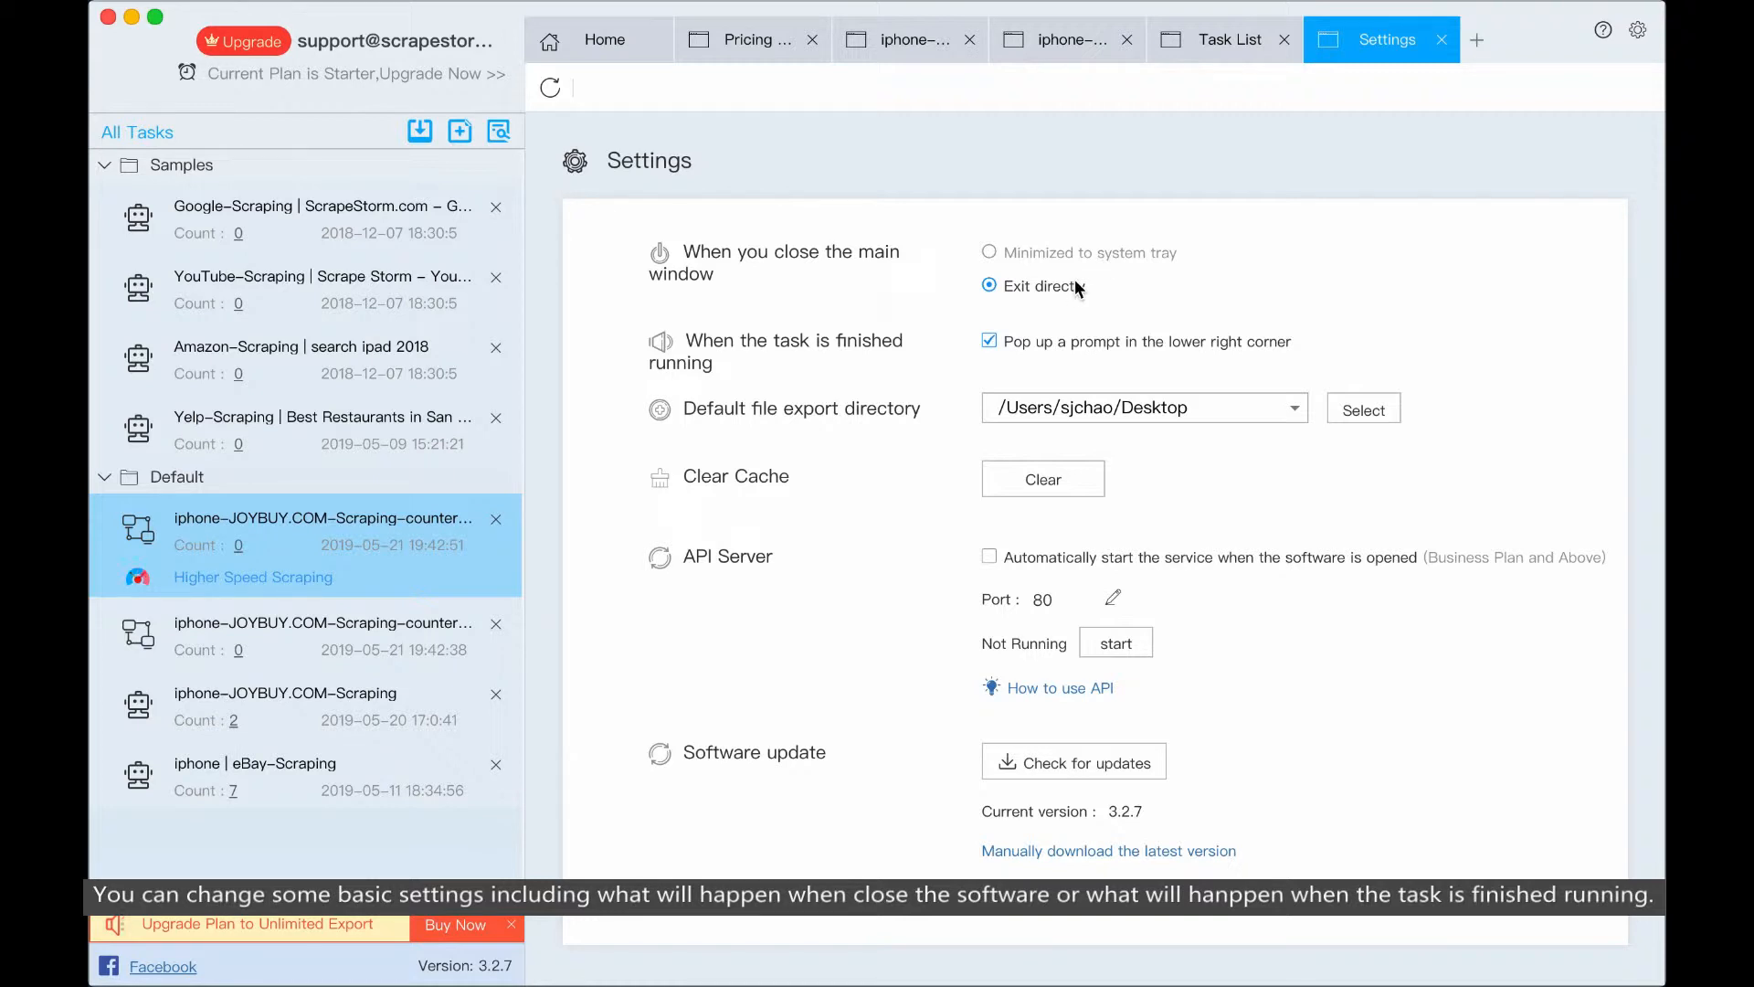
pyautogui.moveTo(828, 355)
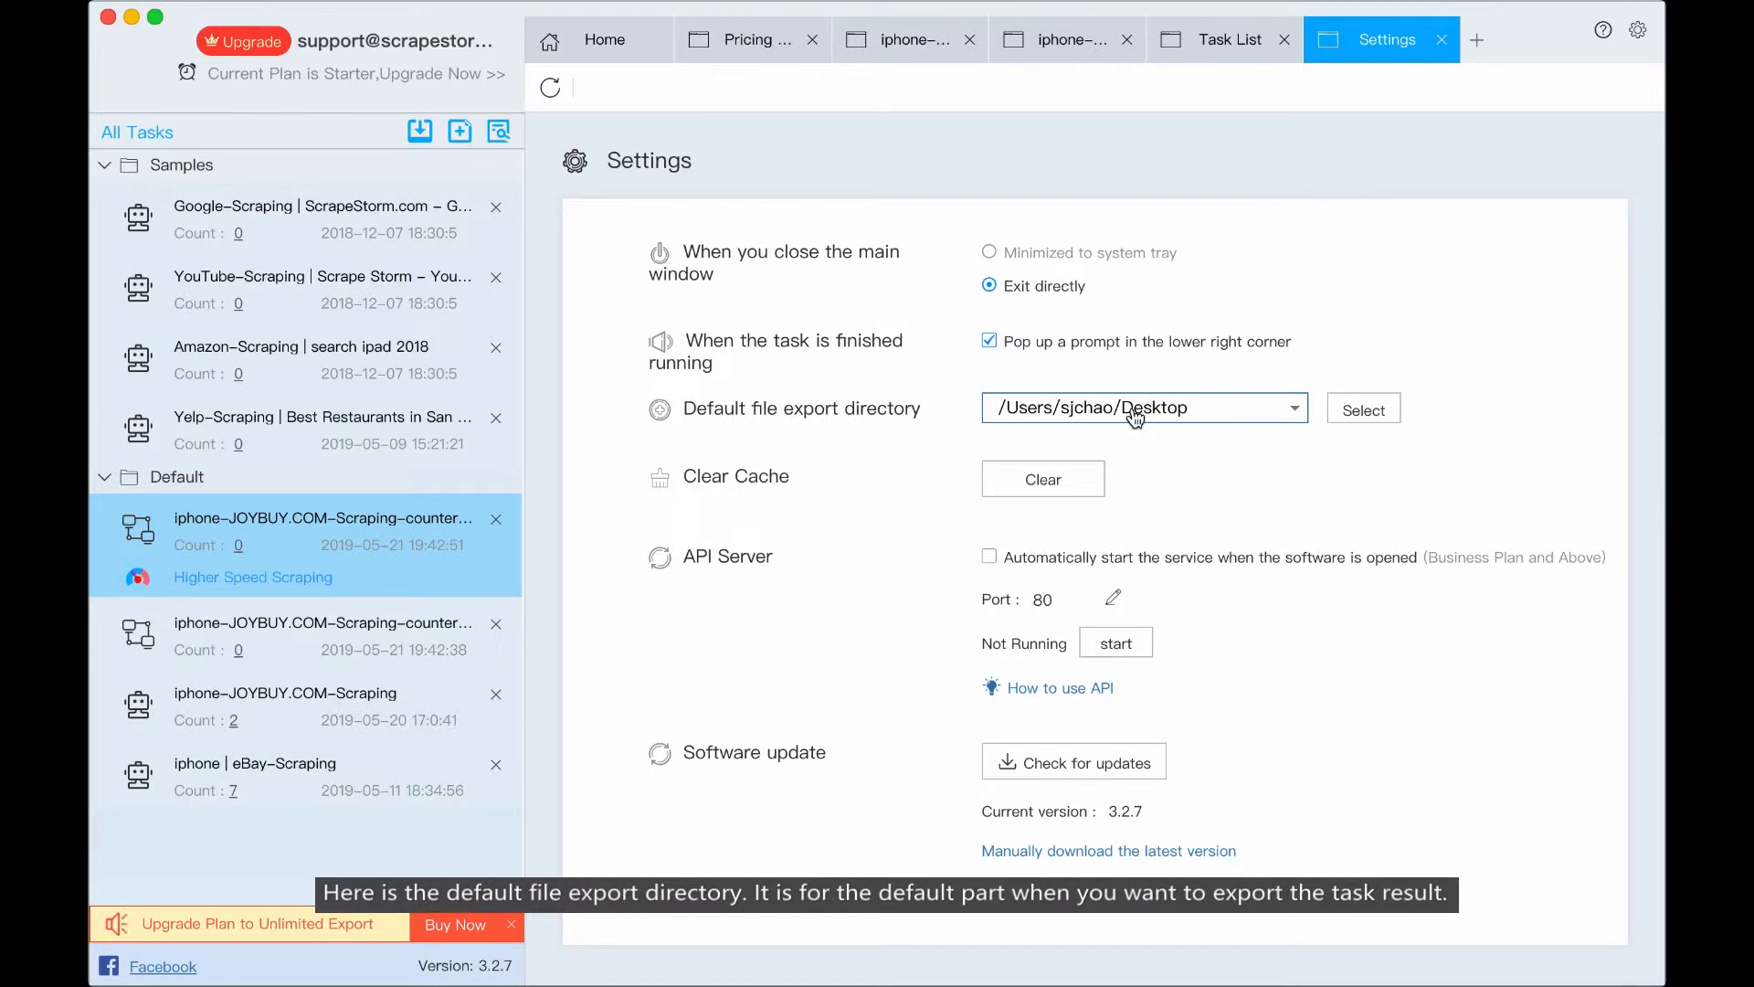
pyautogui.moveTo(1263, 449)
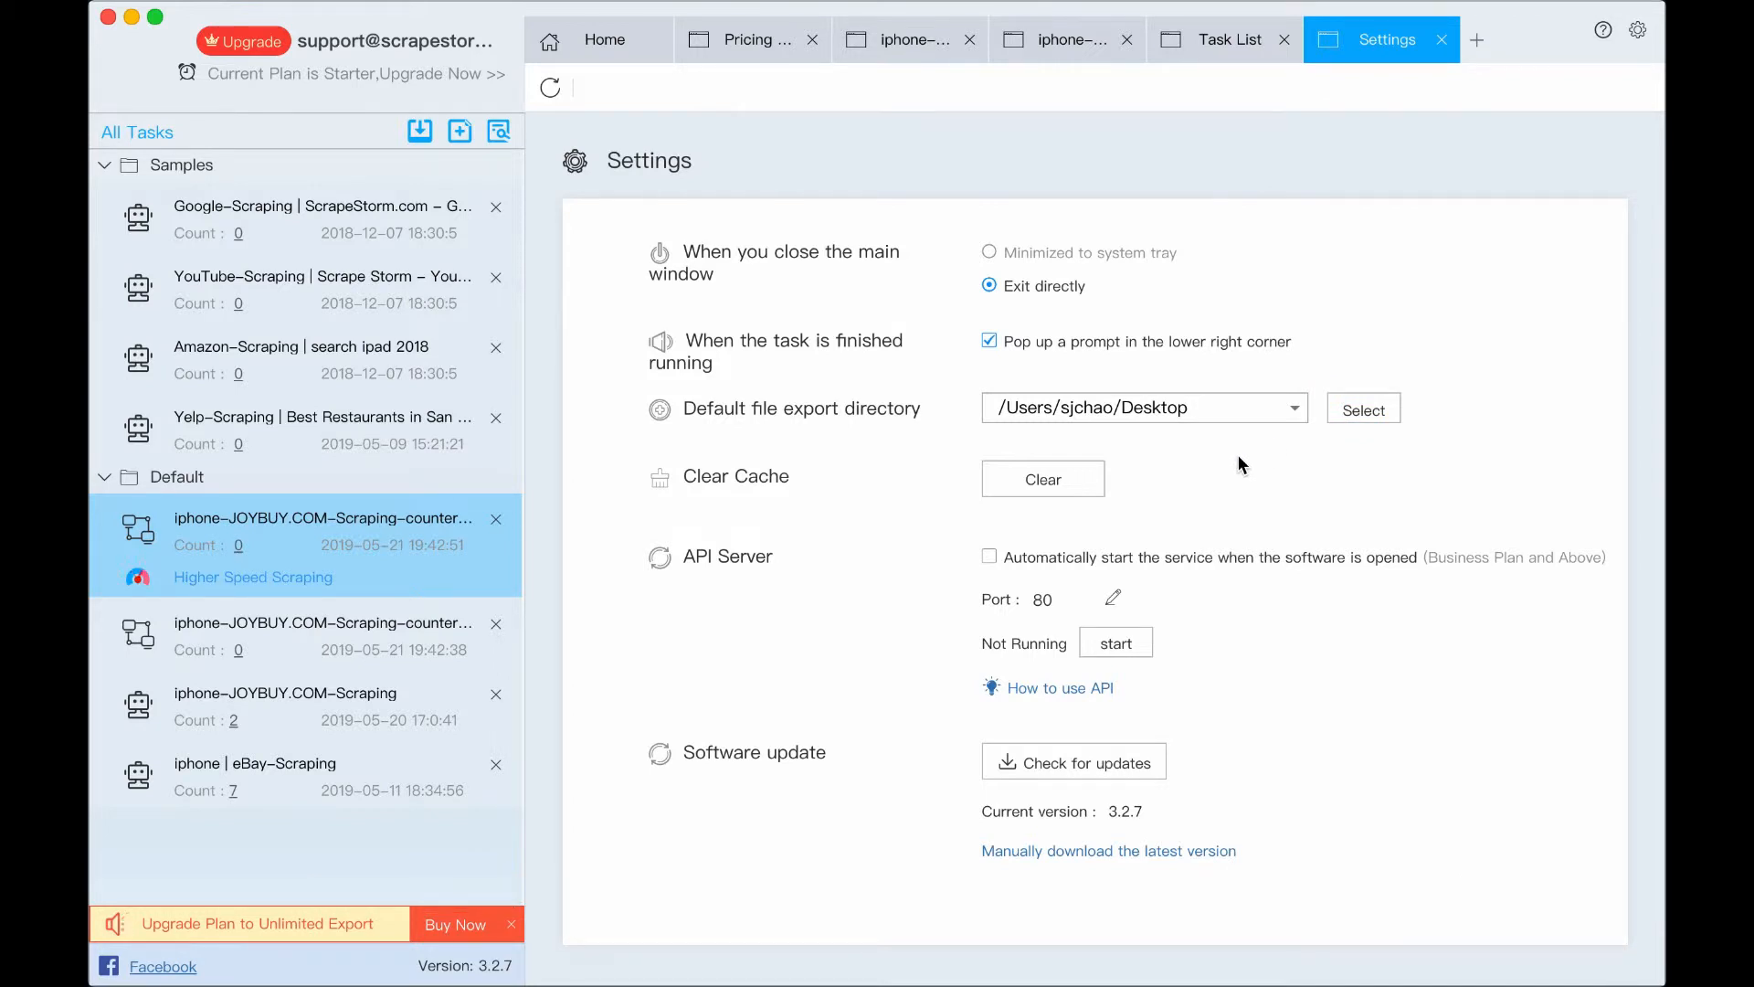
pyautogui.moveTo(1041, 479)
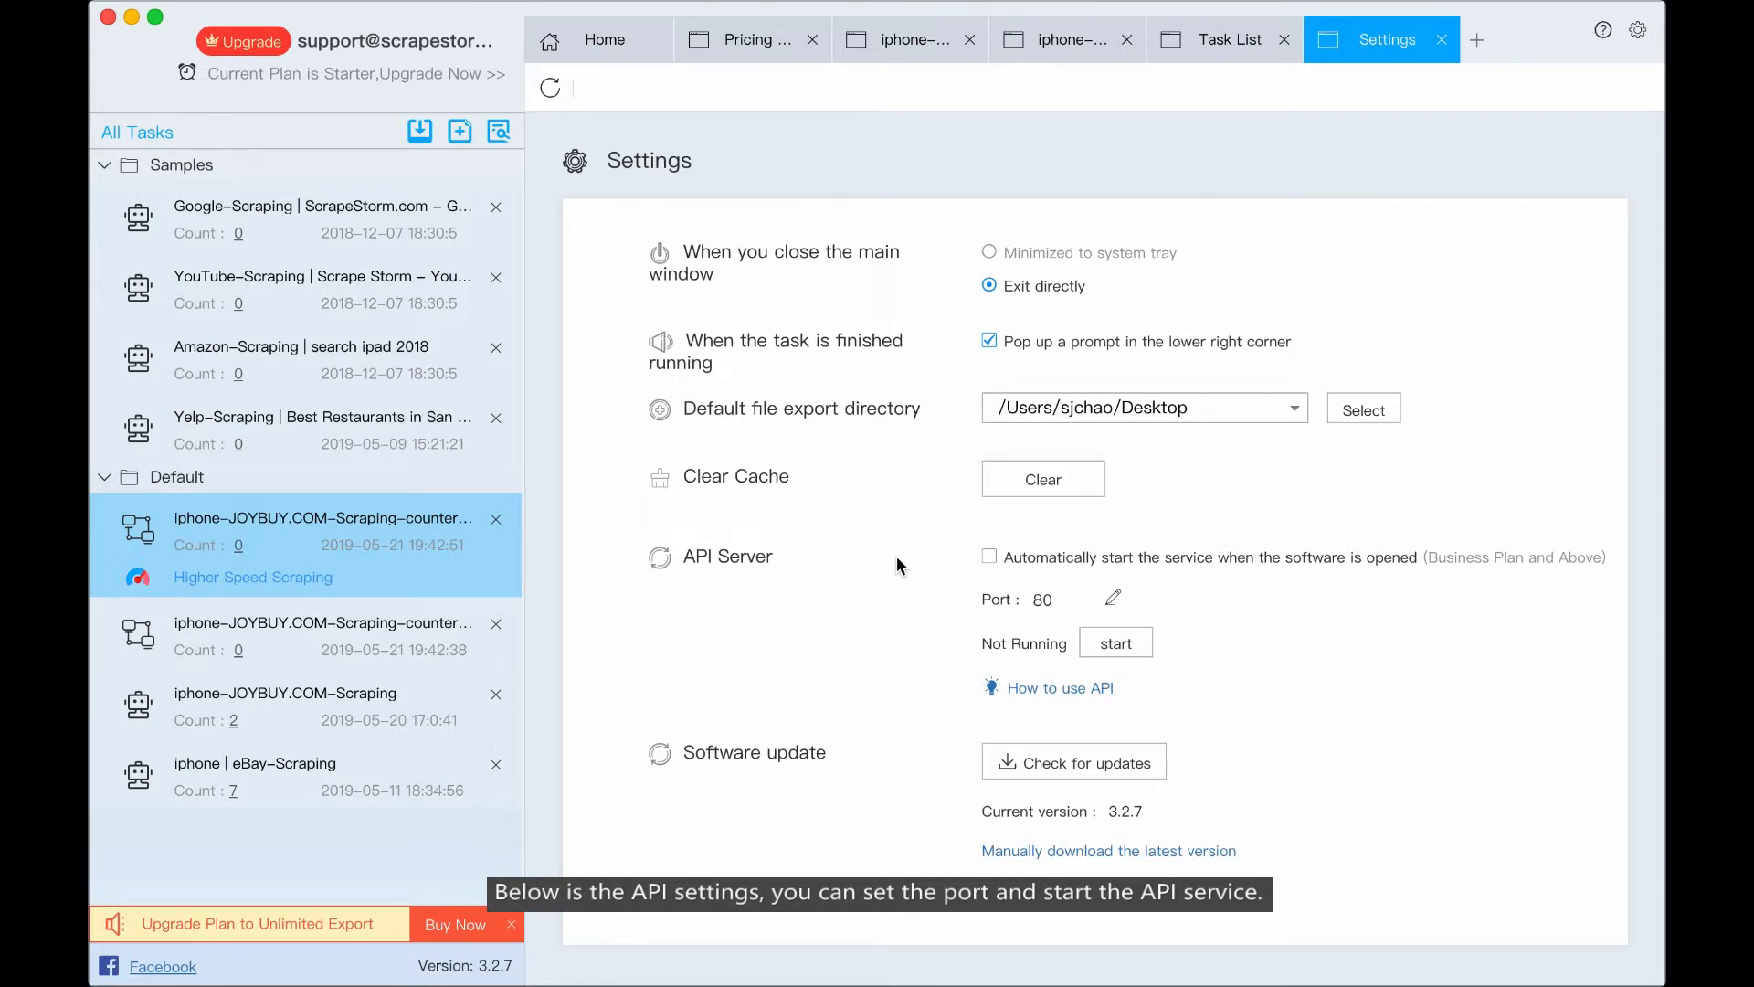
pyautogui.moveTo(1058, 689)
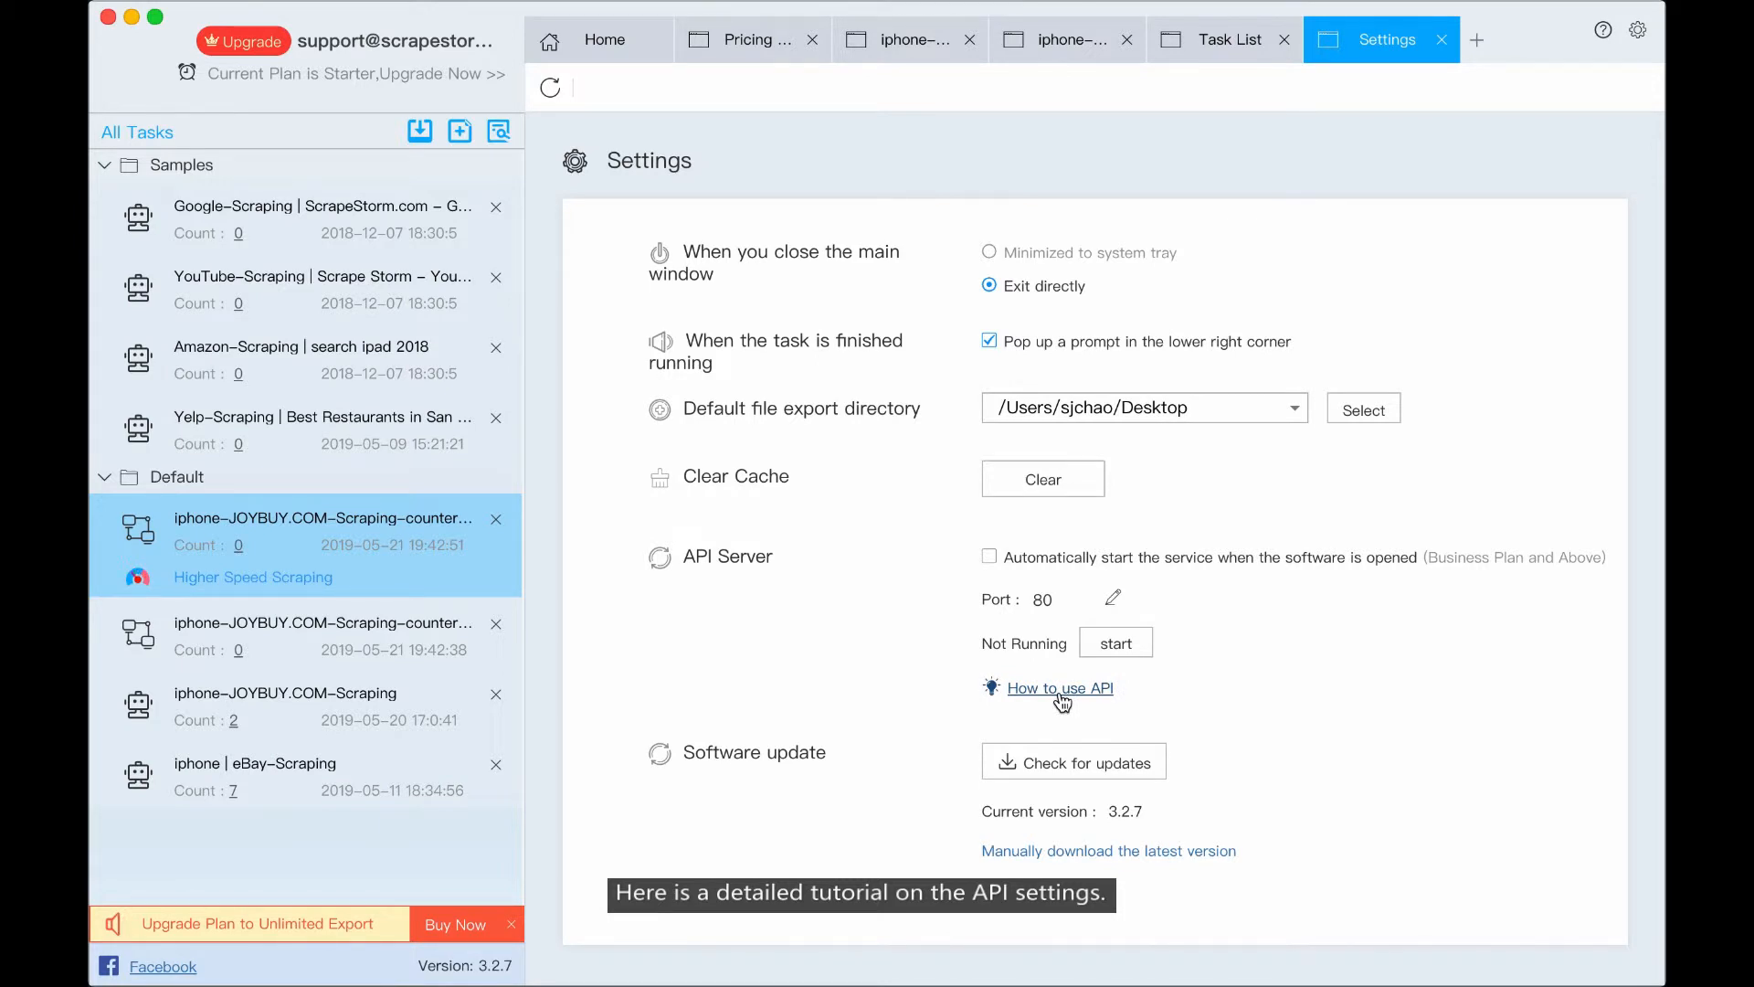
pyautogui.moveTo(1072, 762)
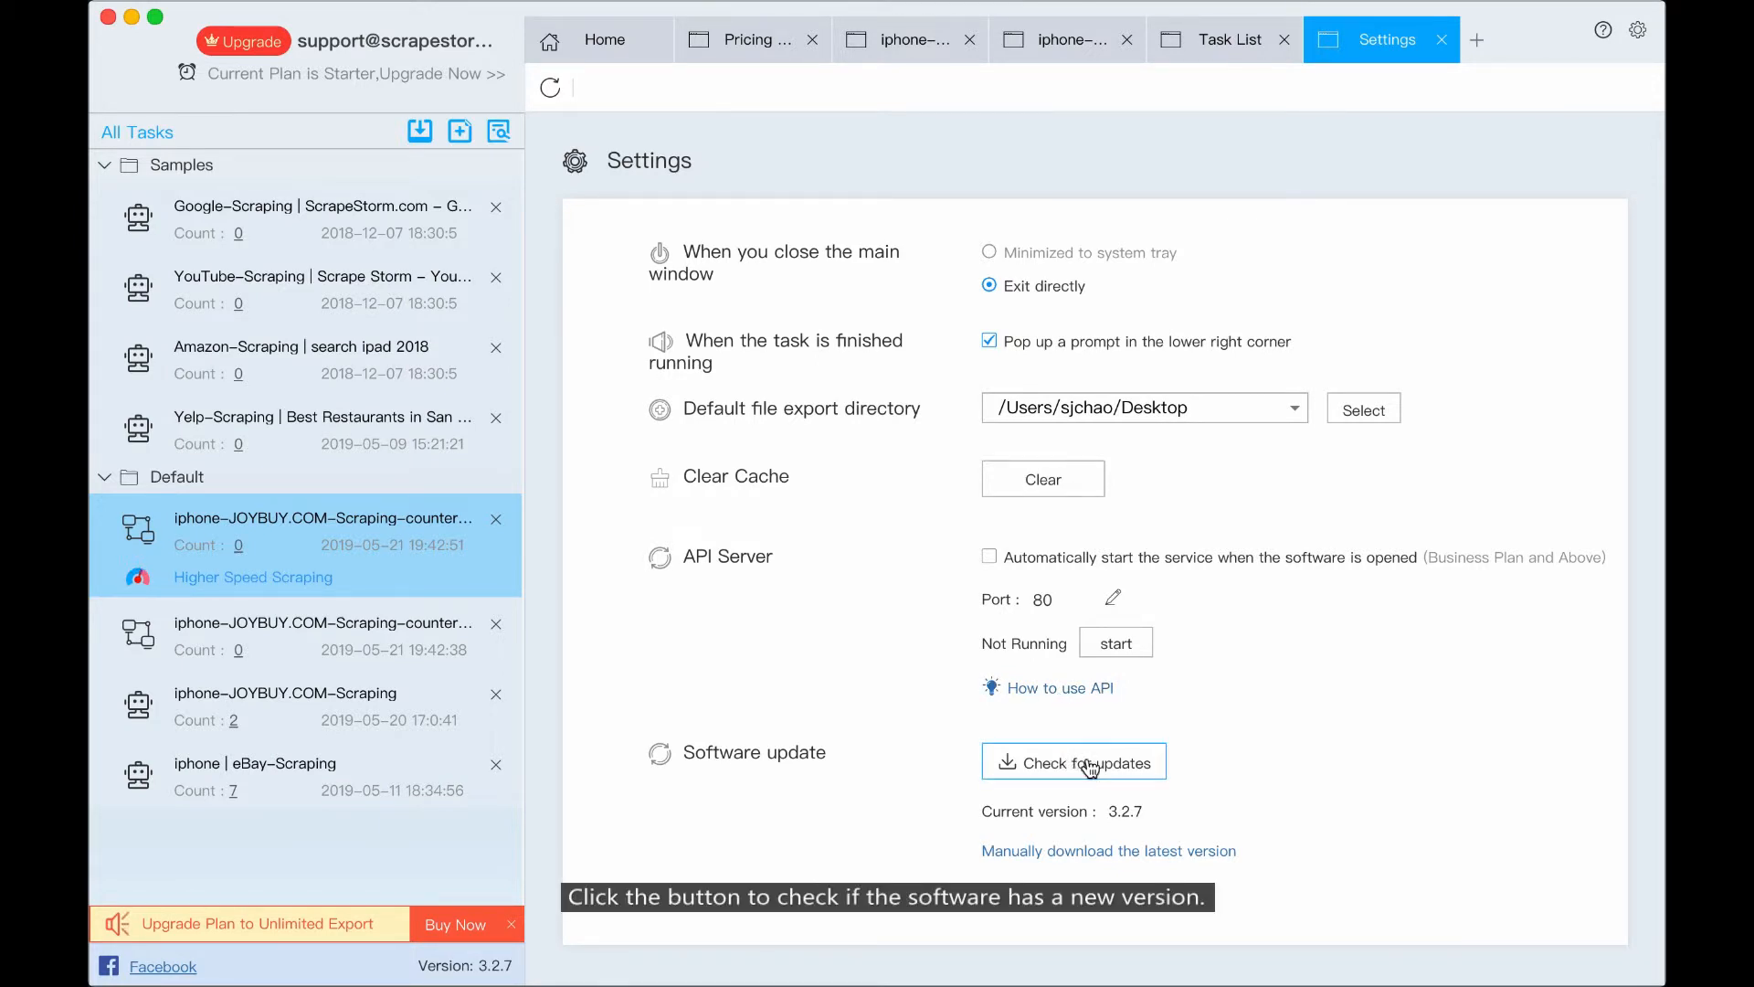
# - Run 'Check for updates' under Software update, finding version 3.2.7 is the latest
pyautogui.click(1073, 762)
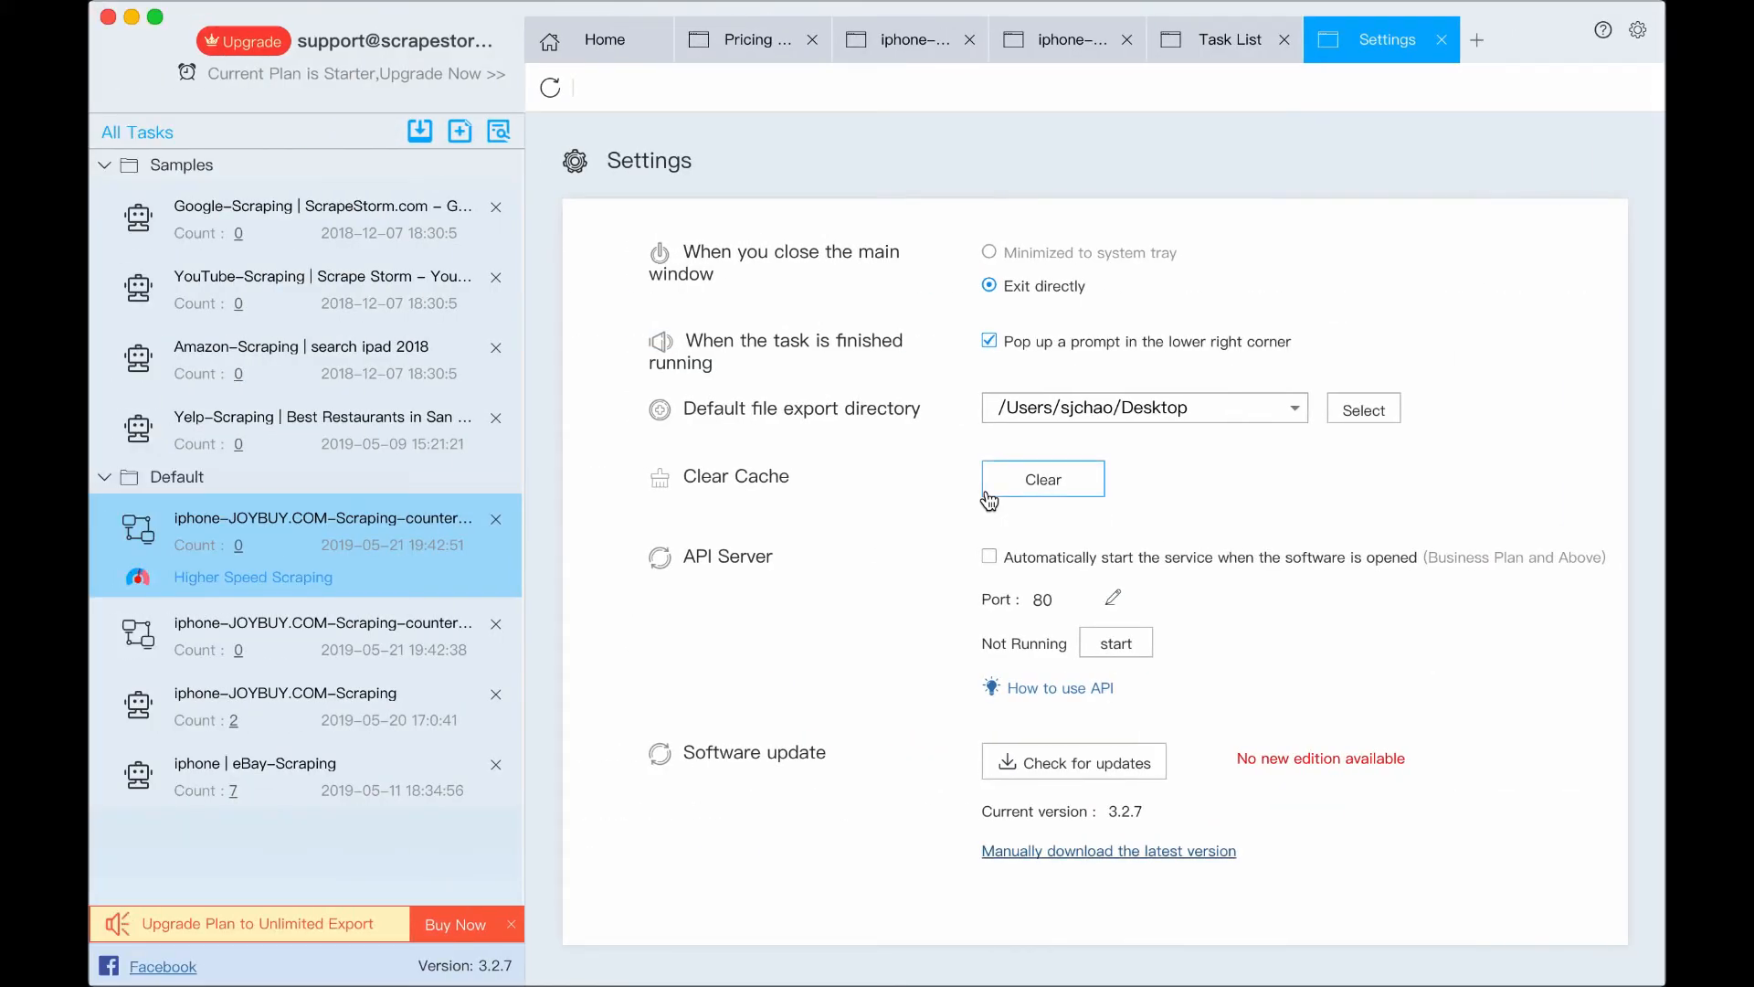
pyautogui.moveTo(601, 31)
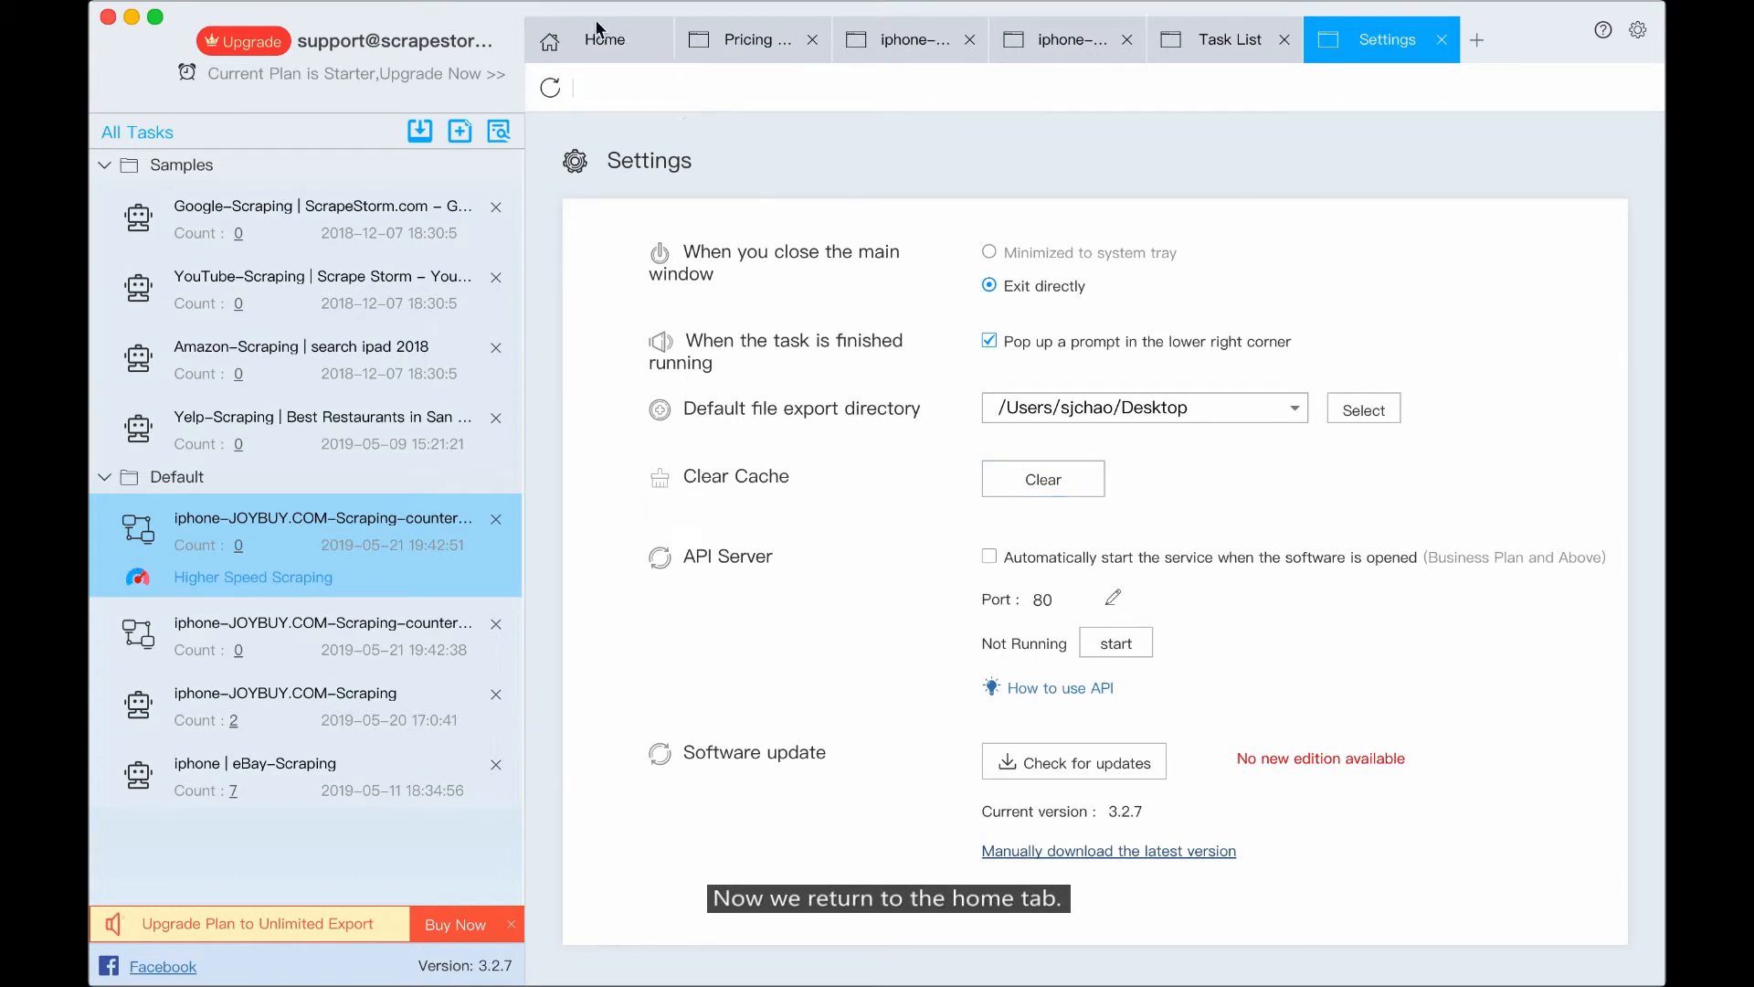
# - Return to the Home tab and scroll down to the Tutorials section (Getting Started, Smart Mode, Flowchart Mode)
pyautogui.click(604, 38)
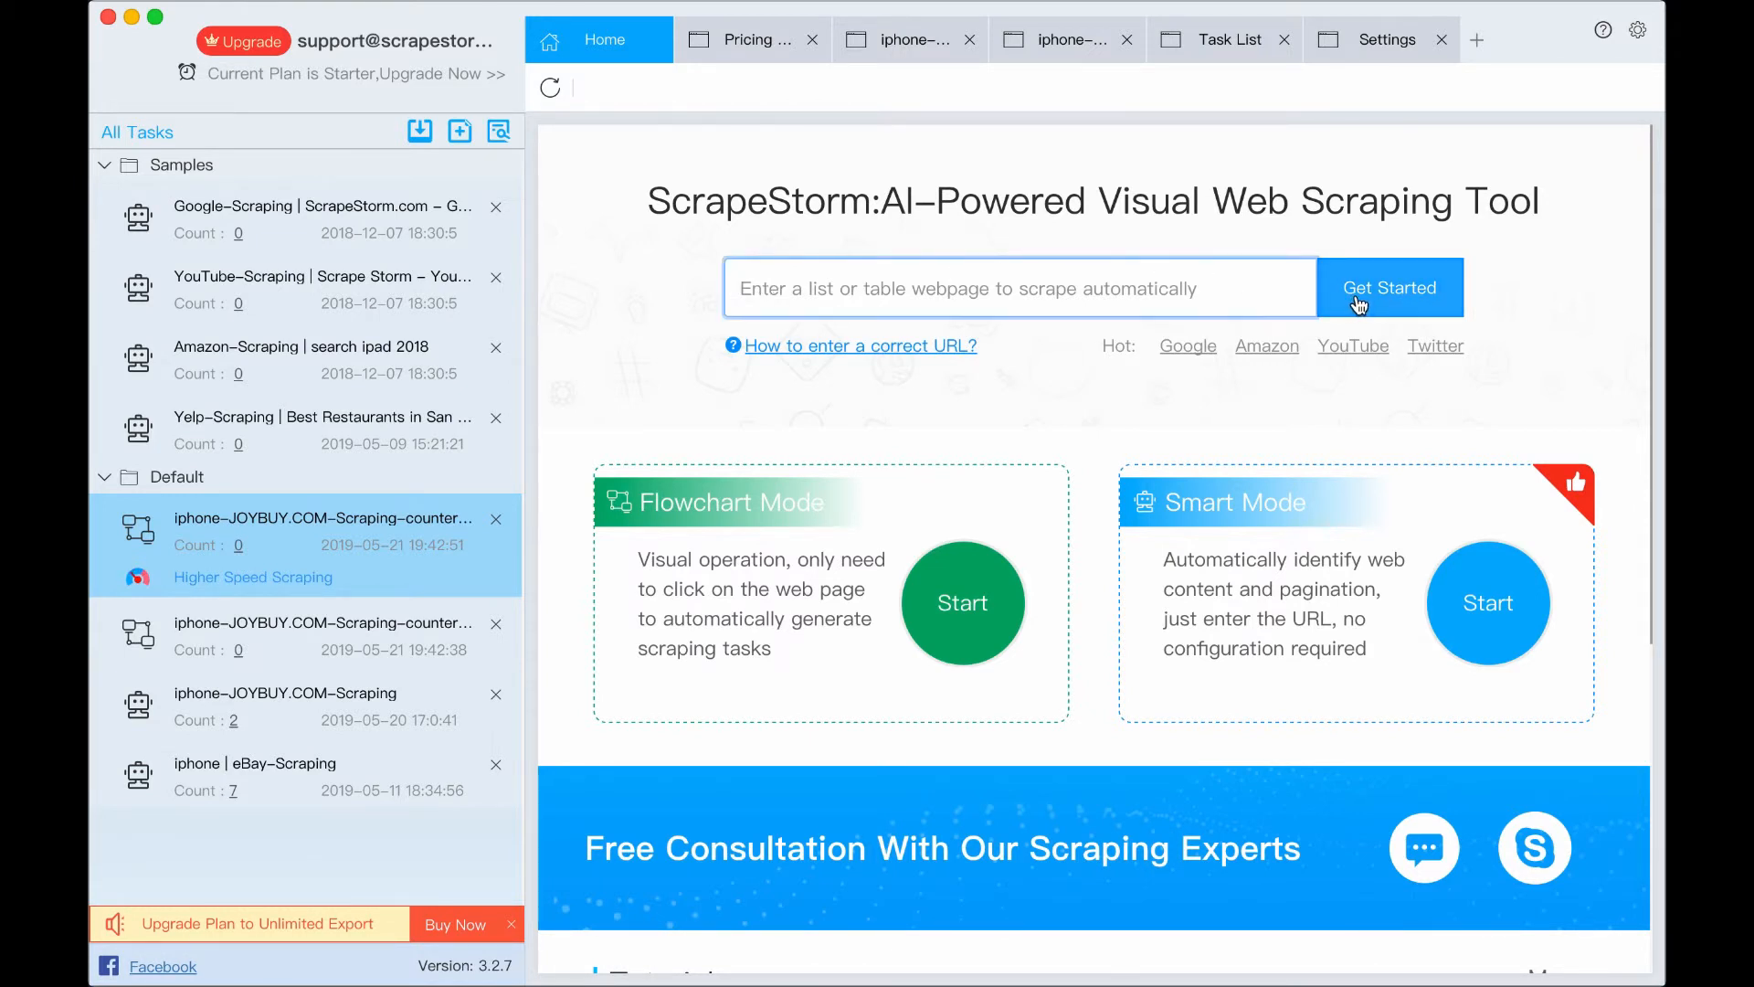
pyautogui.moveTo(859, 345)
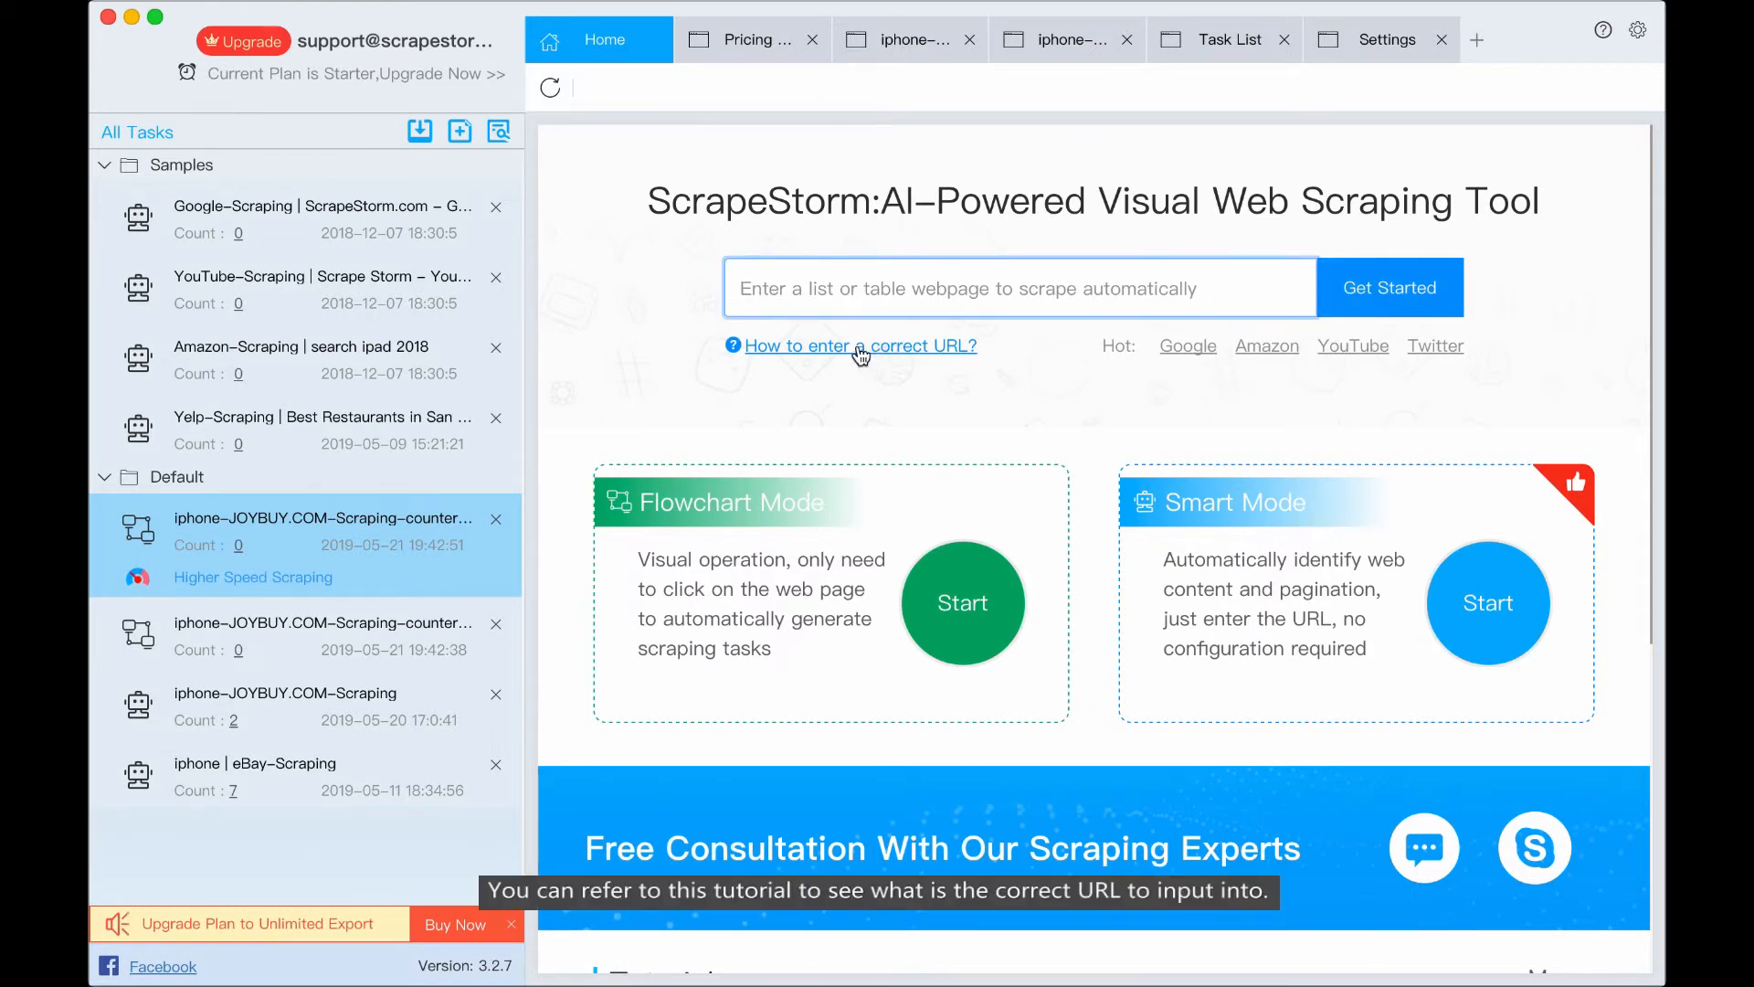
pyautogui.click(855, 345)
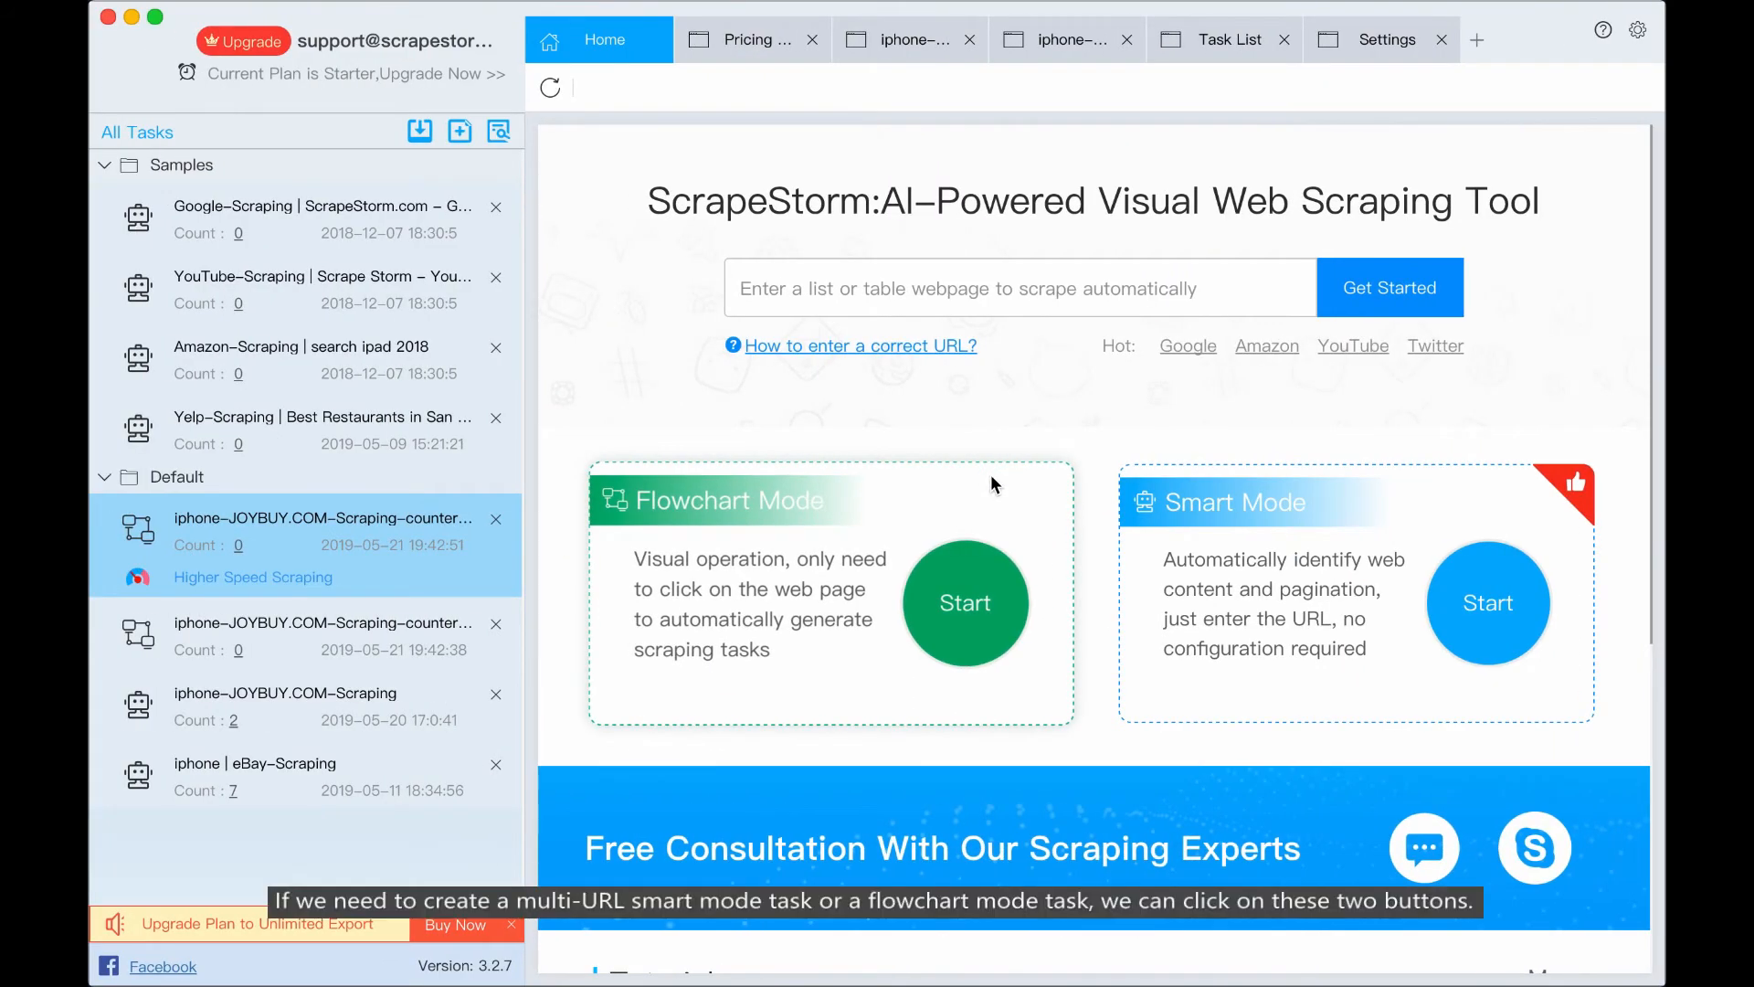
pyautogui.moveTo(1374, 586)
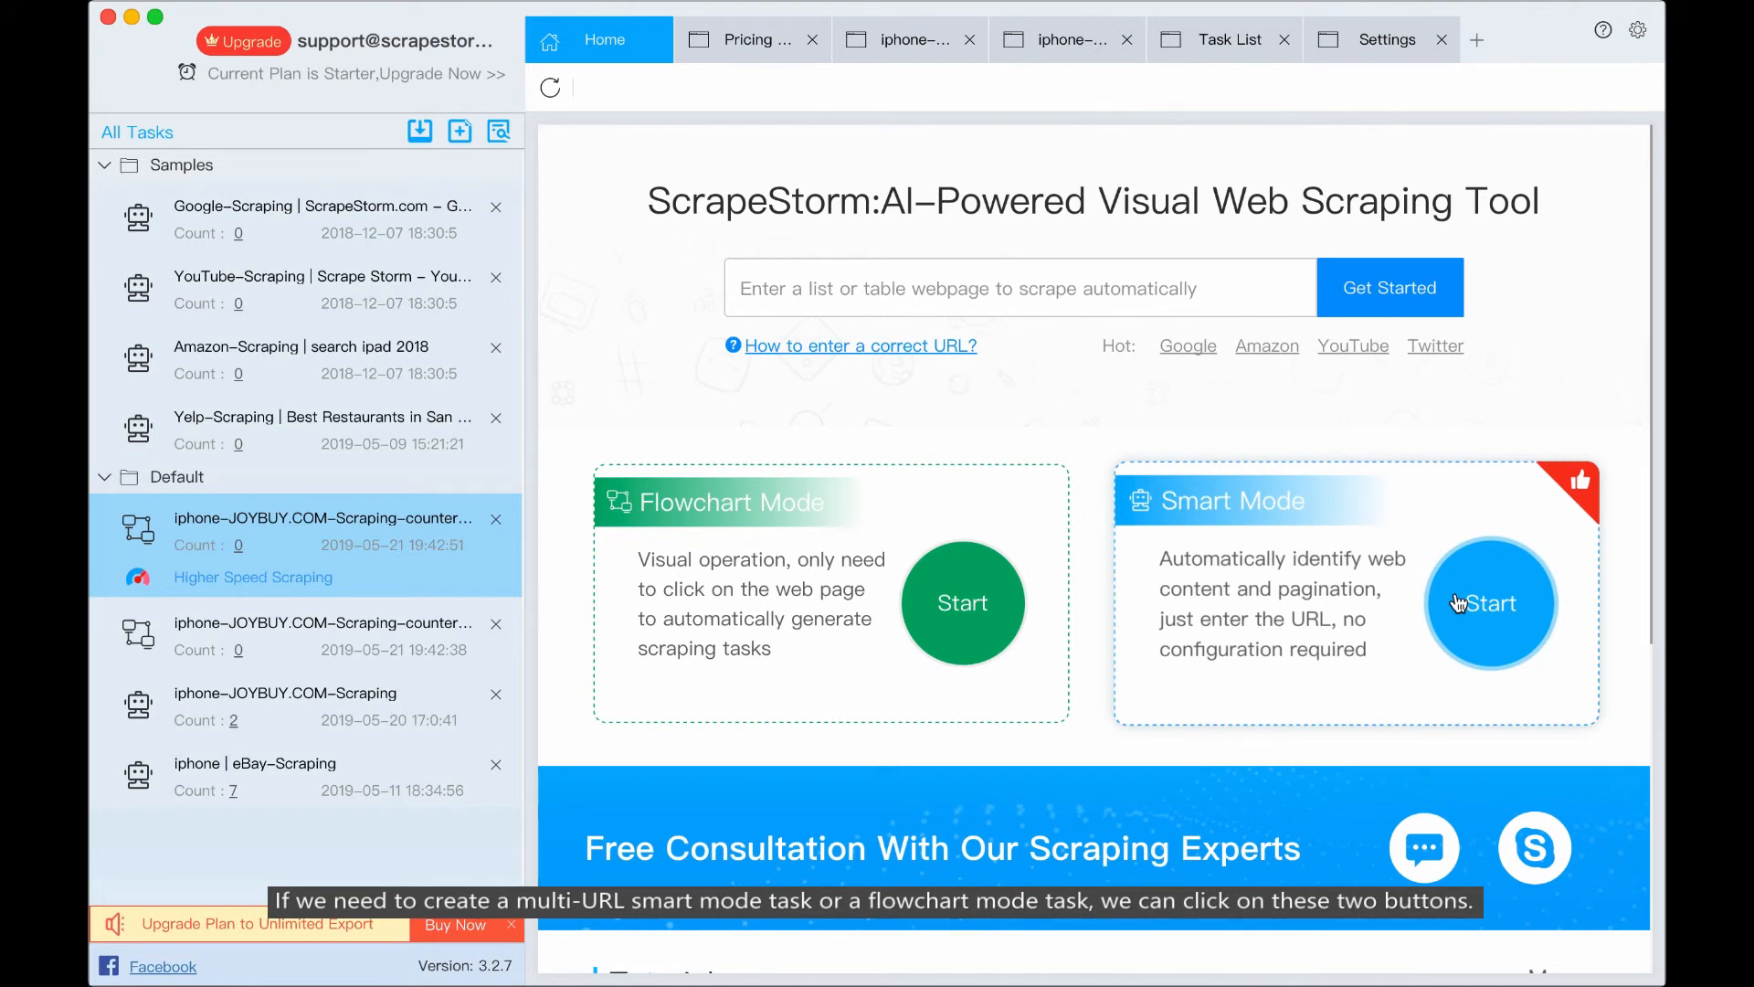
pyautogui.moveTo(1186, 610)
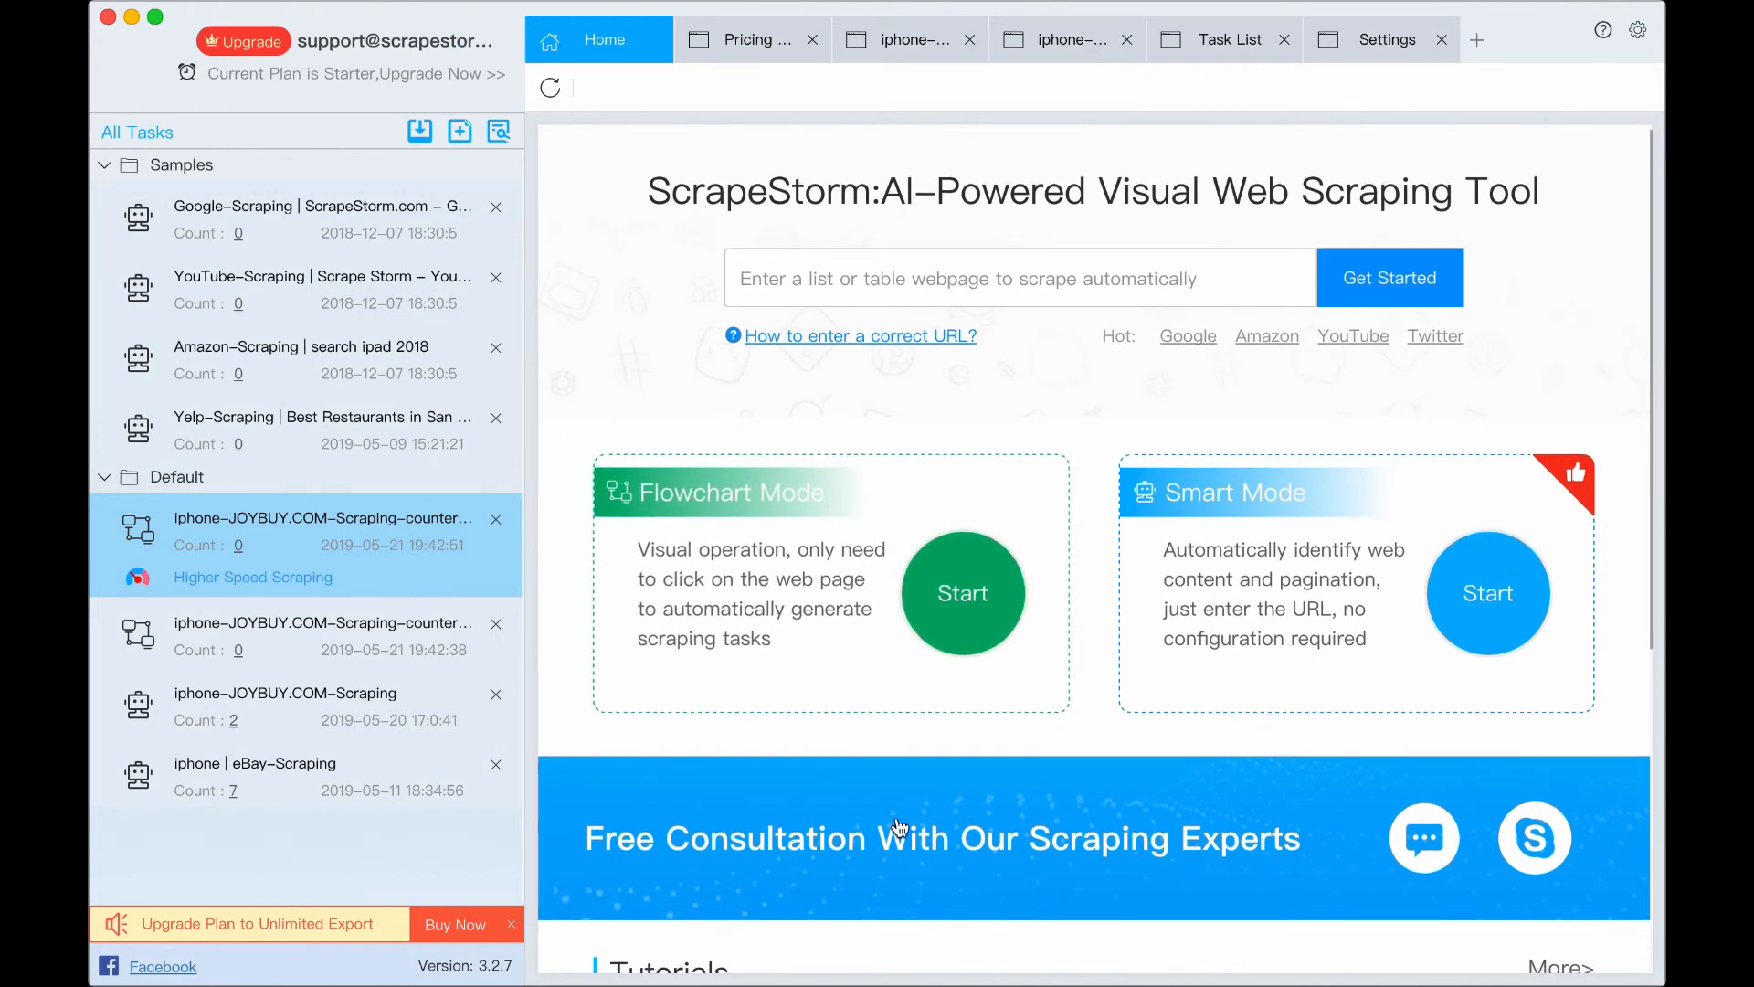
pyautogui.moveTo(1074, 815)
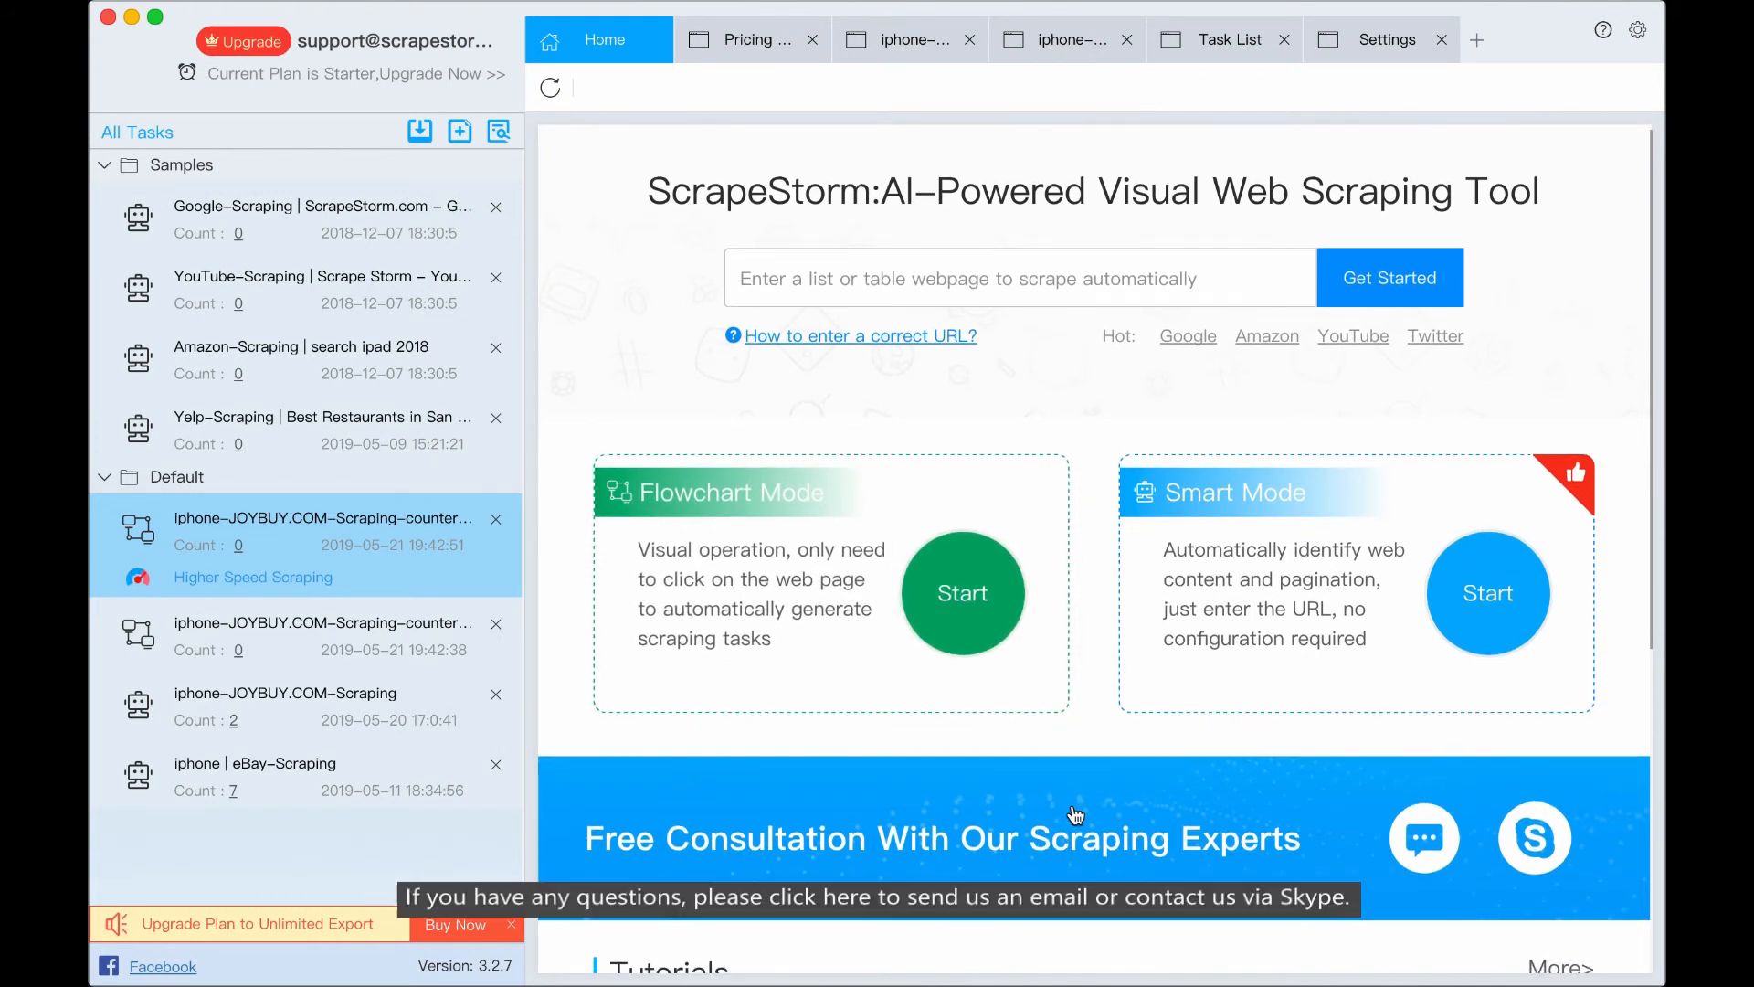
pyautogui.moveTo(1533, 838)
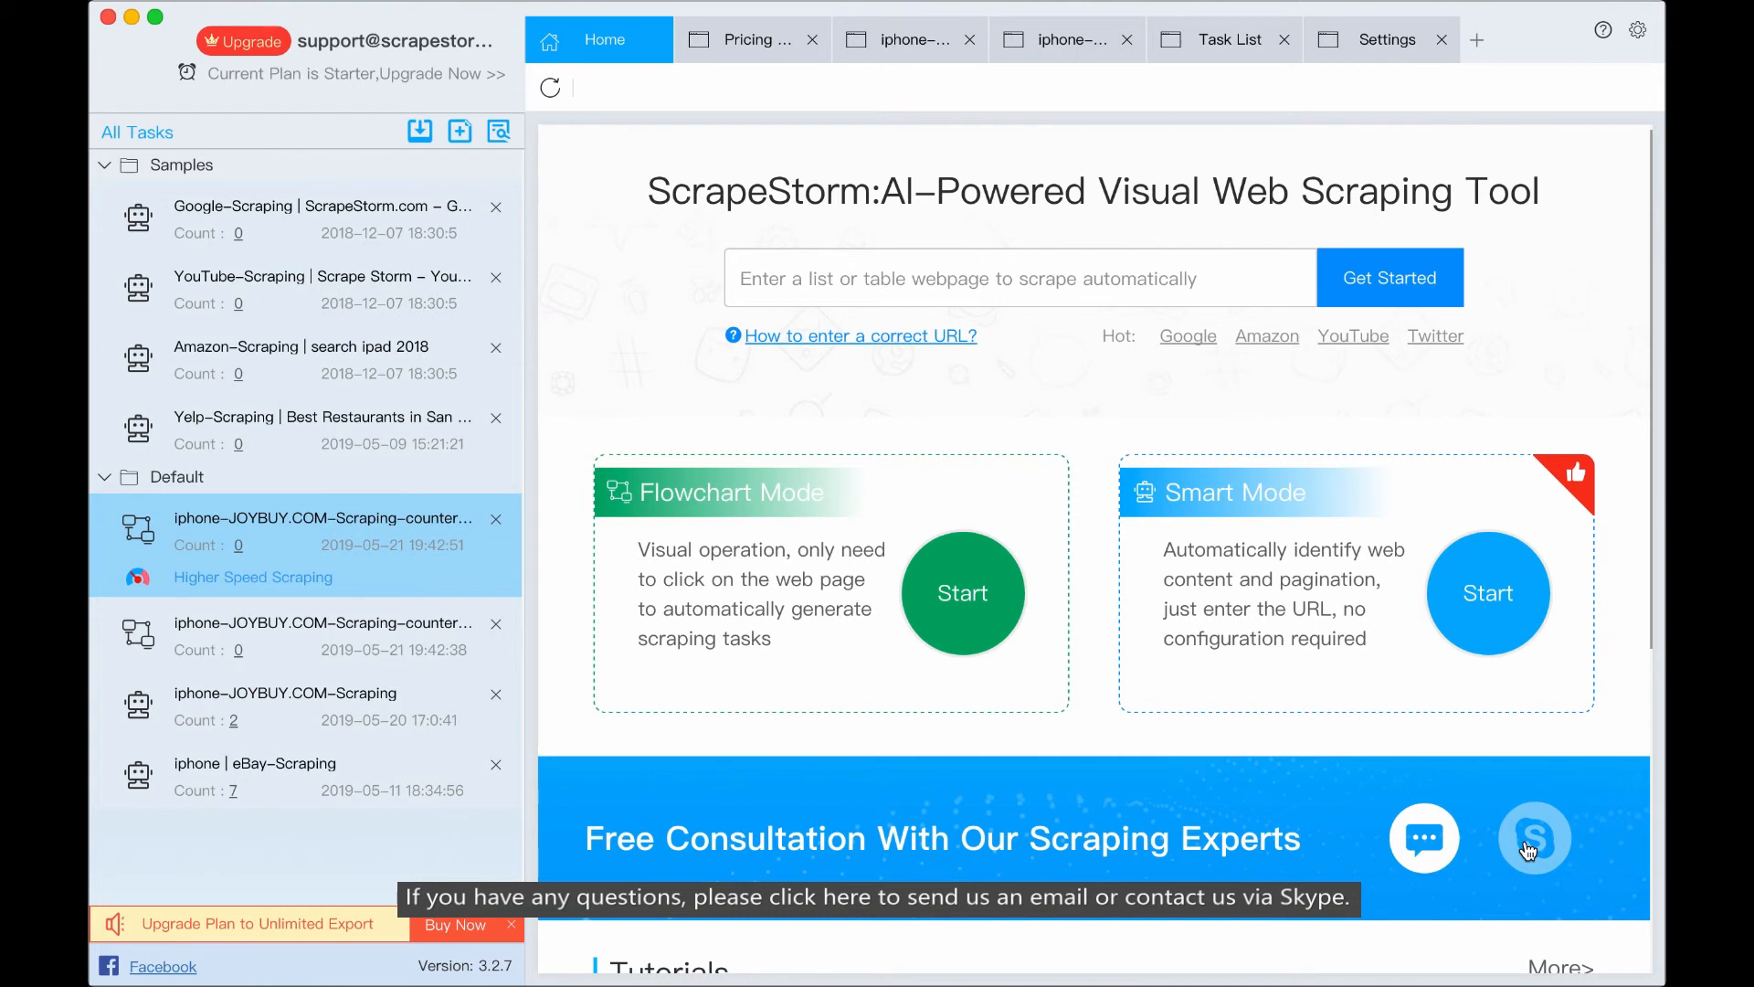
pyautogui.scroll(-3)
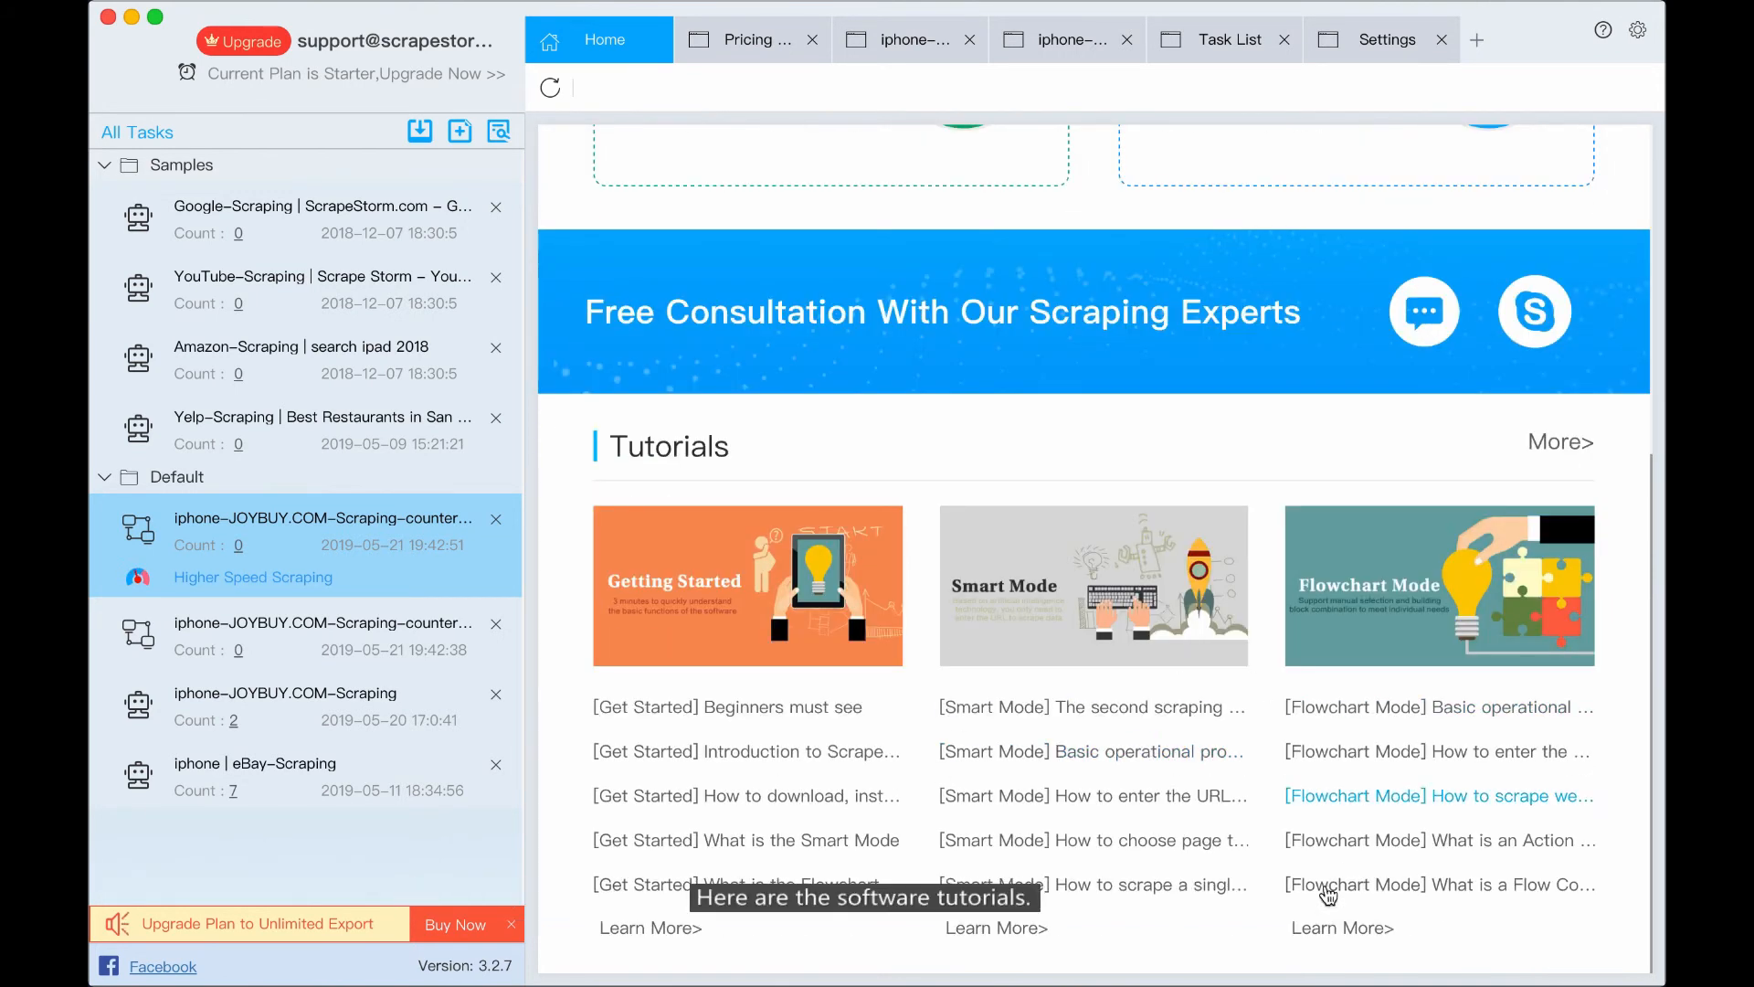